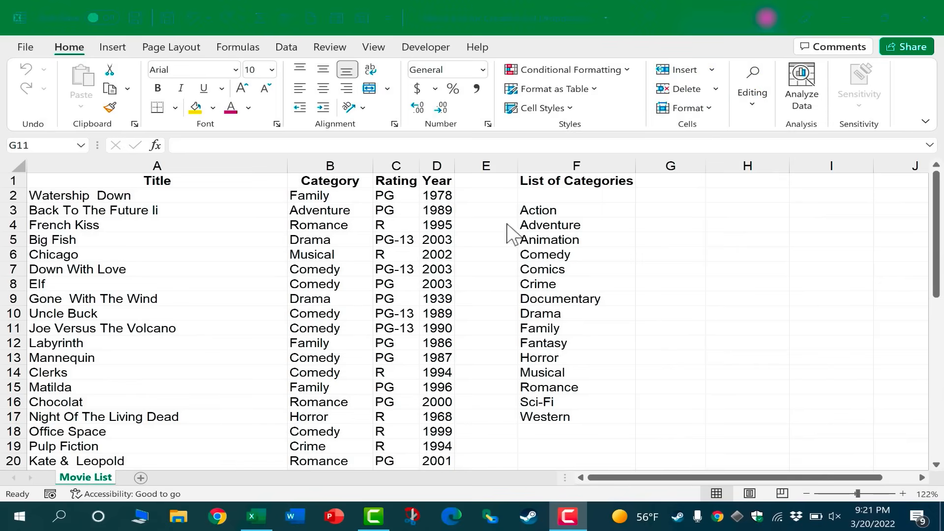
mouse_move(341, 235)
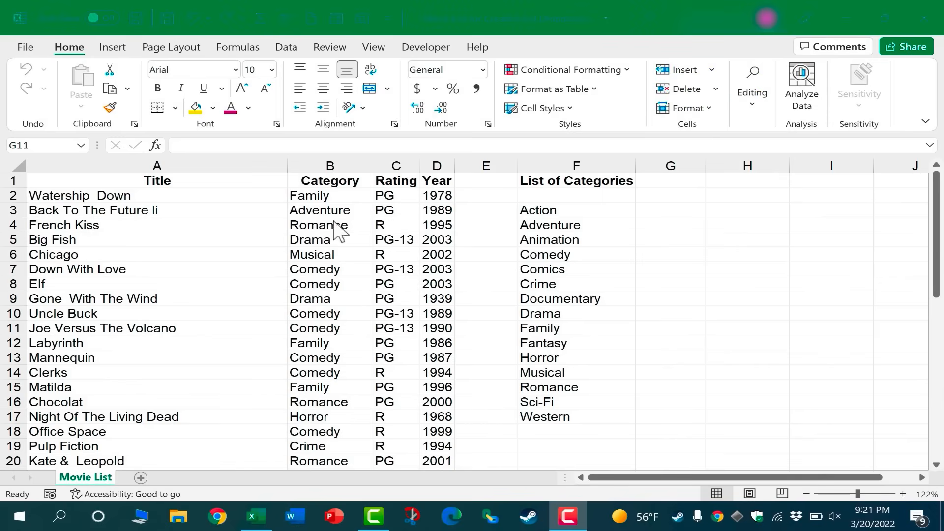
Step: Select the movie categories B2:B43 and open the Data Validation menu on the Data tab
scroll("down", 3)
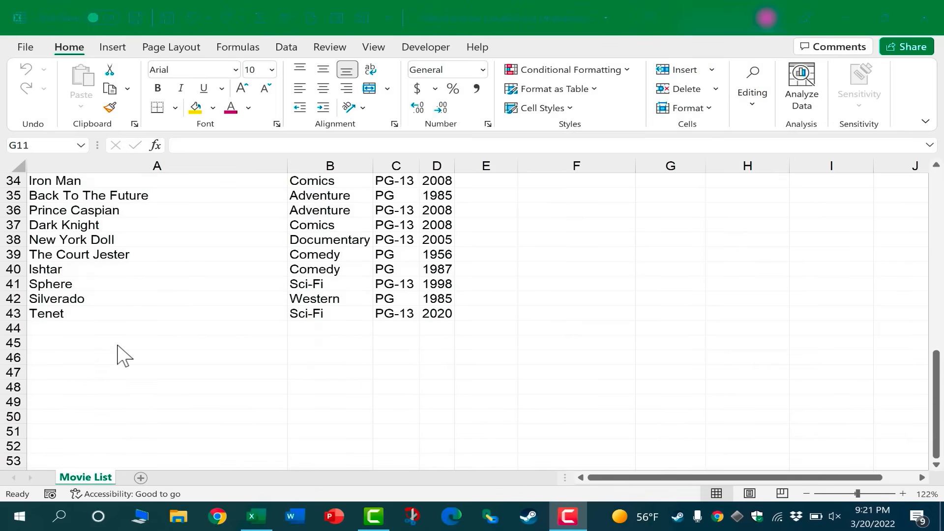
scroll("up", 3)
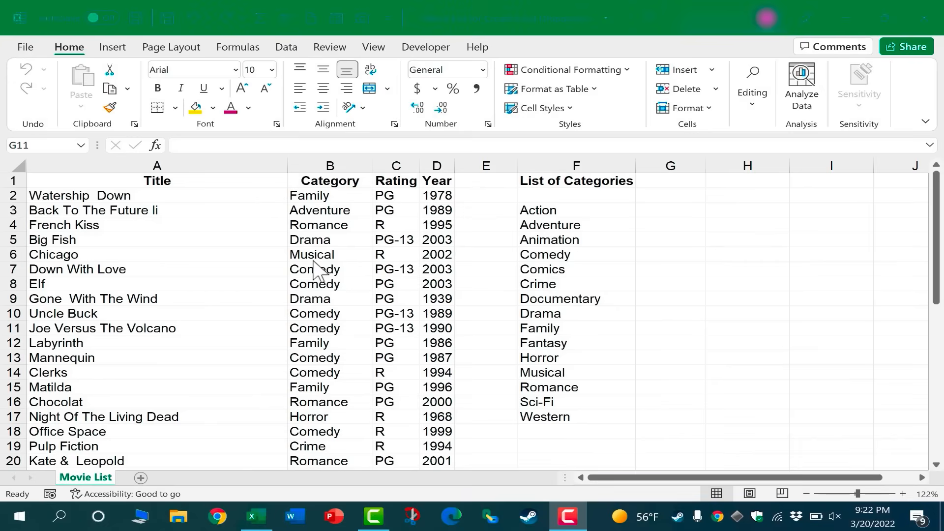
left_click(329, 239)
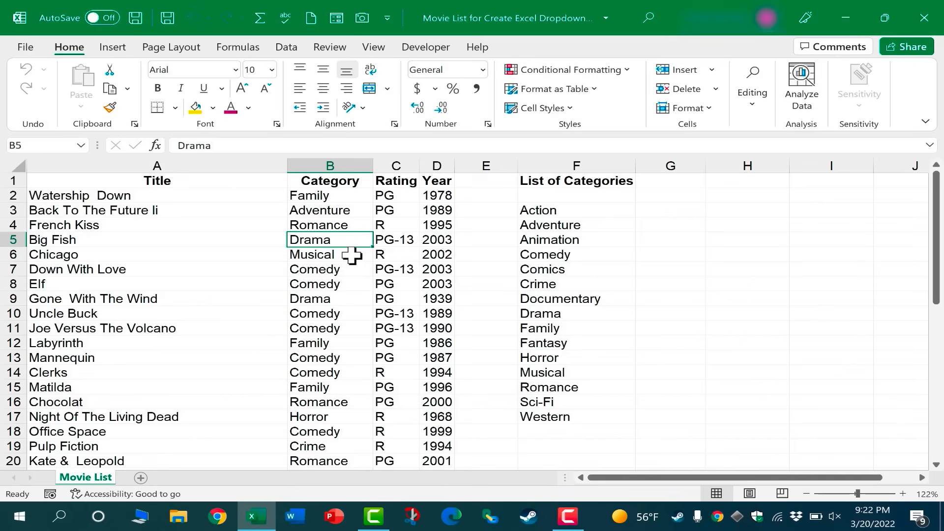
left_click(329, 254)
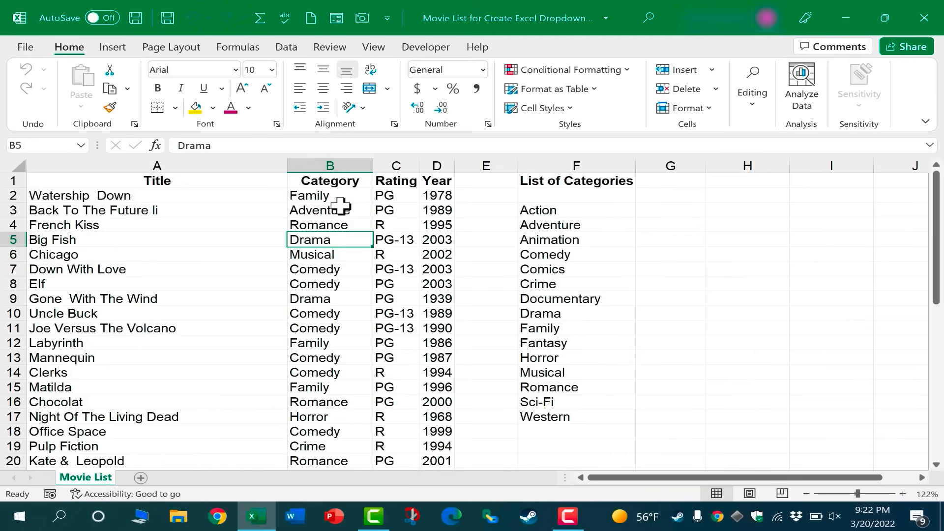
left_click(328, 195)
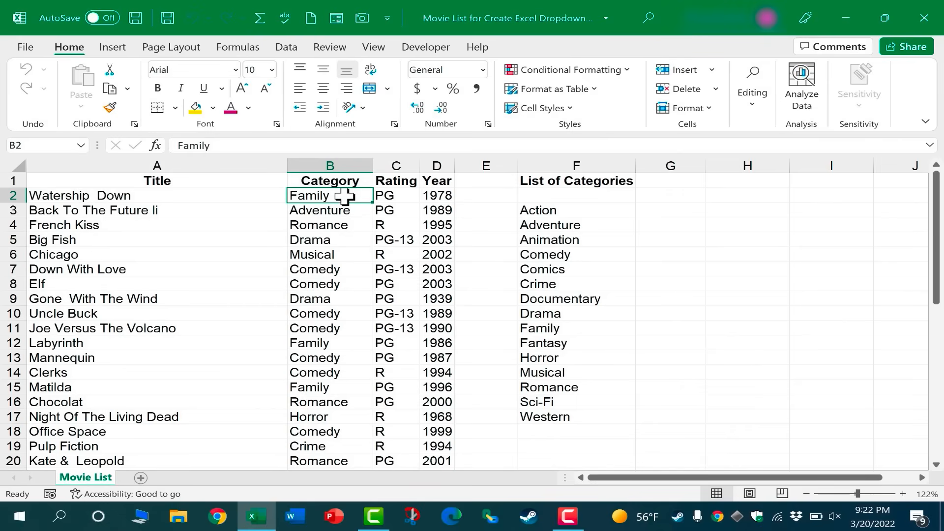
left_click_drag(329, 194, 329, 254)
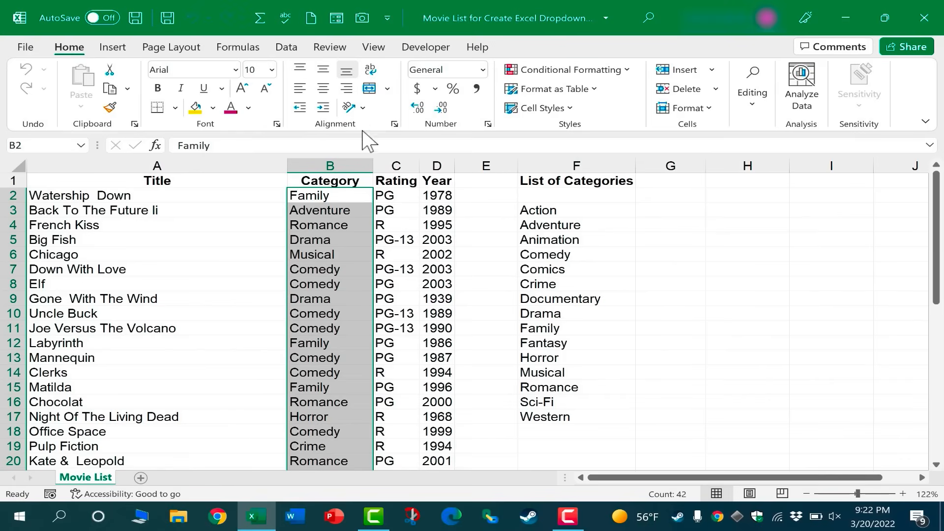
left_click(287, 48)
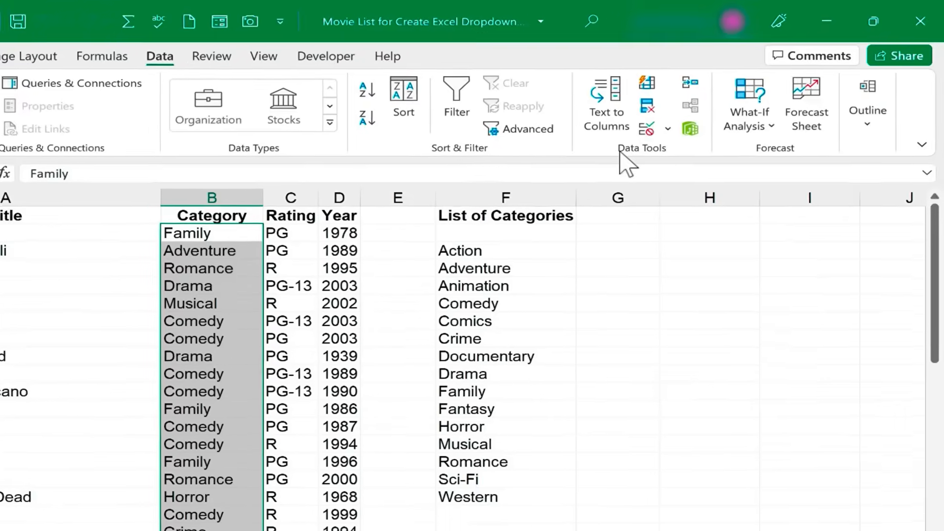
mouse_move(634, 132)
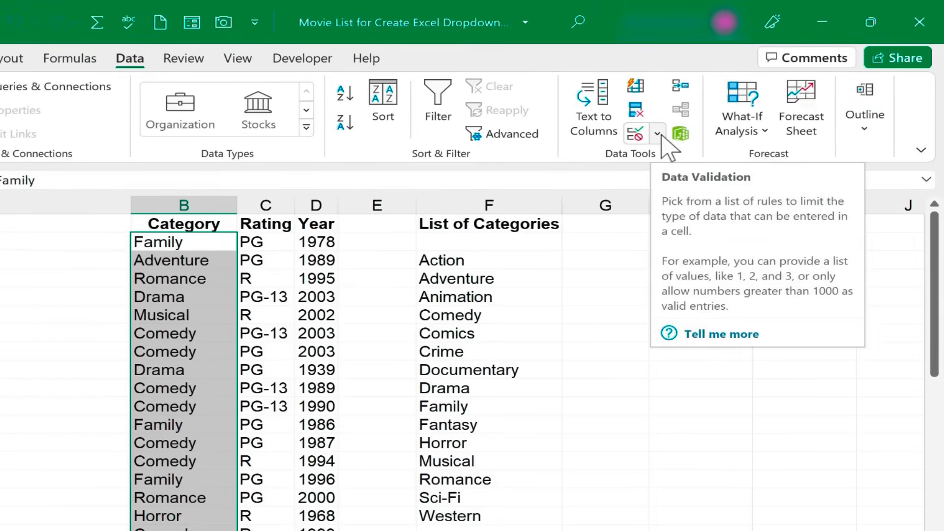
left_click(657, 133)
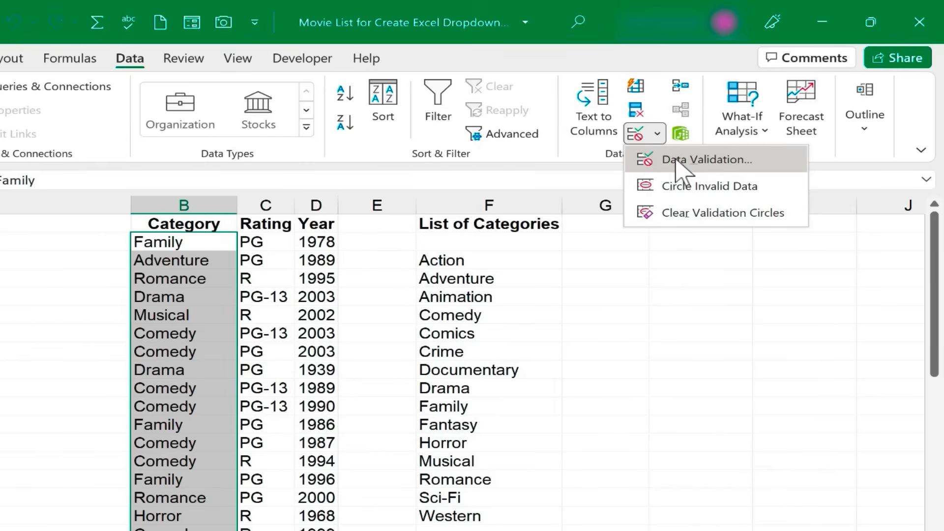
Step: Set the Category validation to a List with source Family,Adventure,Comedy and apply it
left_click(701, 158)
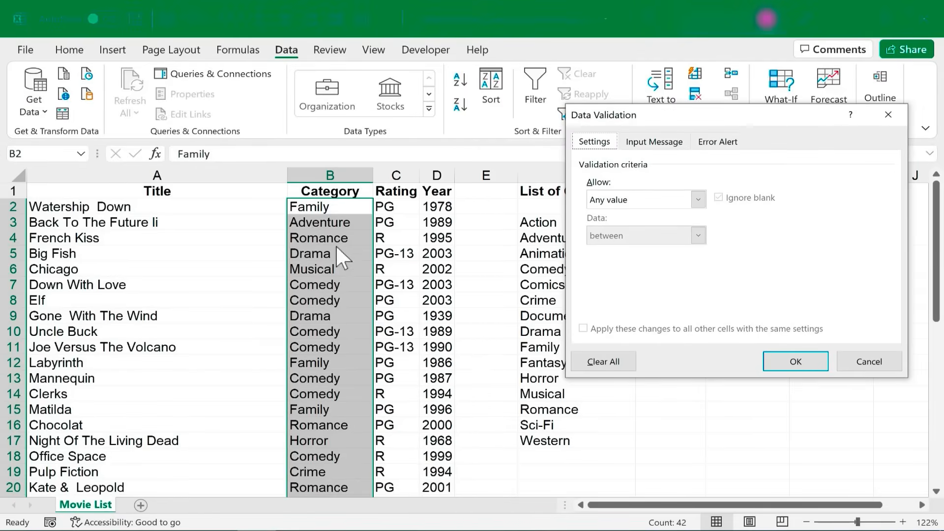
mouse_move(670, 219)
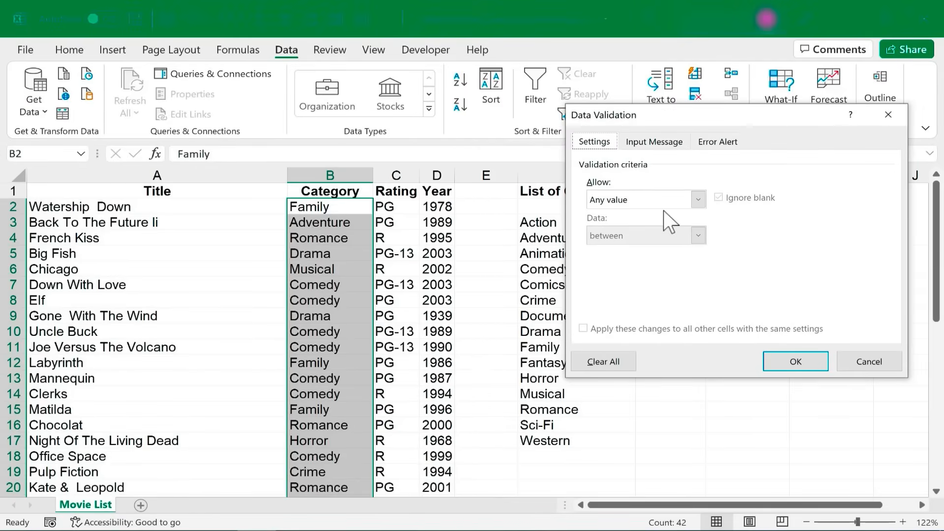
left_click(697, 199)
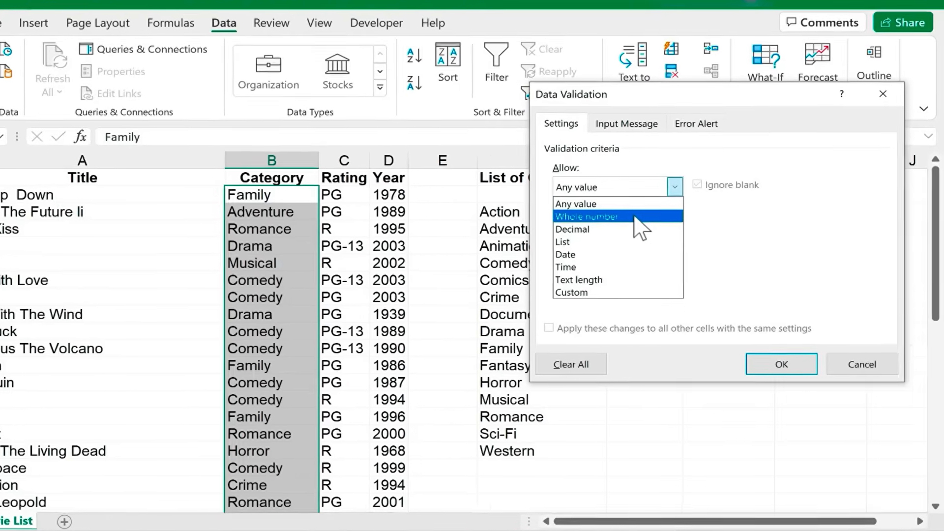
mouse_move(617, 241)
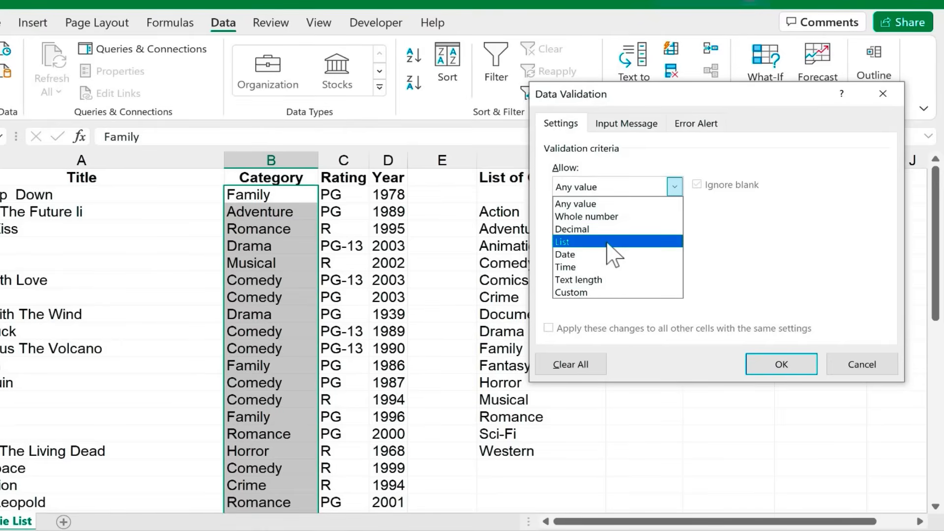
left_click(561, 241)
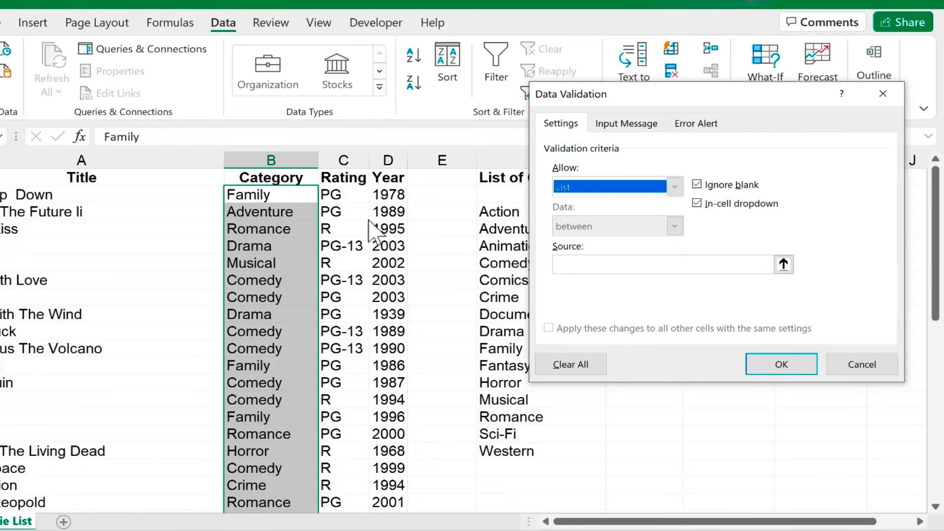
mouse_move(309, 217)
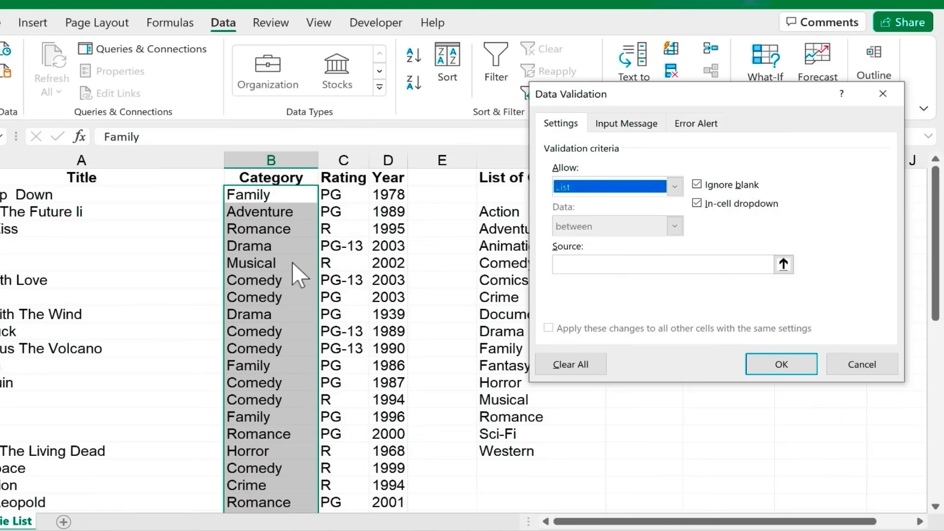
left_click(663, 263)
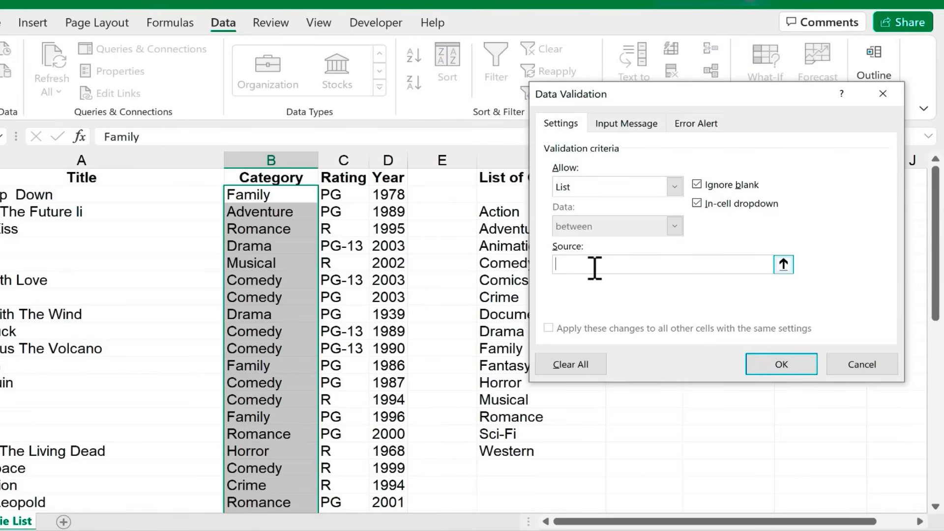
type("F")
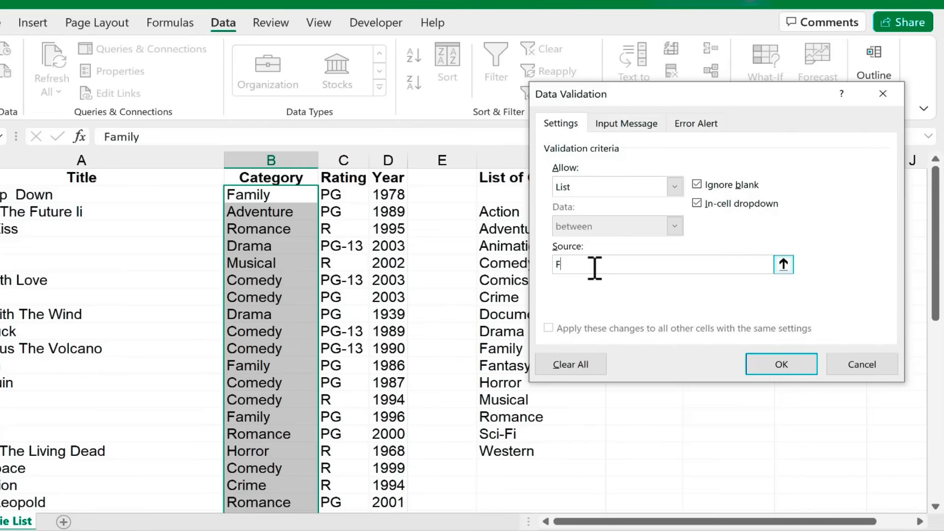
type("amily,")
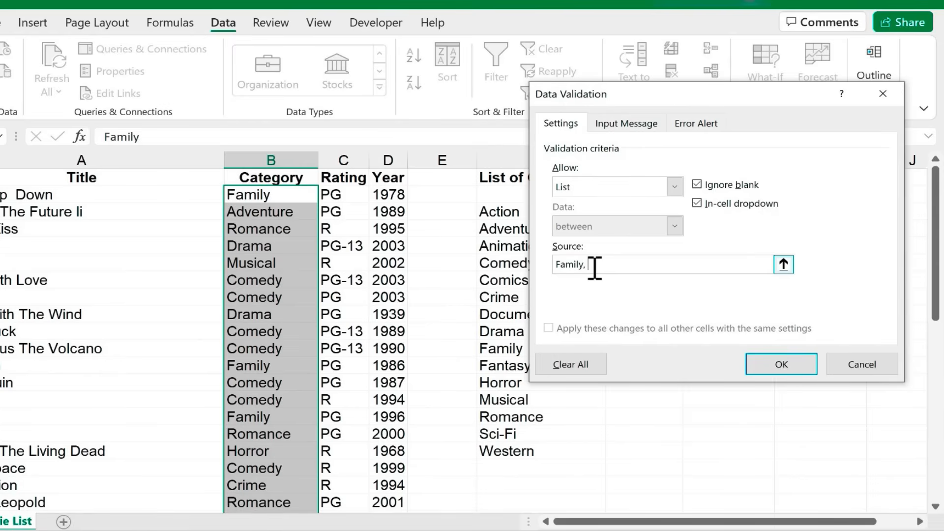
type("Adventure,")
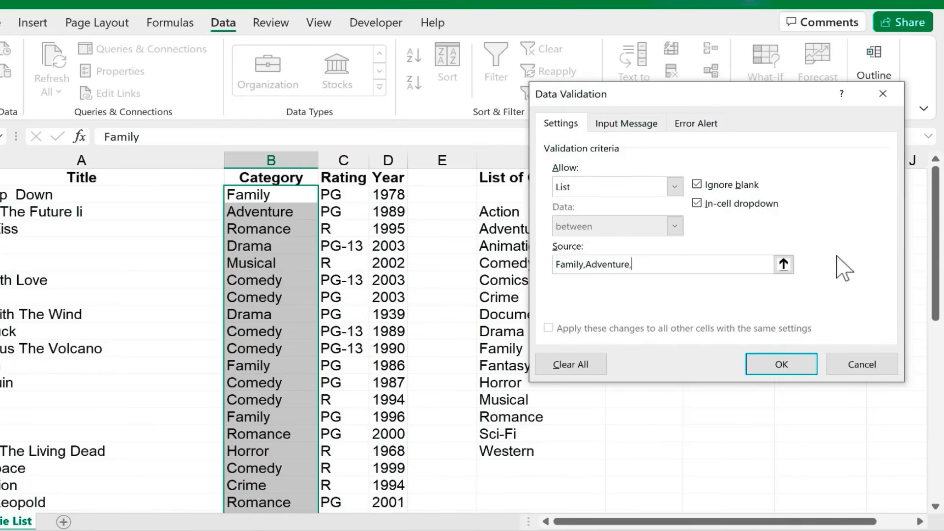
type("Comedy")
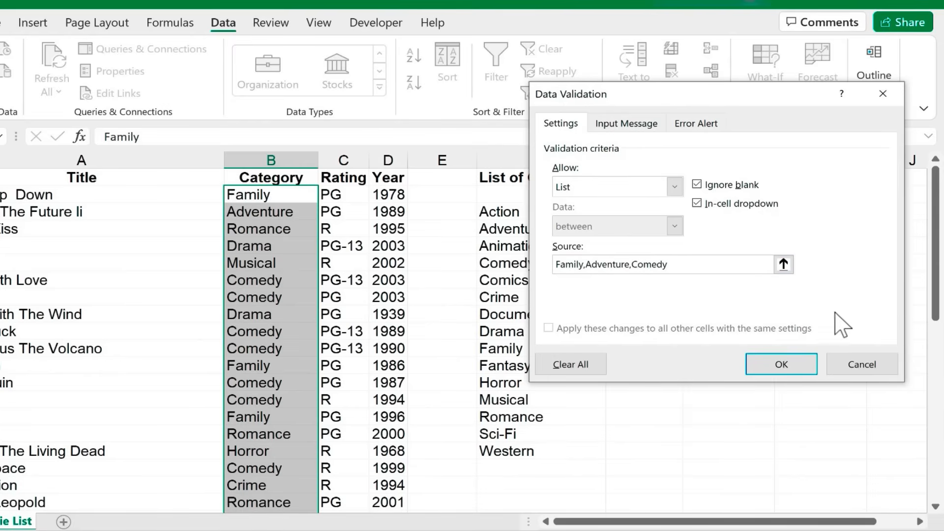
left_click(780, 364)
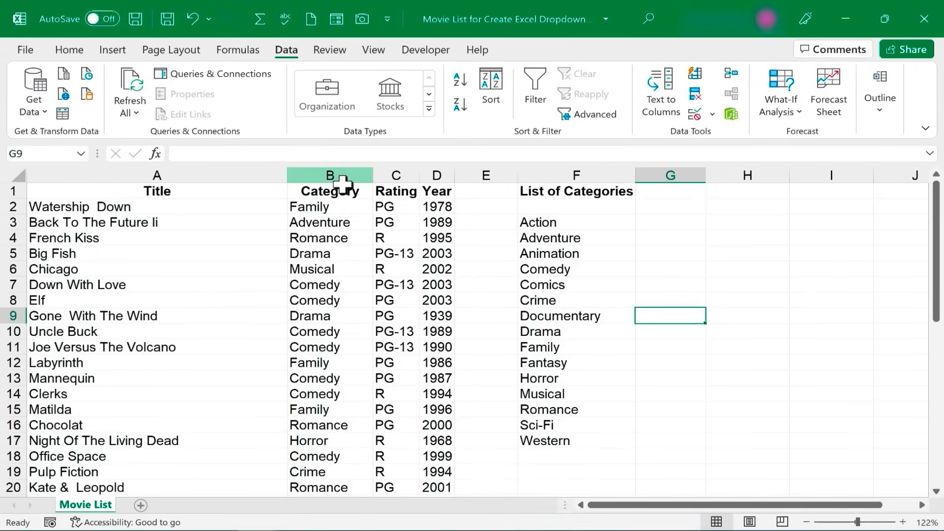
Step: Test the category dropdown on the Watership Down and French Kiss rows
left_click(330, 206)
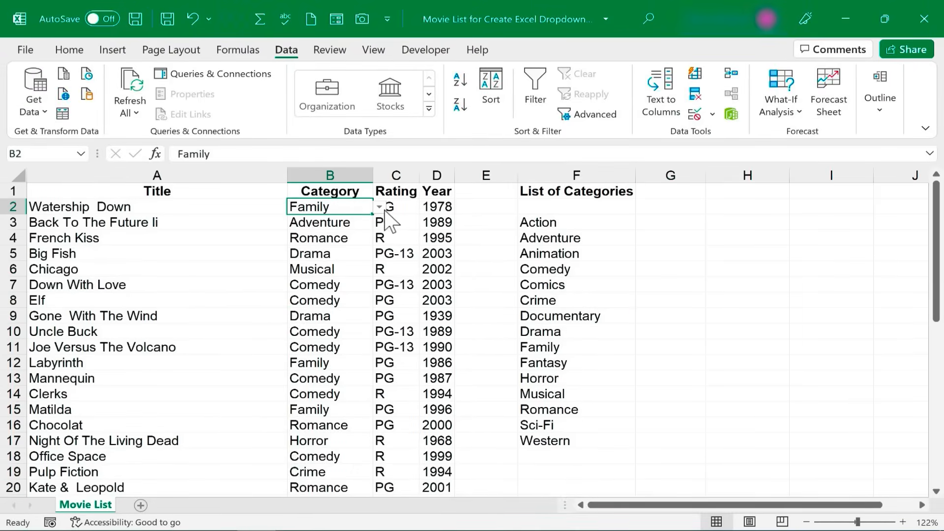
left_click(378, 207)
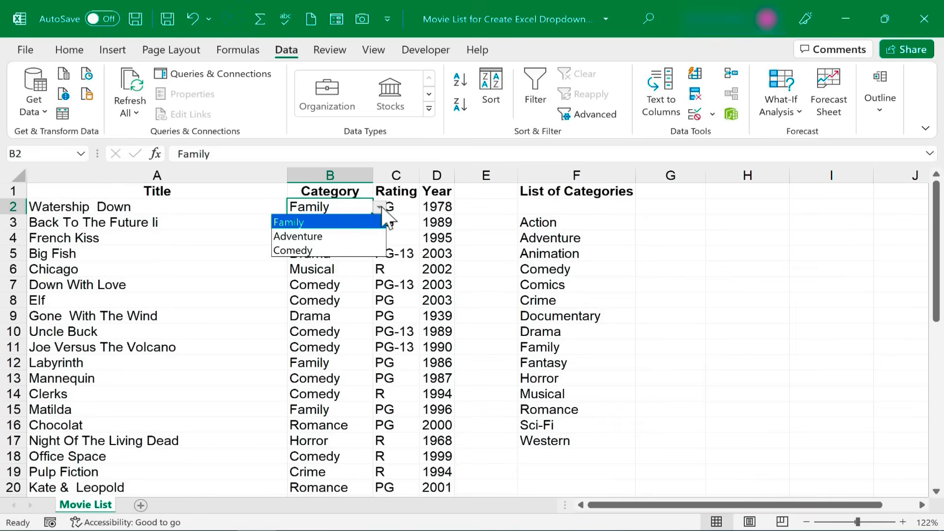
mouse_move(331, 259)
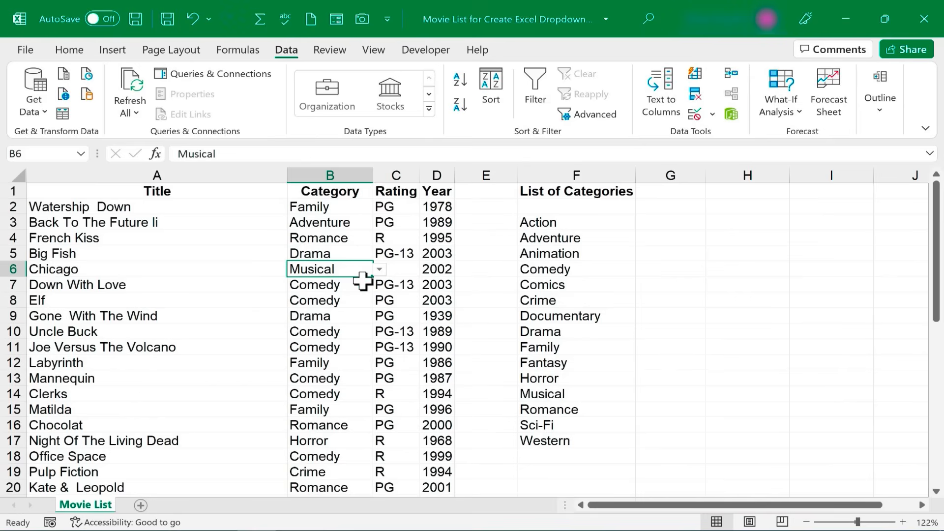
left_click(713, 114)
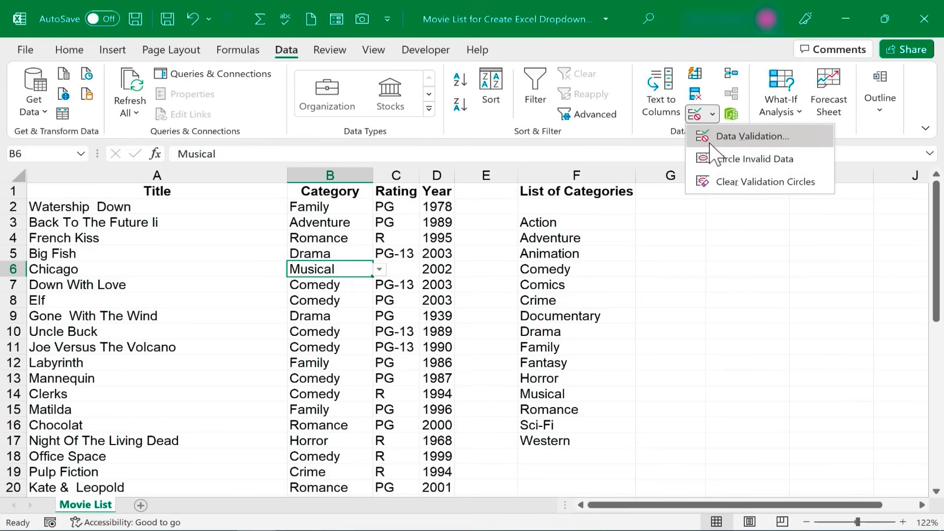
left_click(330, 237)
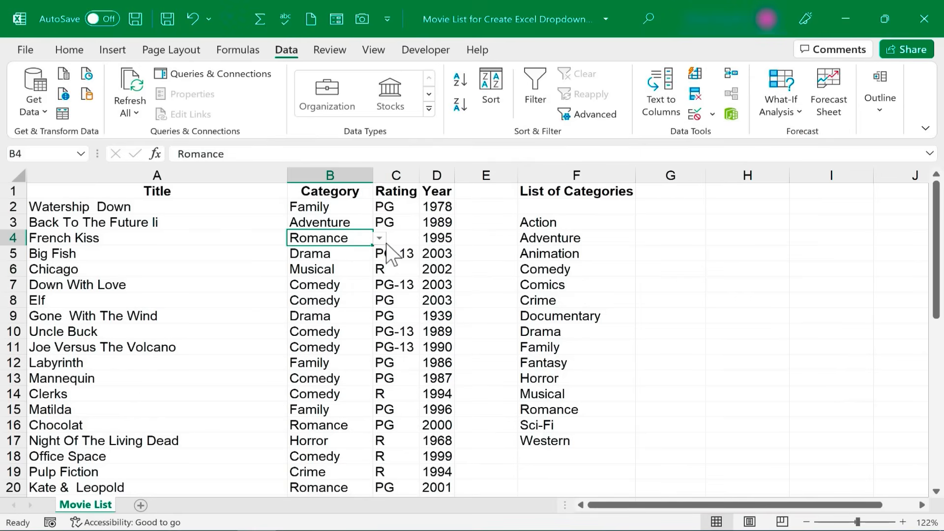
left_click(379, 238)
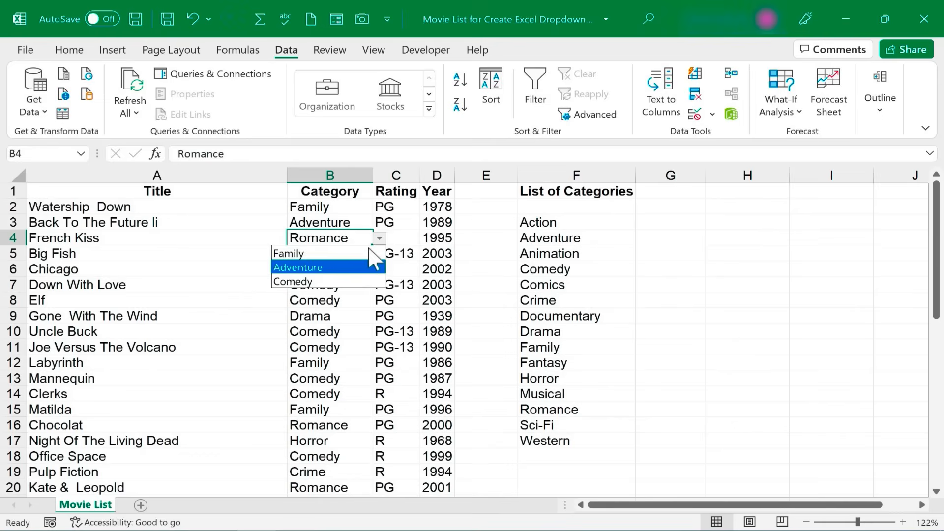
mouse_move(316, 252)
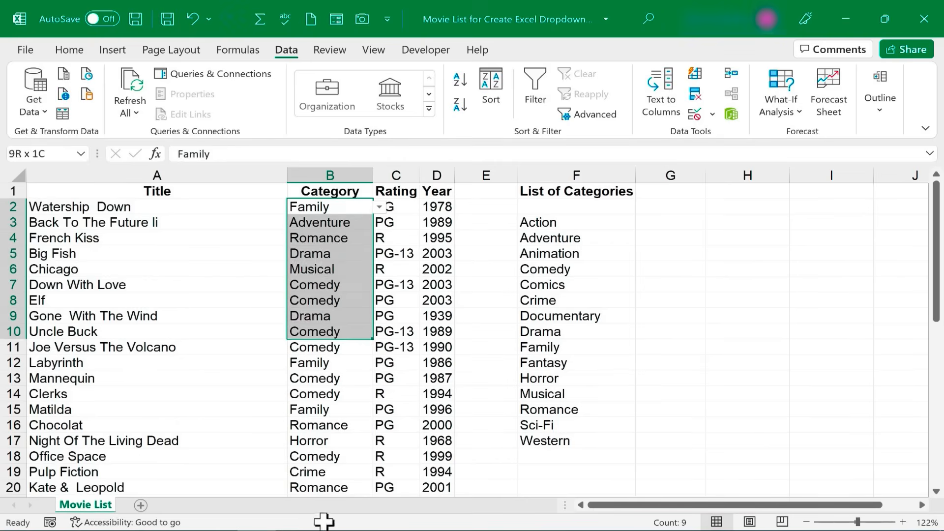
Step: Review the Category cells' validation settings, then check French Kiss's category cell
scroll("down", 3)
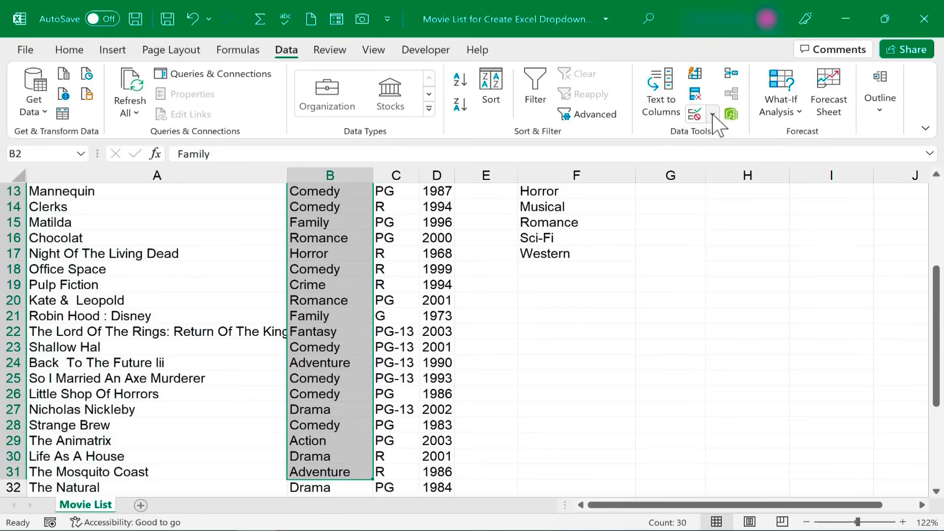
left_click(695, 114)
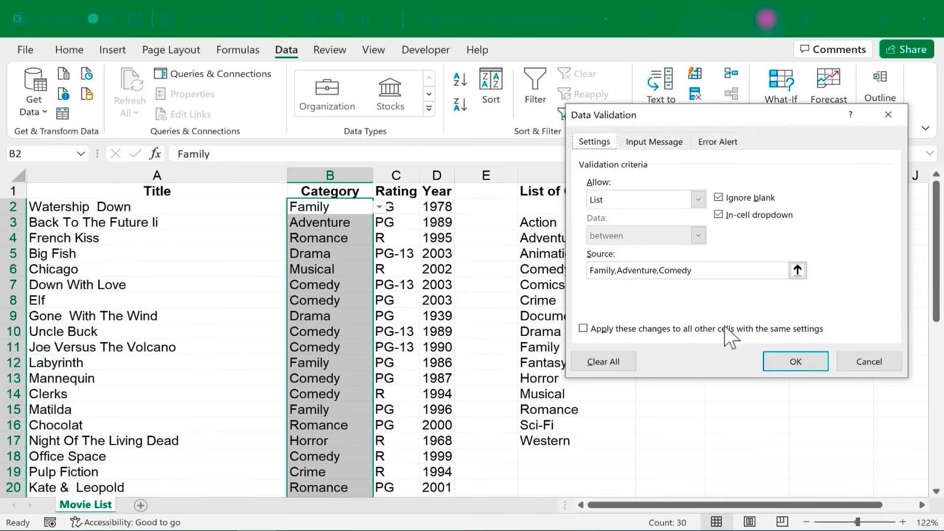
left_click(795, 361)
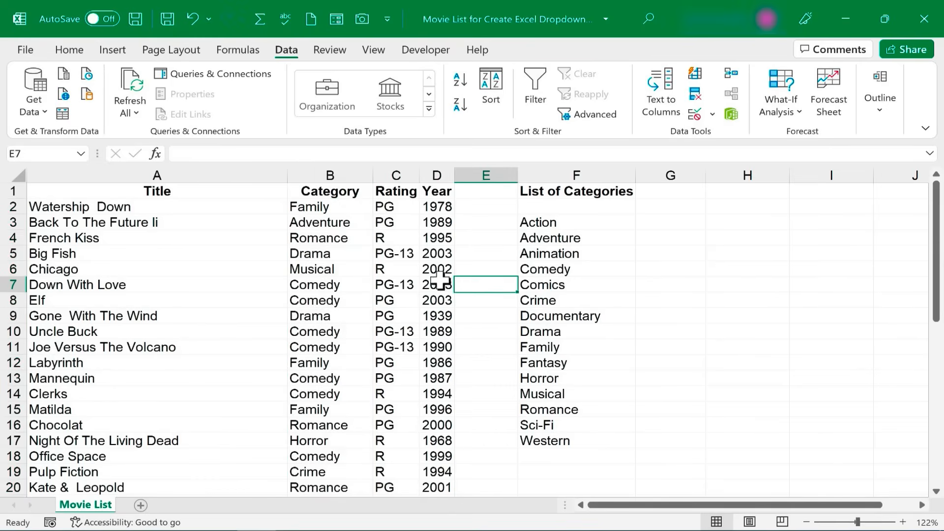
left_click(330, 237)
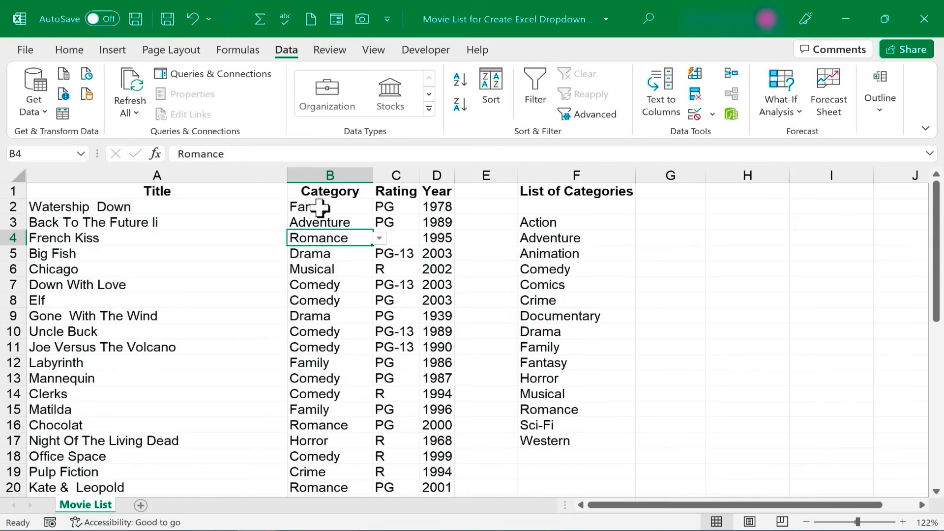
Step: Clear validation for the whole Category column from B2 and confirm the dropdown is gone
left_click(329, 207)
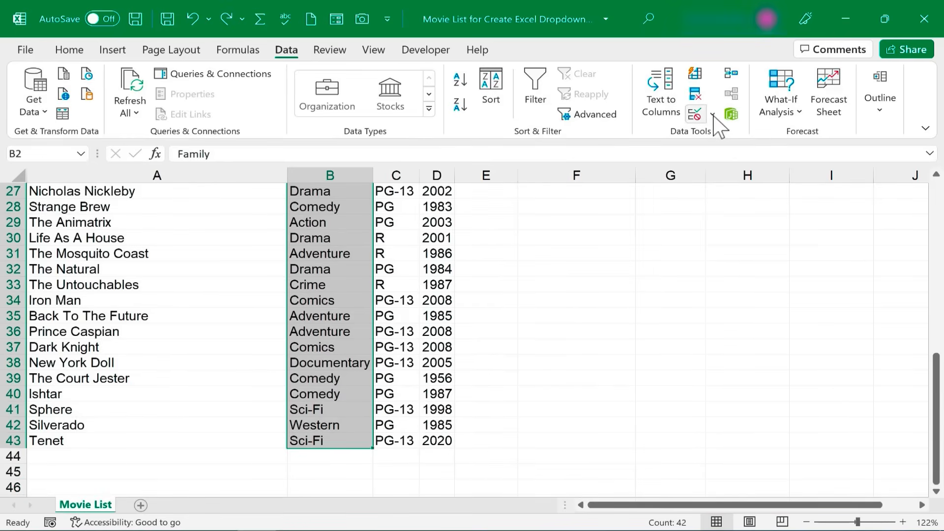
left_click(713, 113)
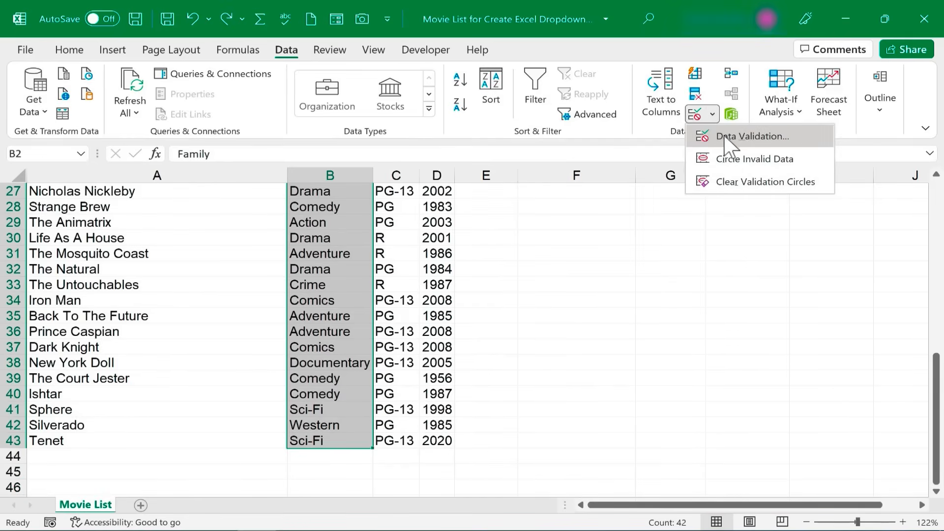
left_click(753, 136)
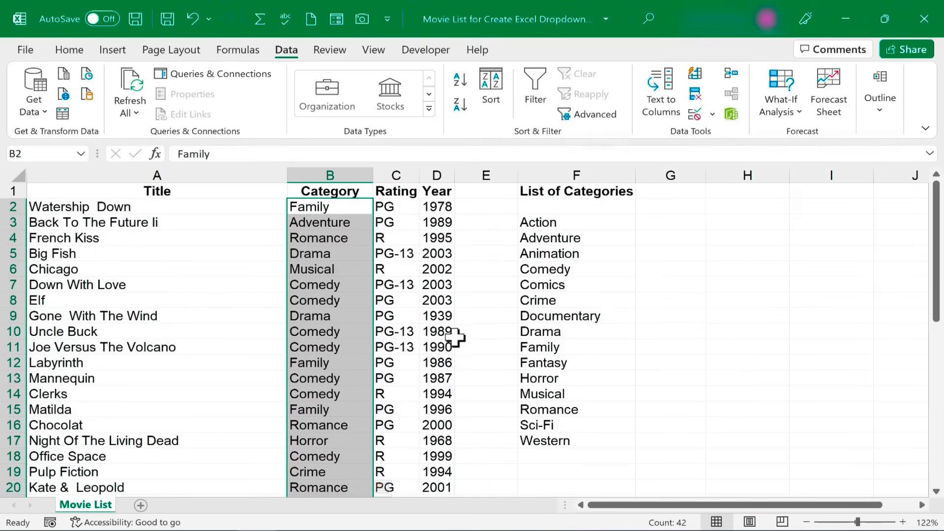
left_click(329, 237)
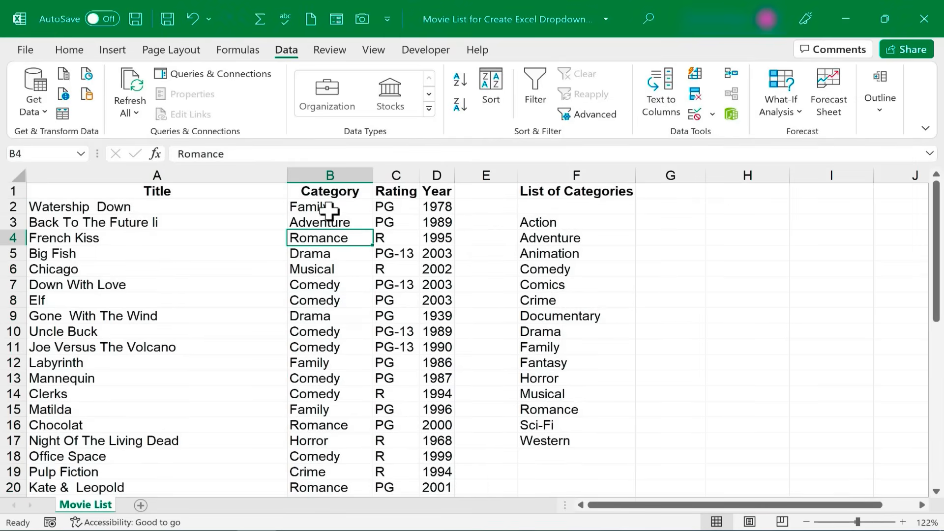
left_click(330, 206)
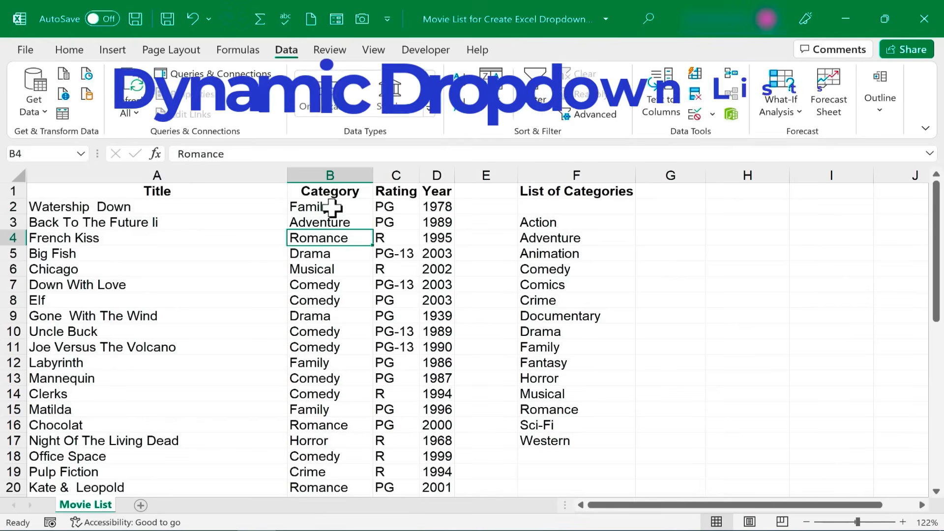
mouse_move(511, 256)
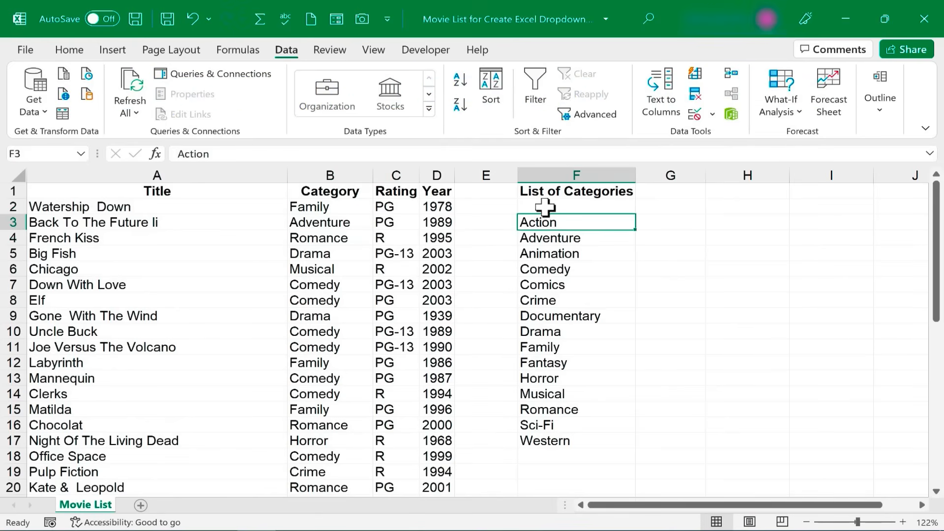
mouse_move(438, 322)
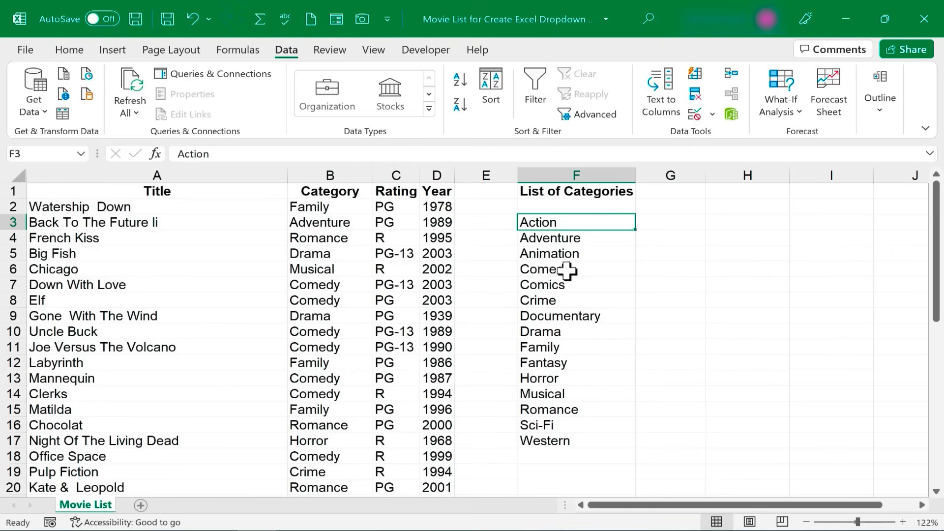
left_click(574, 268)
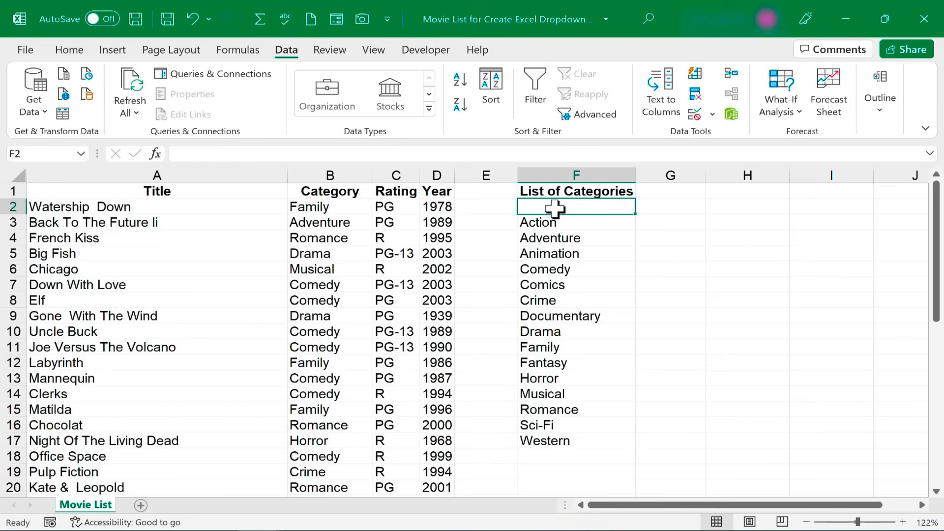
mouse_move(550, 226)
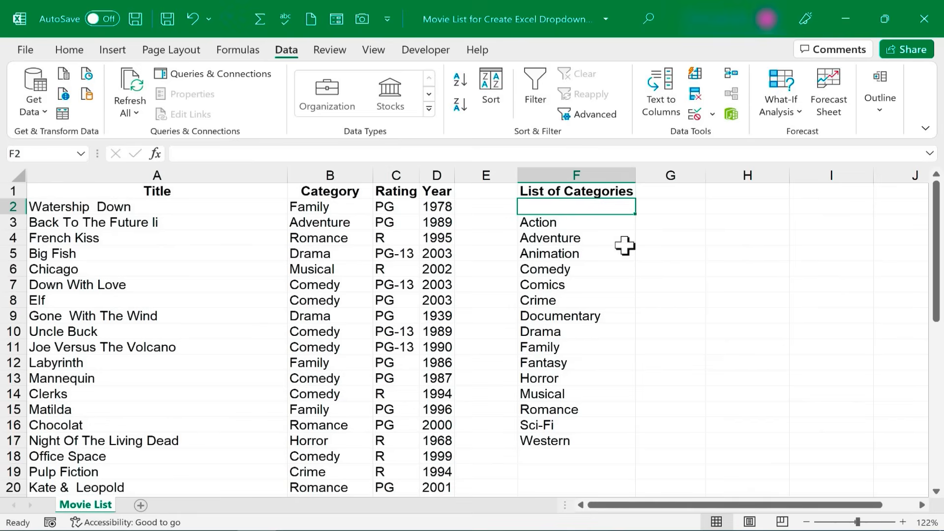
left_click(549, 237)
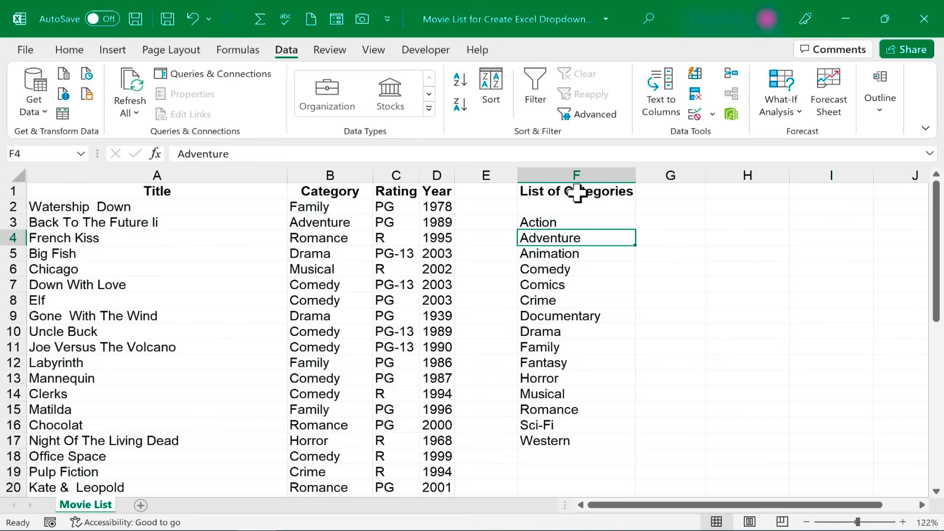
left_click_drag(574, 191, 569, 440)
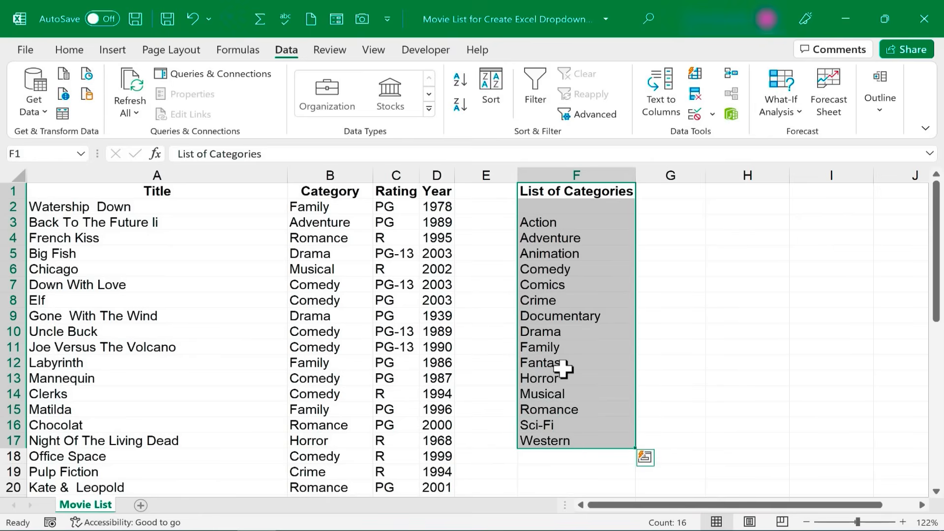
Step: Cut the List of Categories and paste it into A1 of a new Sheet1
key("ctrl+x")
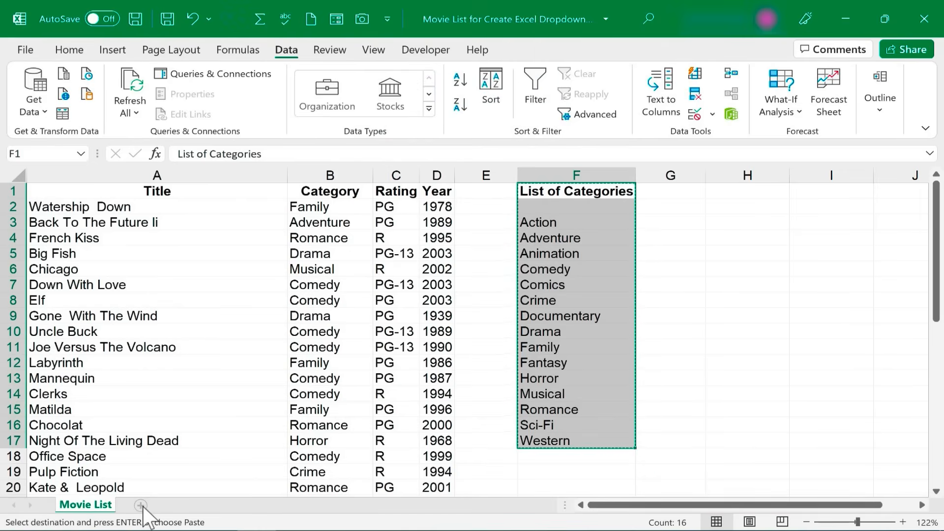
left_click(140, 505)
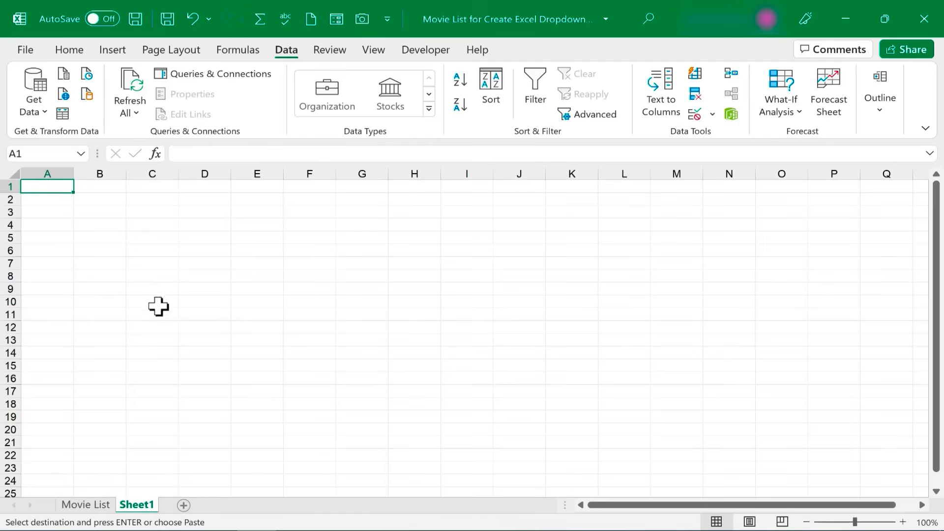
key("ctrl+v")
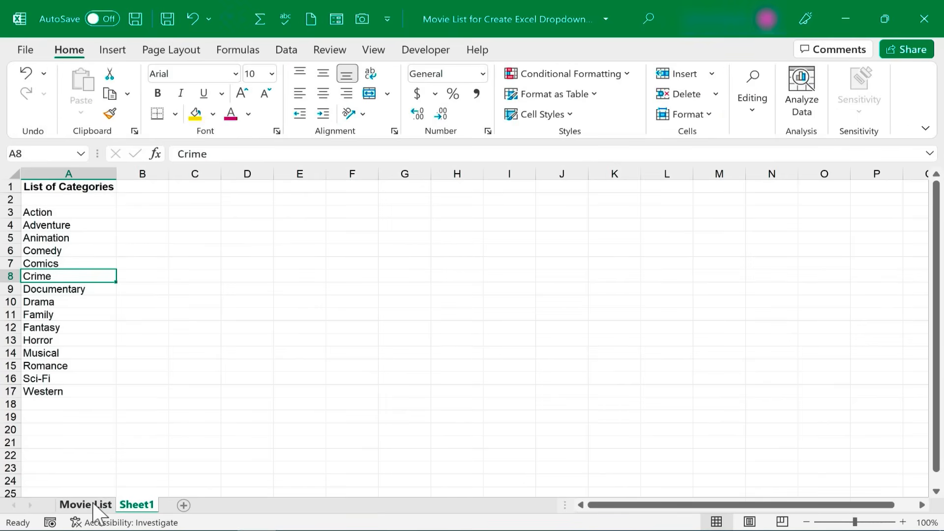
Step: Set the Movie List Category cells to a List validation sourced from Sheet1!$A$2:$A$17
left_click(85, 504)
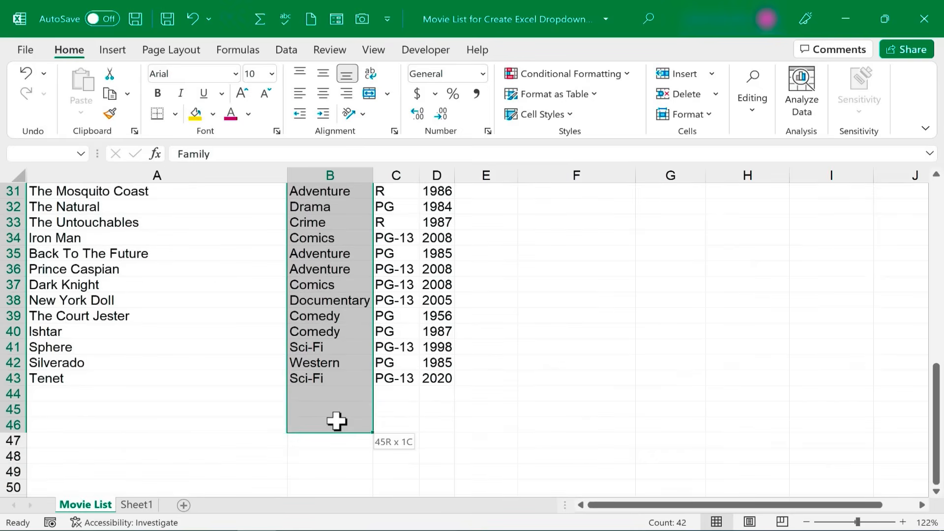
left_click_drag(336, 421, 329, 480)
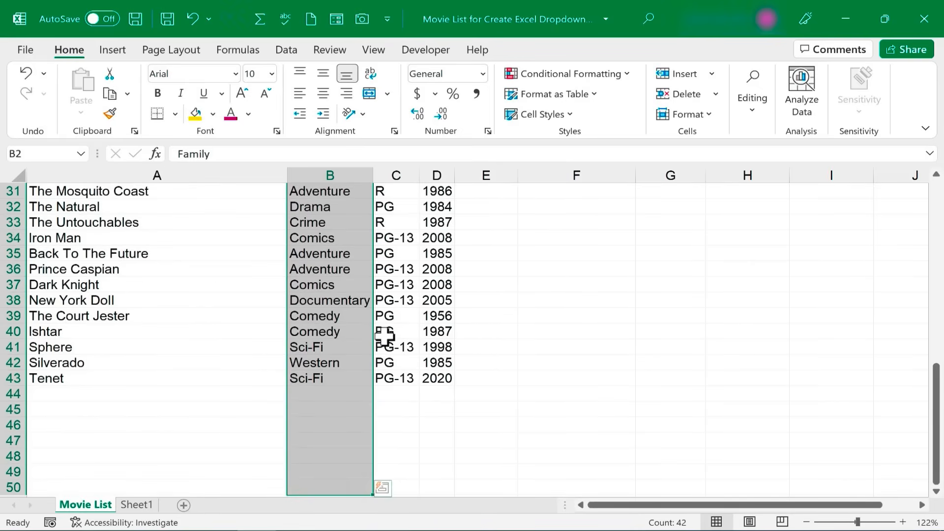
left_click(287, 49)
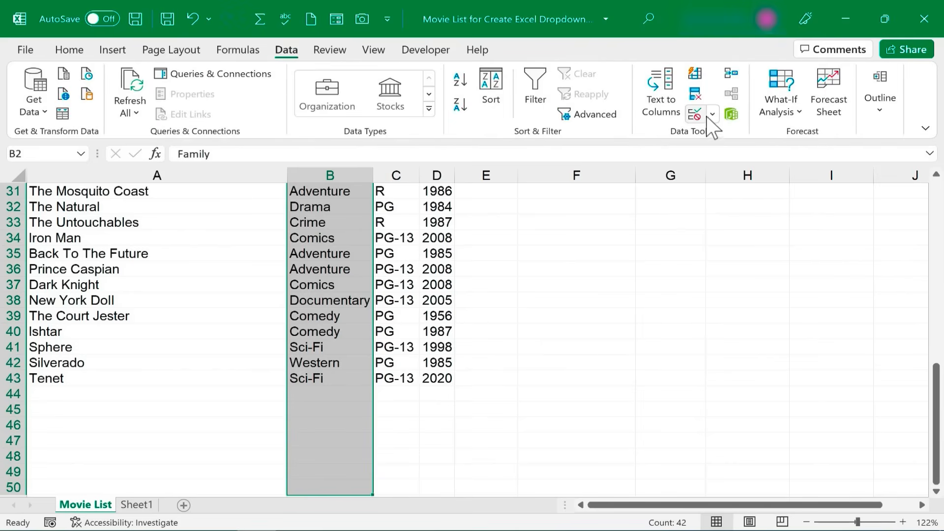
left_click(713, 114)
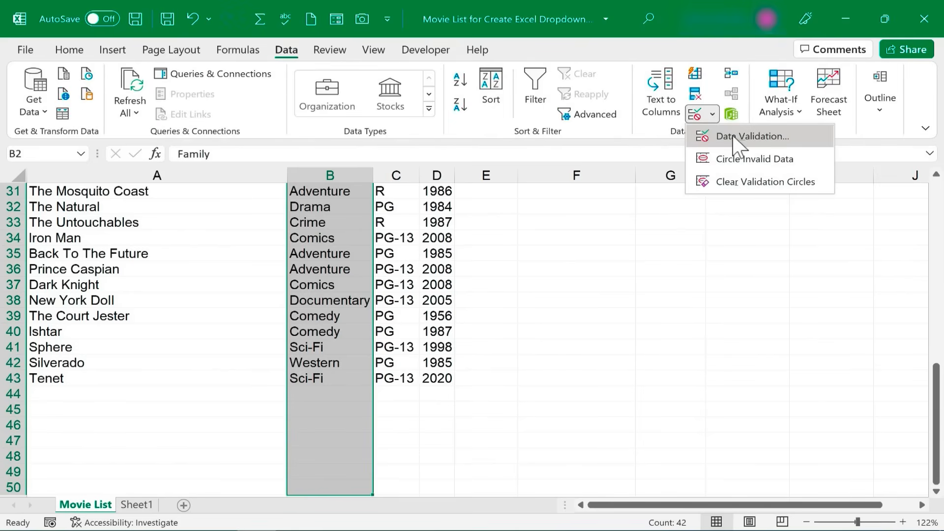
left_click(748, 136)
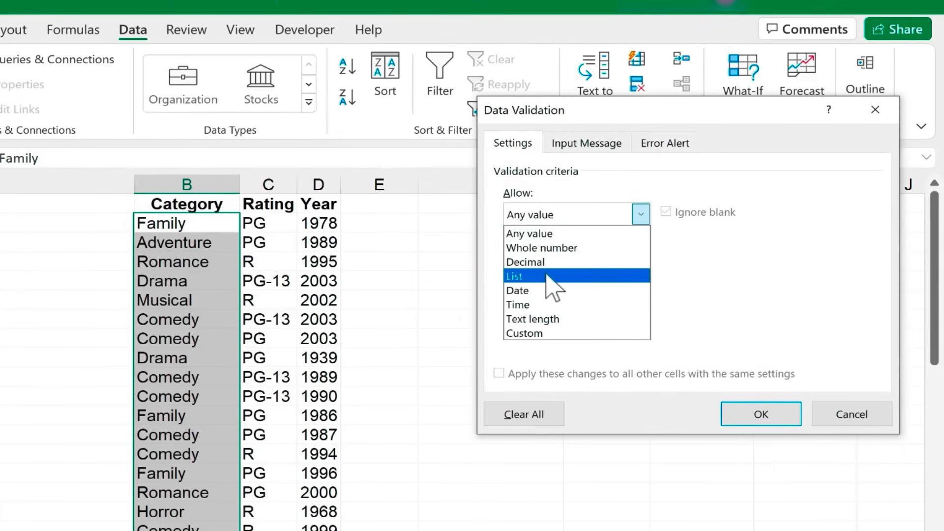
left_click(514, 276)
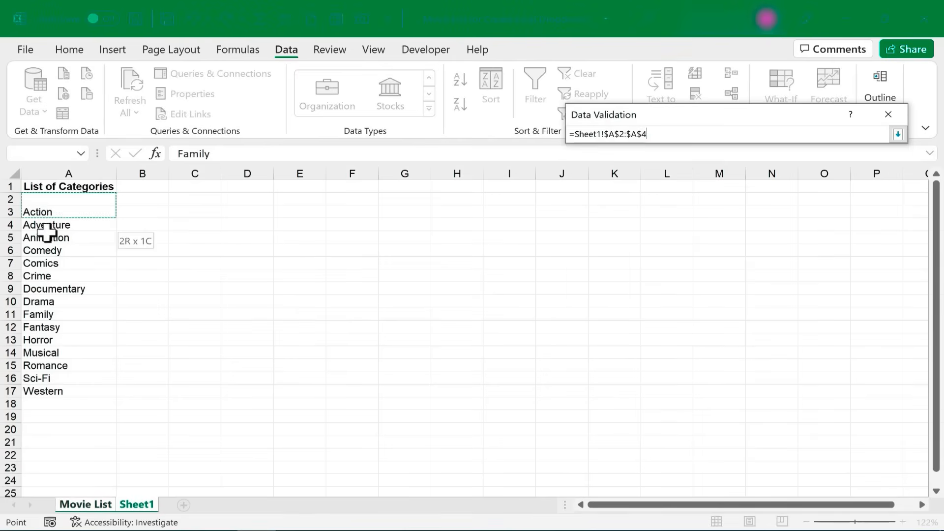
left_click_drag(48, 235, 40, 401)
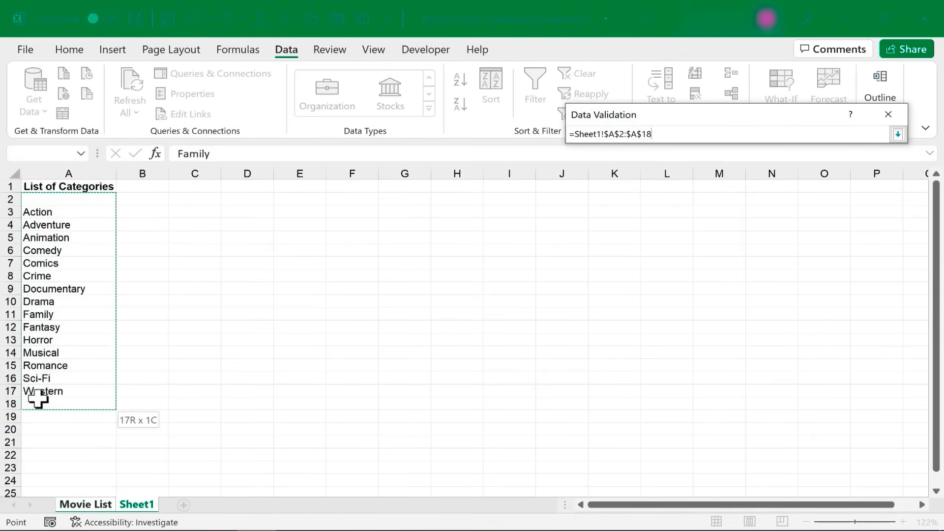
left_click(897, 133)
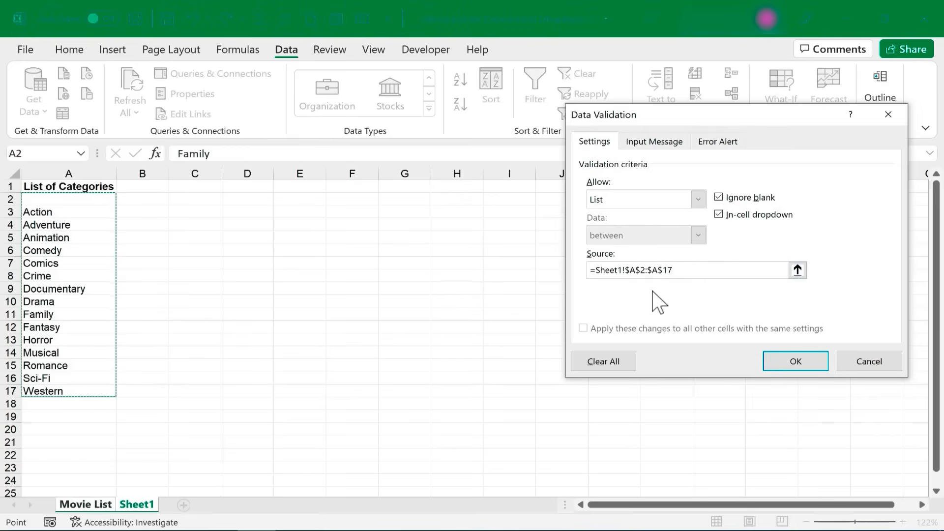
left_click(794, 361)
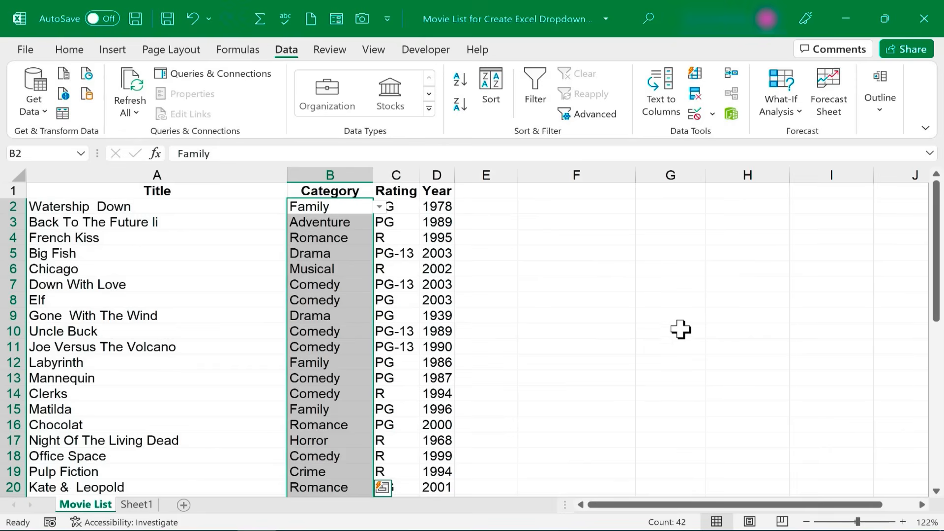
Step: Choose Horror from Elf's category dropdown, then leave Elf's category empty
left_click(330, 269)
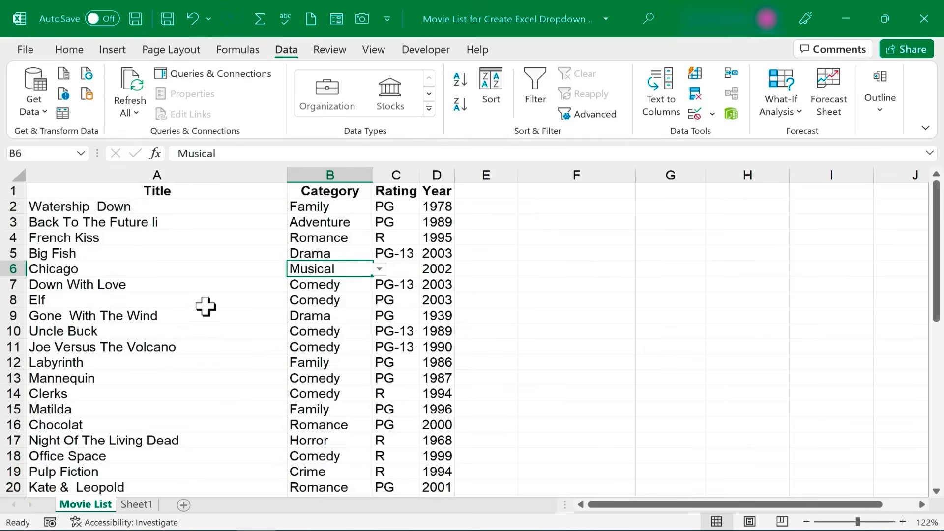
left_click(329, 300)
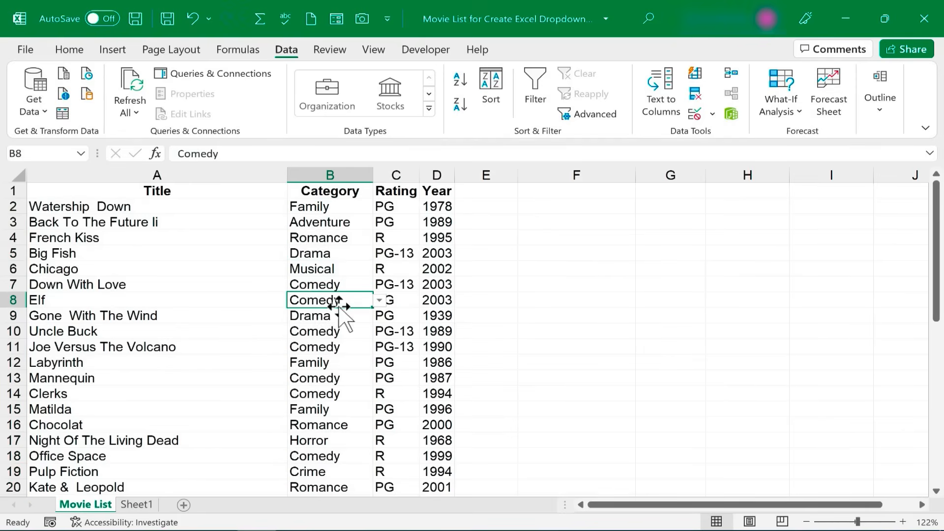
left_click(379, 300)
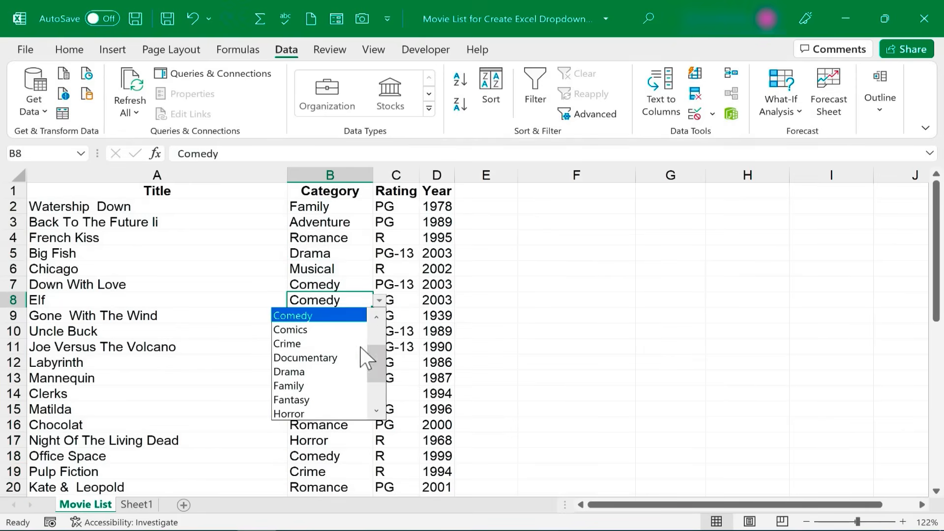
left_click(289, 414)
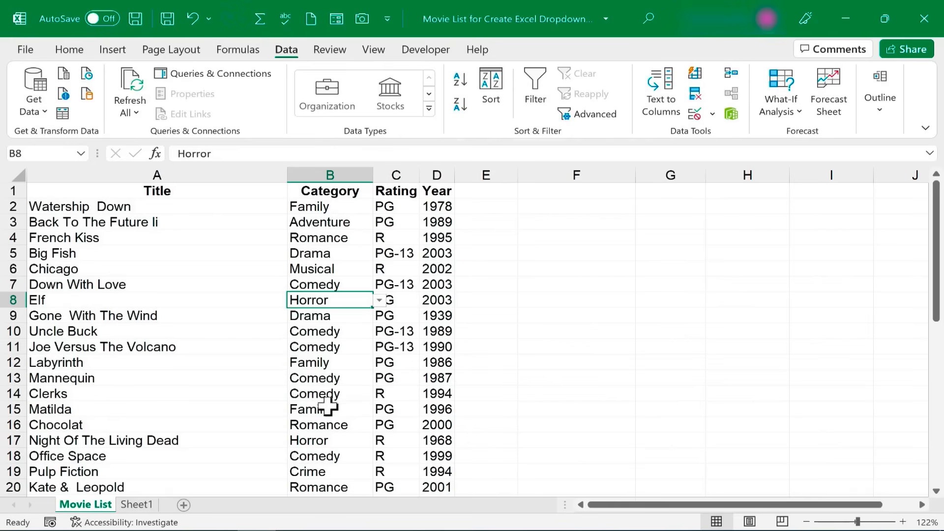
left_click(379, 300)
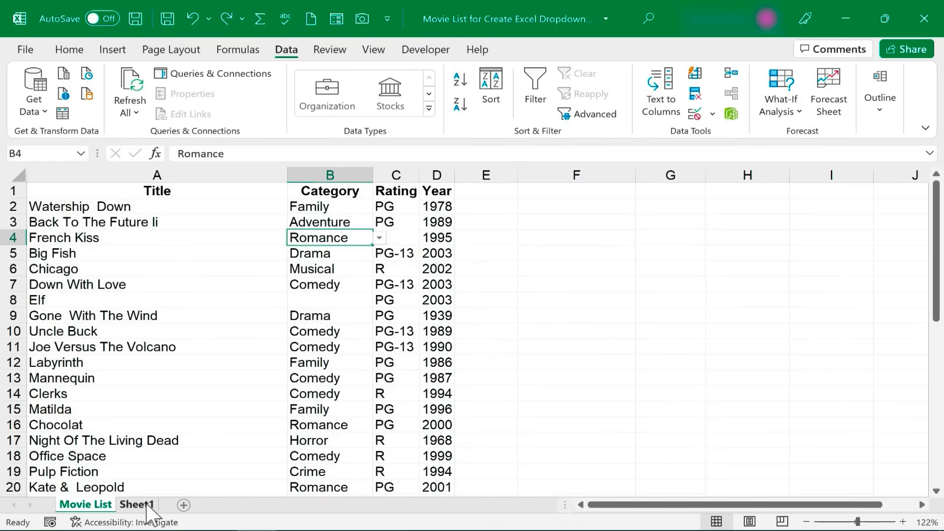
Step: Check the Sheet1 category list, pick Romantic for Elf, and return to Sheet1
left_click(136, 505)
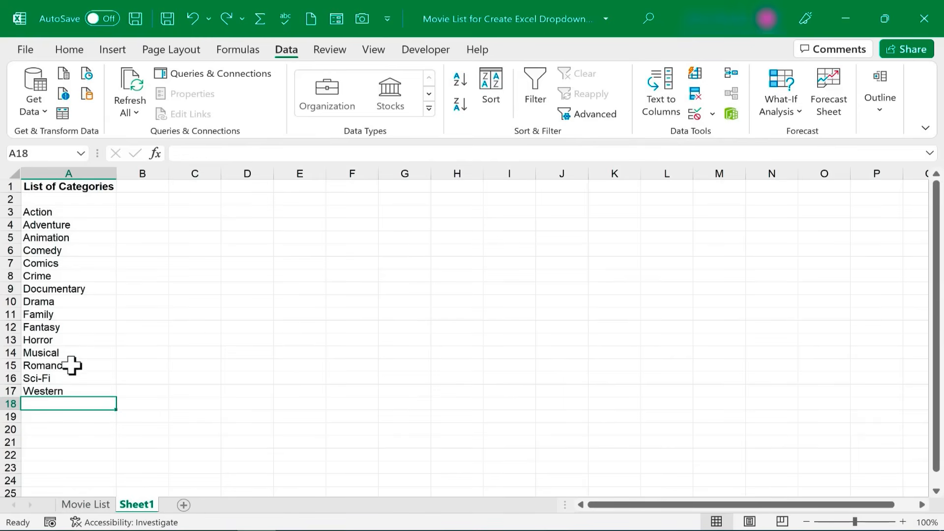
left_click(68, 364)
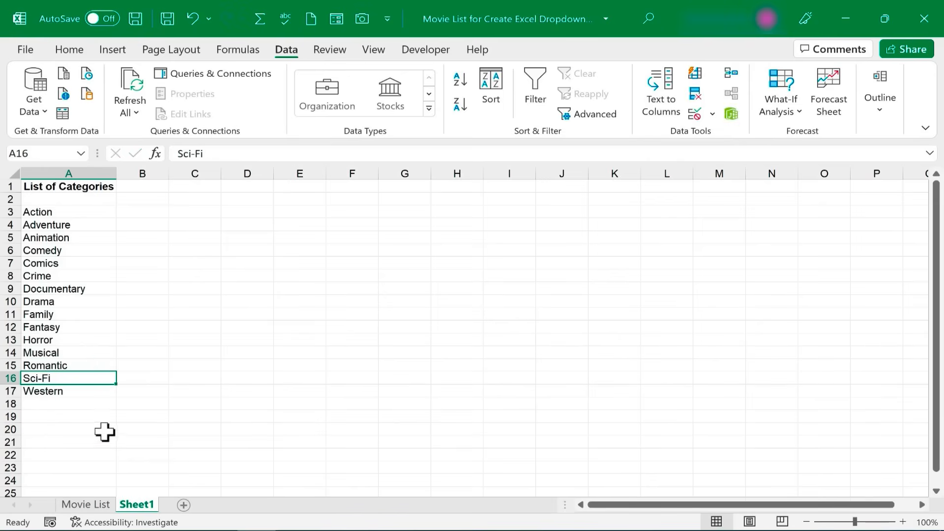
left_click(86, 505)
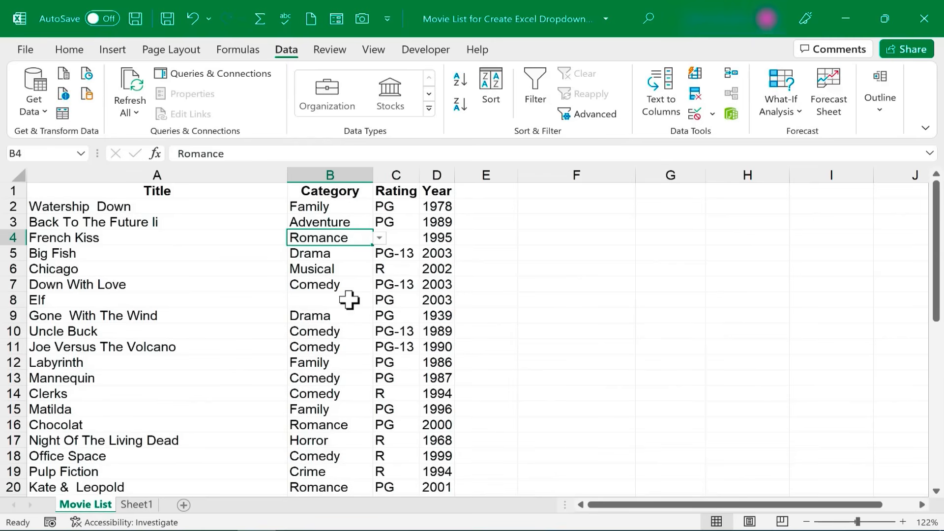
left_click(379, 300)
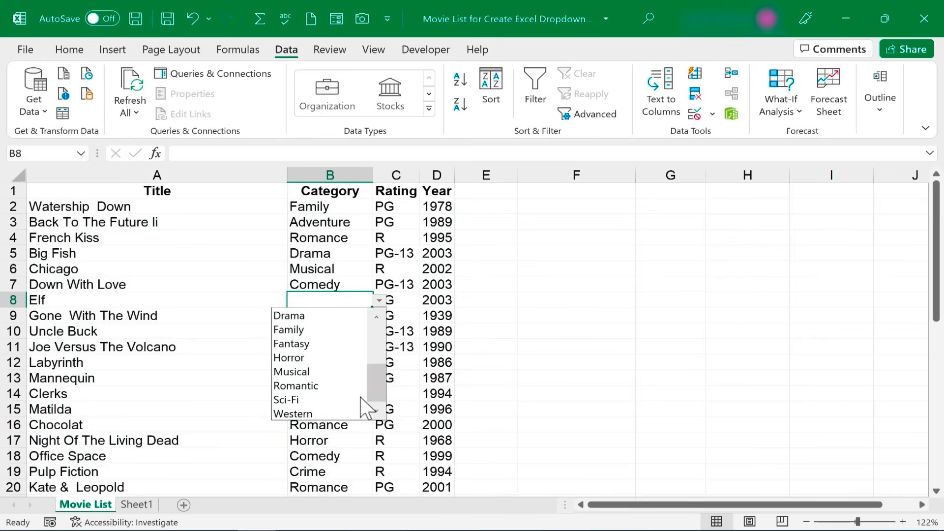
left_click(296, 386)
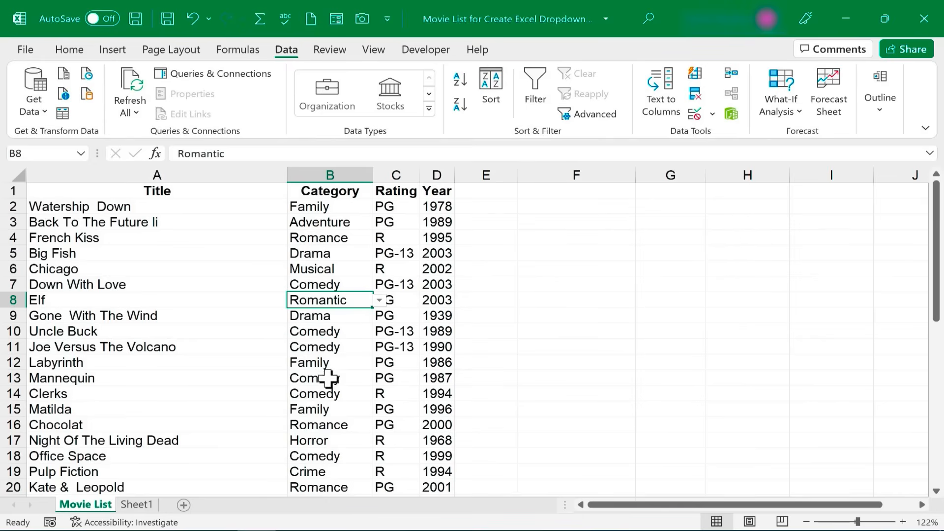
left_click(137, 504)
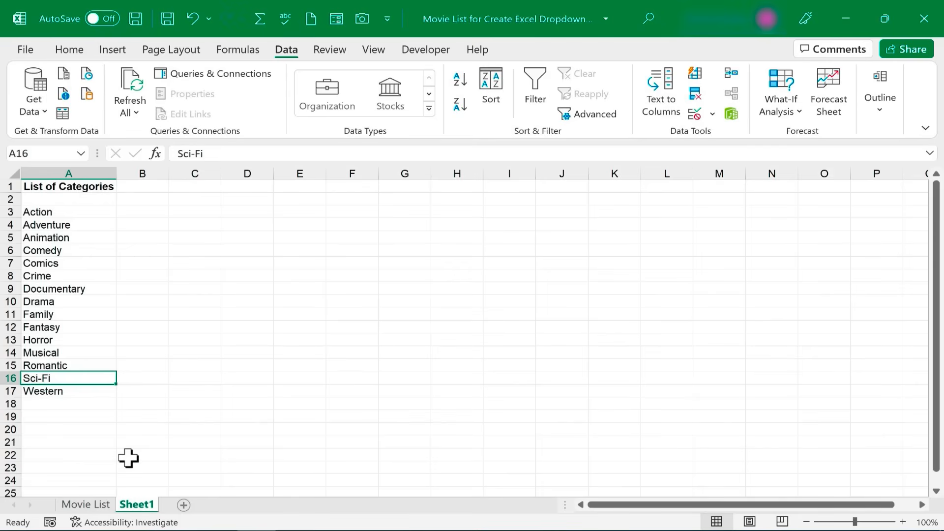
mouse_move(132, 444)
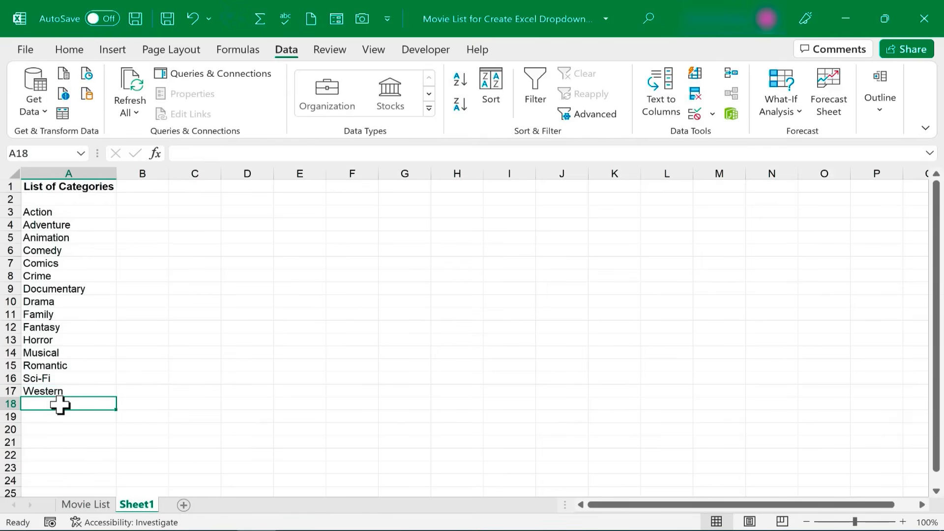
Step: Add Romantic Comedy to the Sheet1 category list and sort it A to Z
type("Romantic Comedy")
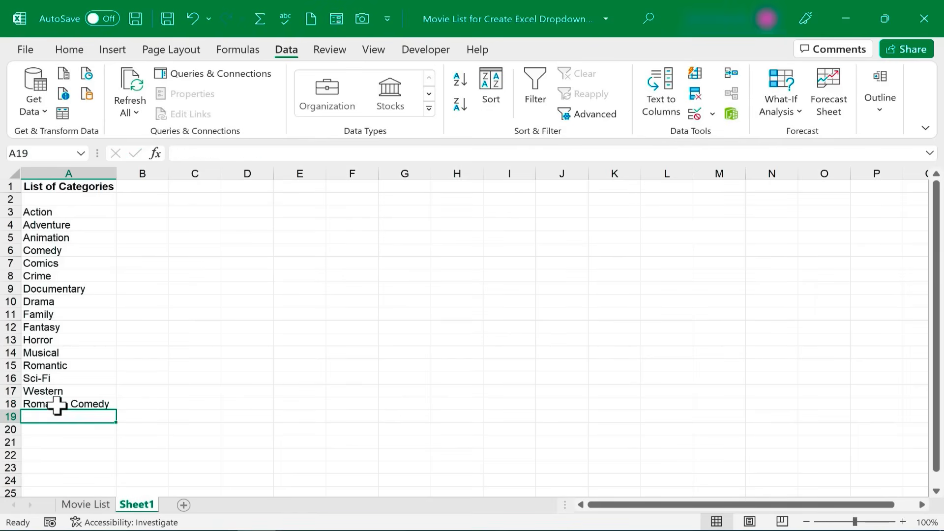
left_click(85, 505)
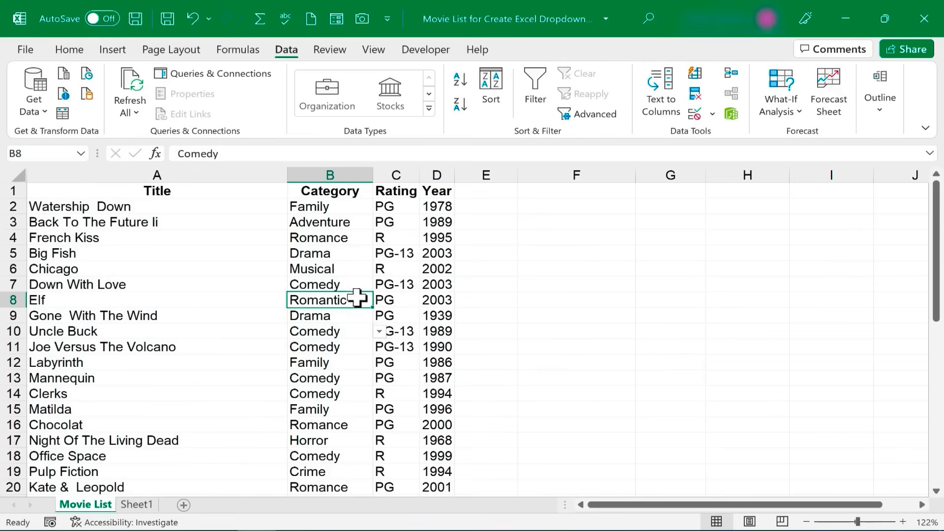
left_click(379, 300)
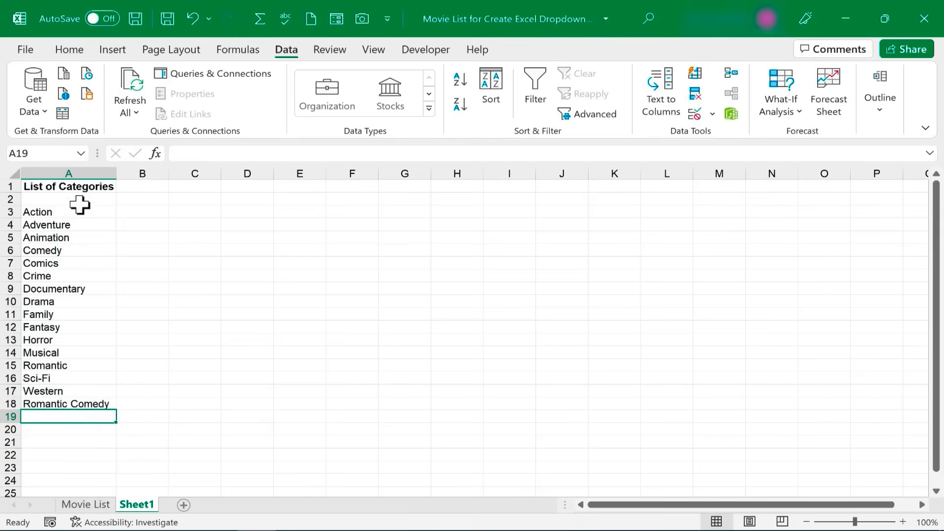
mouse_move(121, 471)
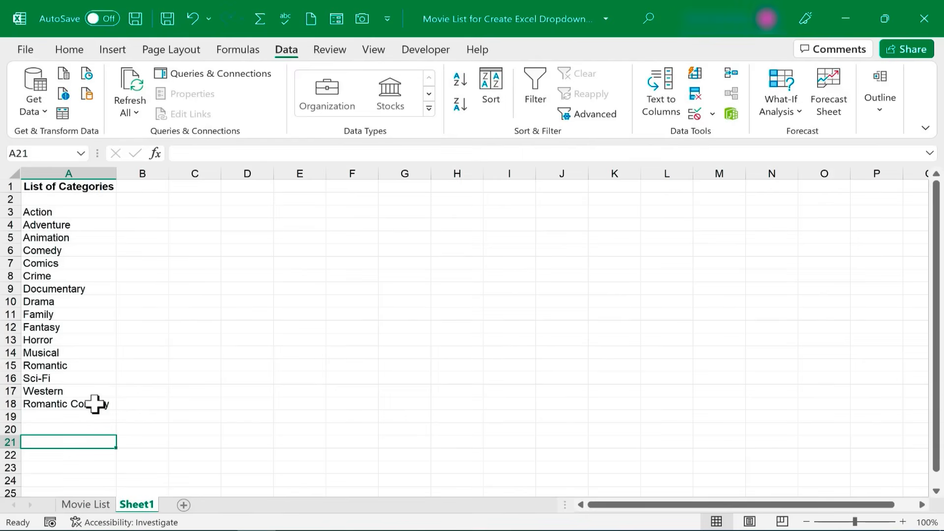
left_click(68, 403)
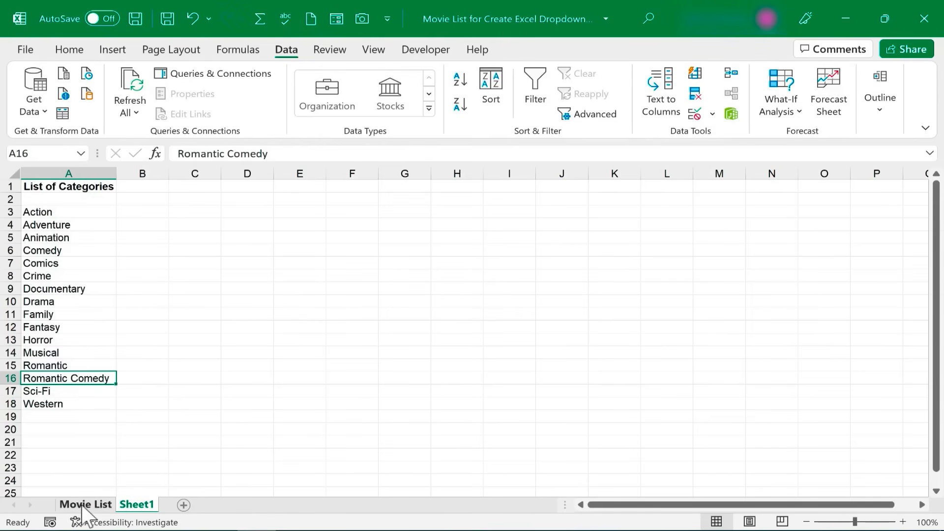
Step: Open and close the Category column's validation settings on Movie List without changes
left_click(85, 505)
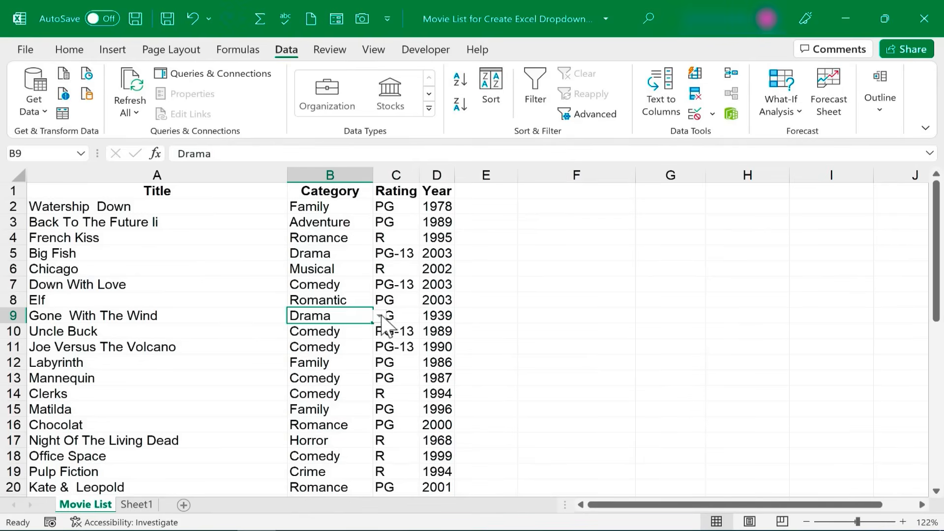
left_click(380, 315)
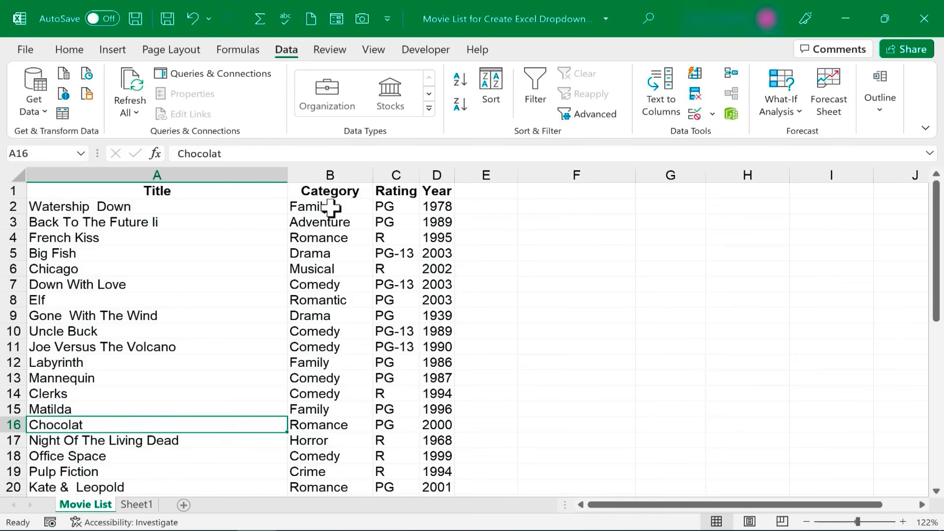
left_click(330, 175)
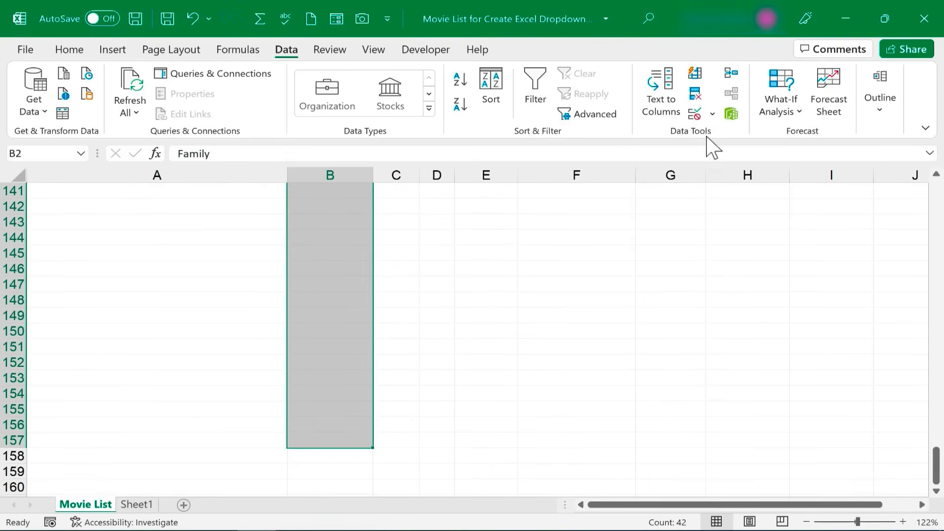
left_click(712, 114)
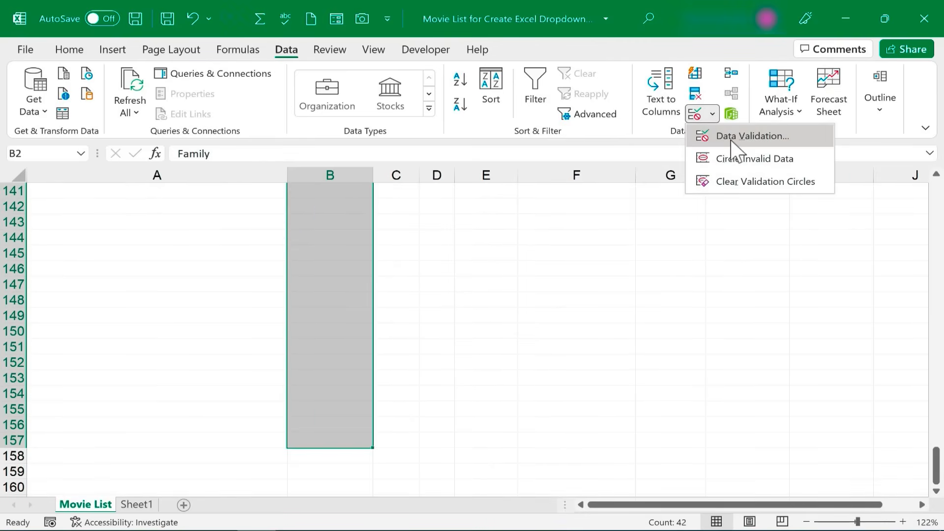
left_click(752, 136)
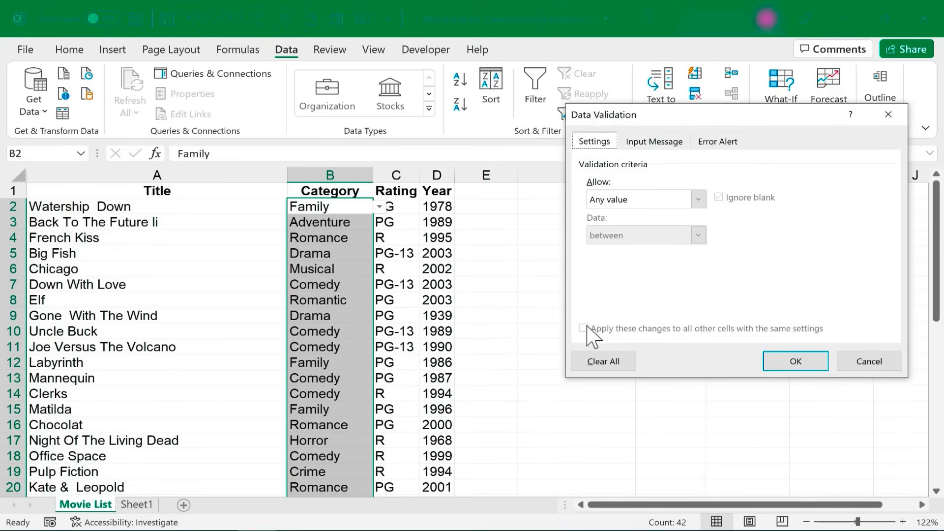
left_click(795, 362)
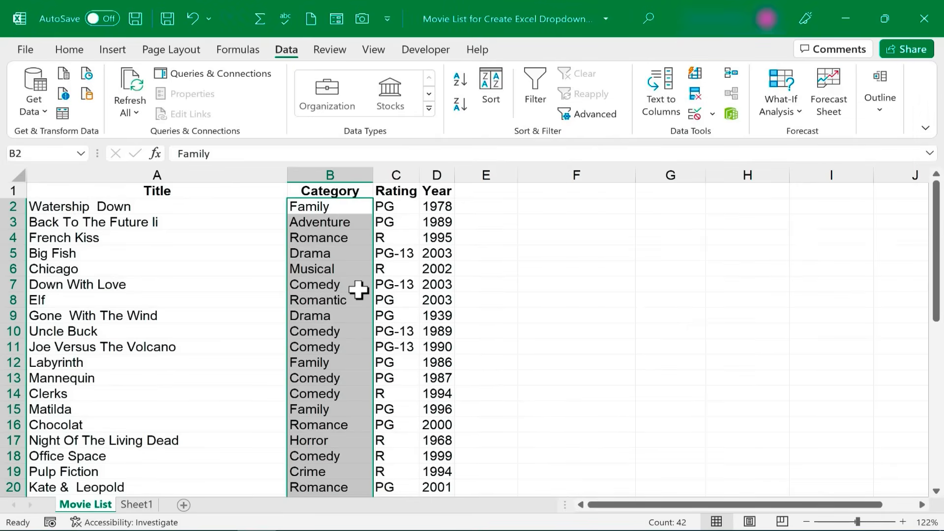
left_click(485, 409)
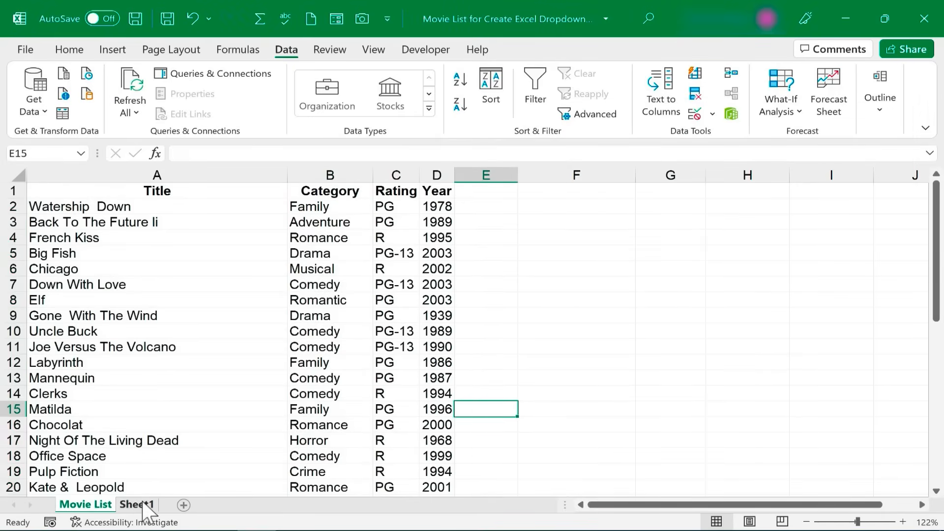
Step: Format Sheet1's category list as a table with headers in the olive green light style
left_click(136, 504)
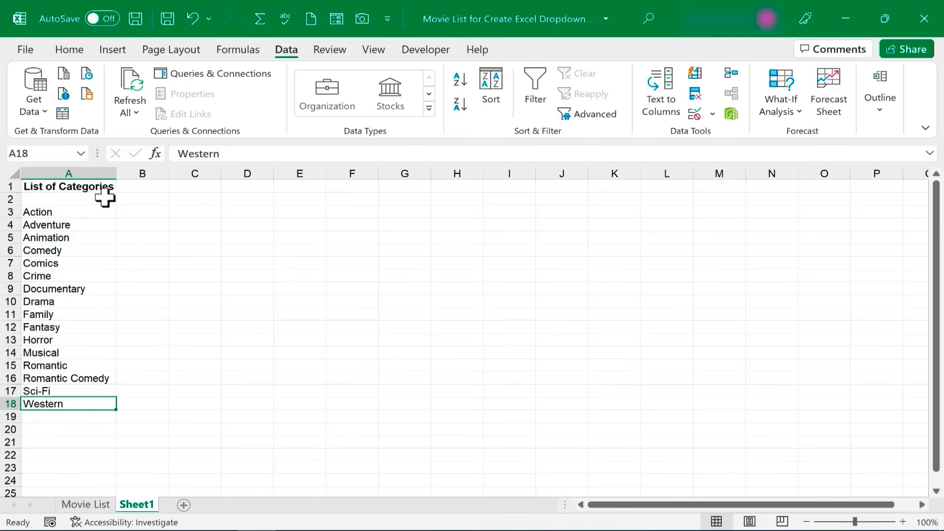
left_click(68, 185)
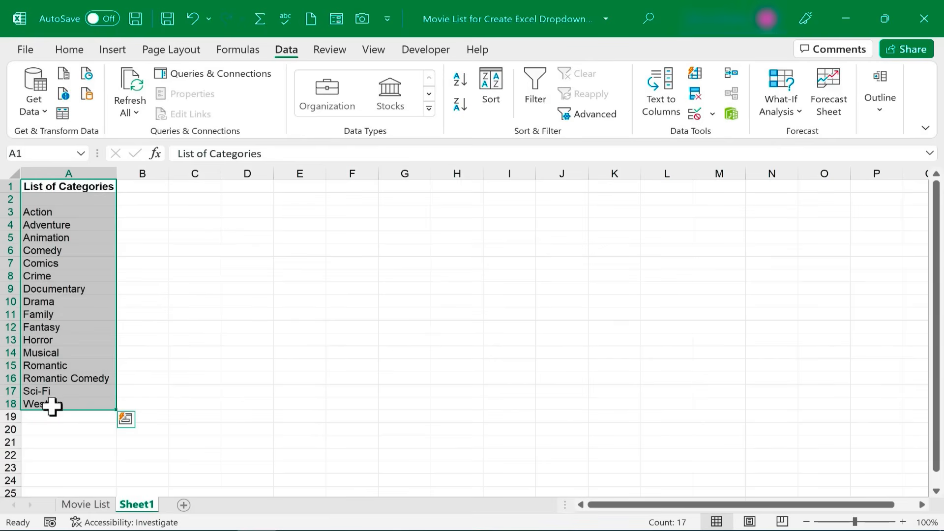
left_click(69, 49)
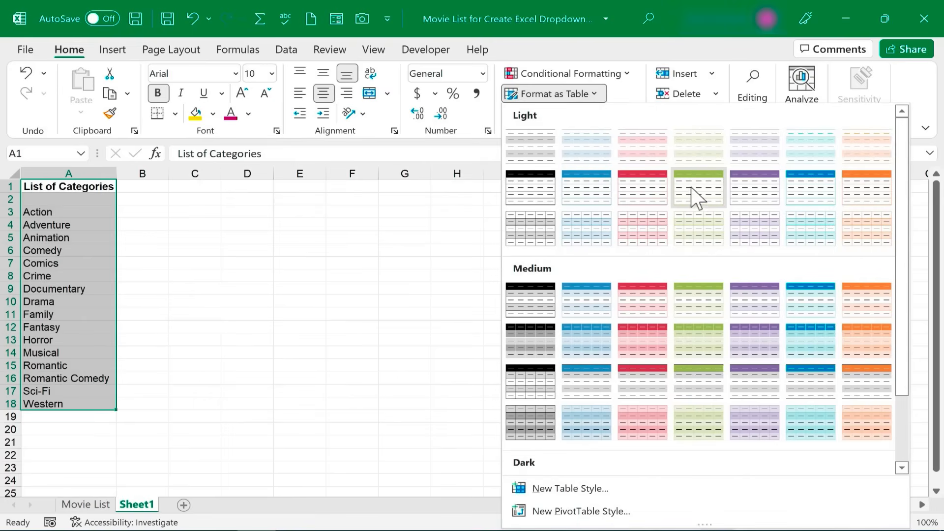
mouse_move(698, 193)
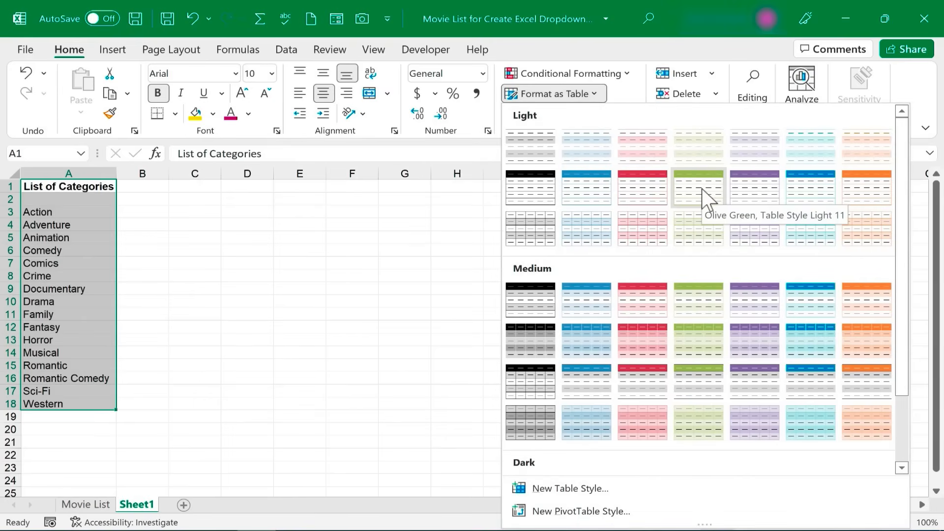
left_click(697, 188)
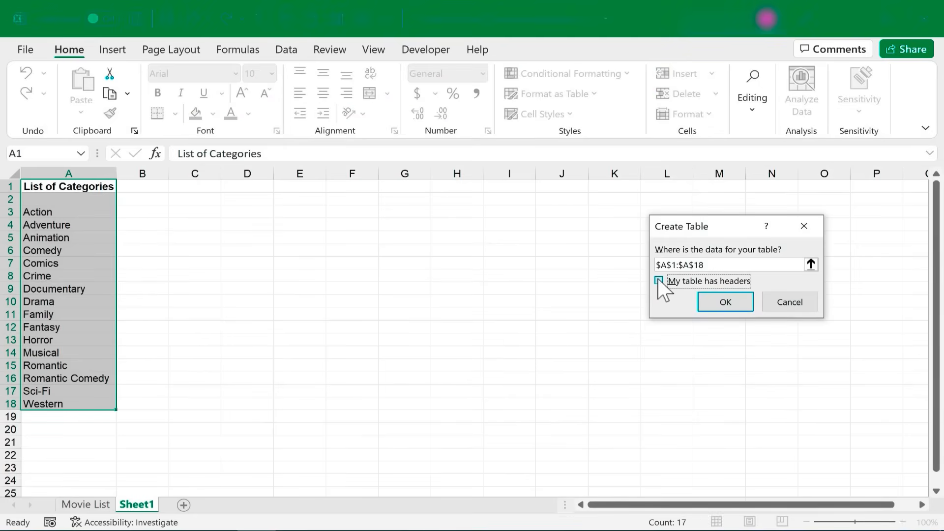
left_click(724, 301)
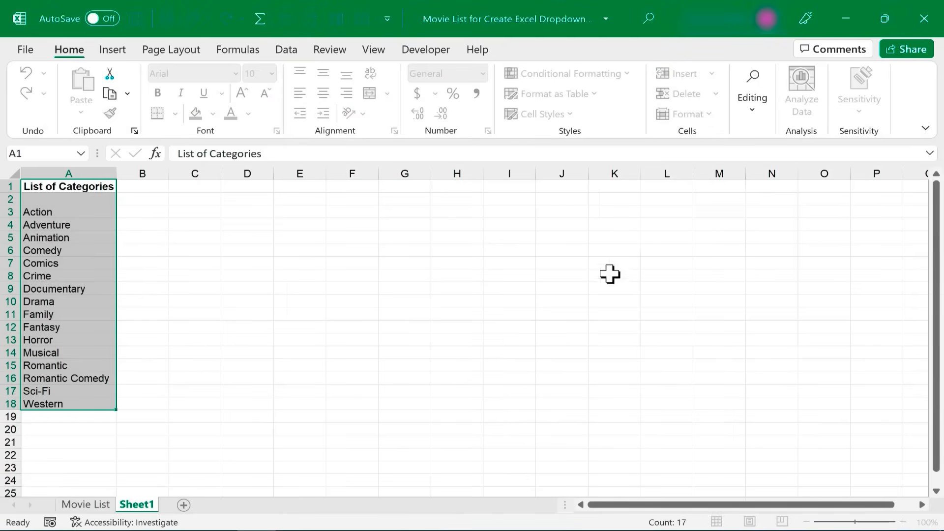
key("ctrl+t")
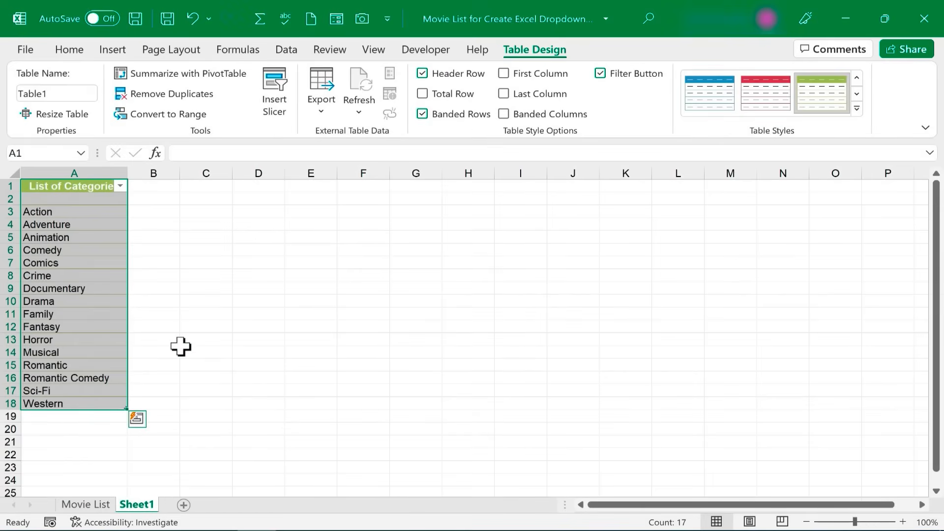
left_click(205, 351)
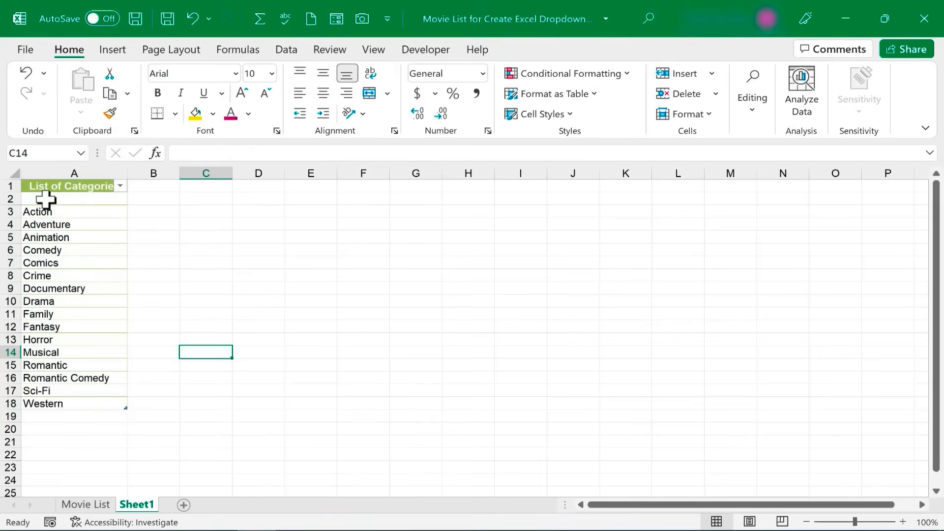
Step: Select category entries A2:A18 and name them 'Categories' in the Name Box
left_click_drag(74, 198, 75, 212)
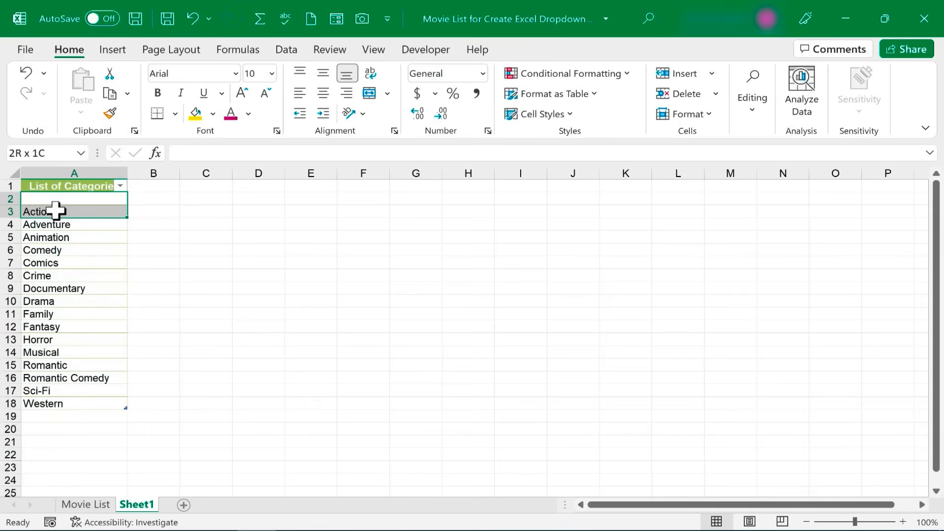
left_click_drag(54, 212, 67, 403)
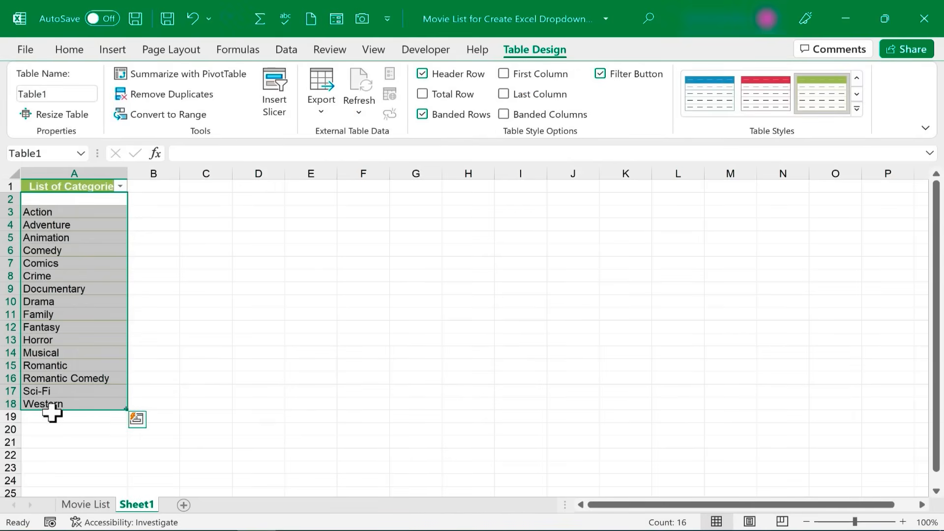
mouse_move(54, 153)
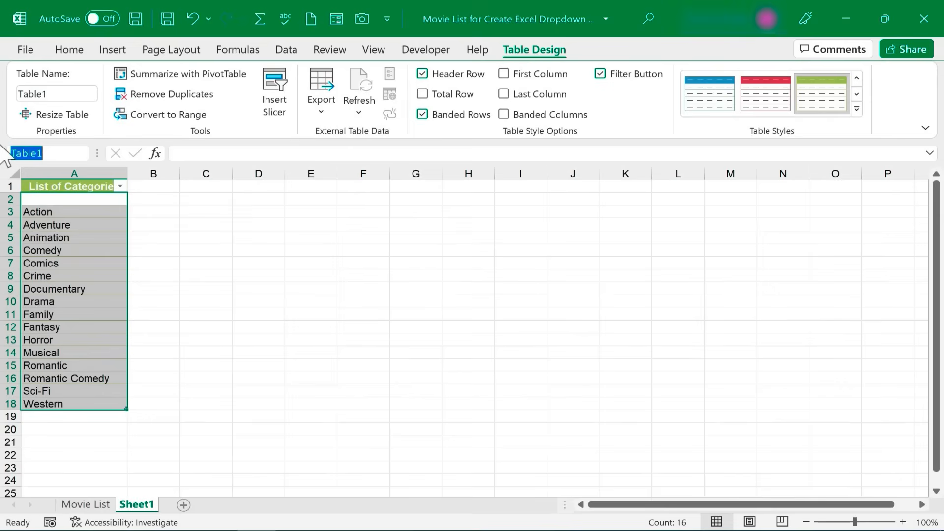
type("Categories")
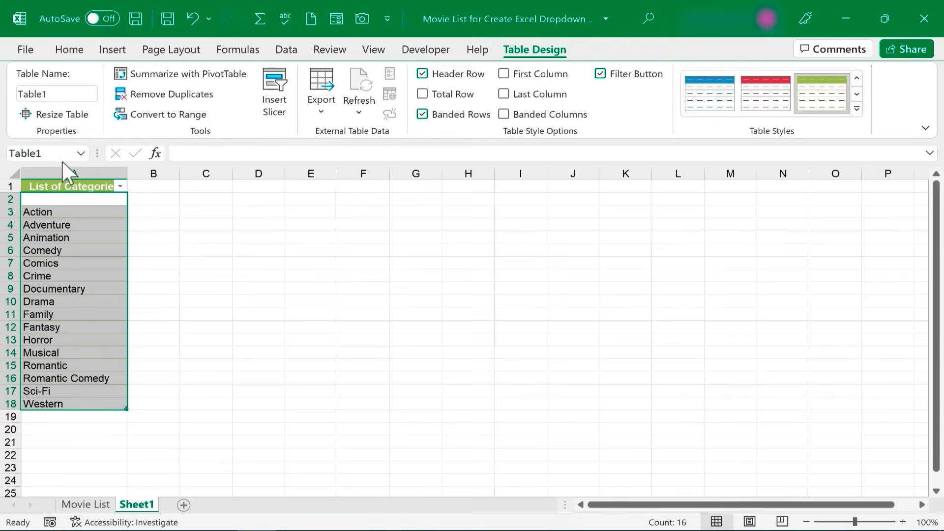
left_click(47, 153)
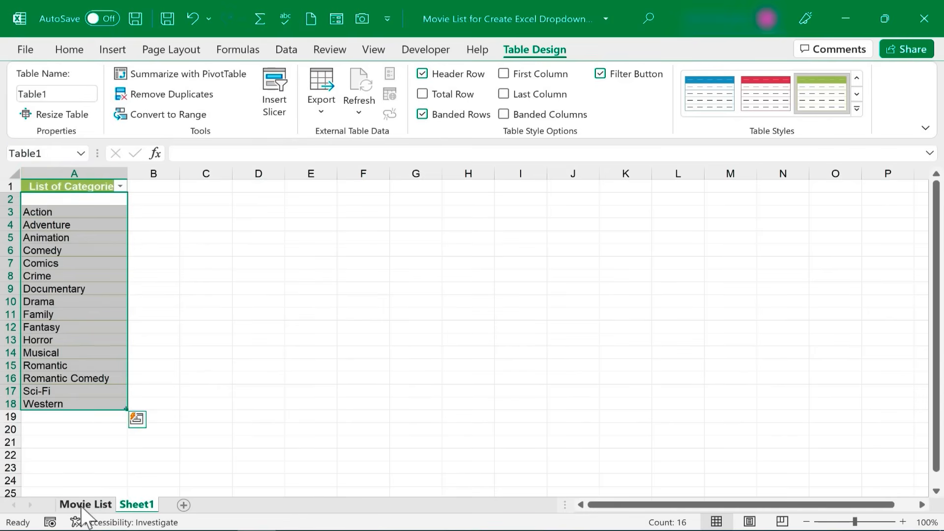
Step: Give Movie List column B list validation with source =Categories and Ignore blank unchecked
left_click(85, 504)
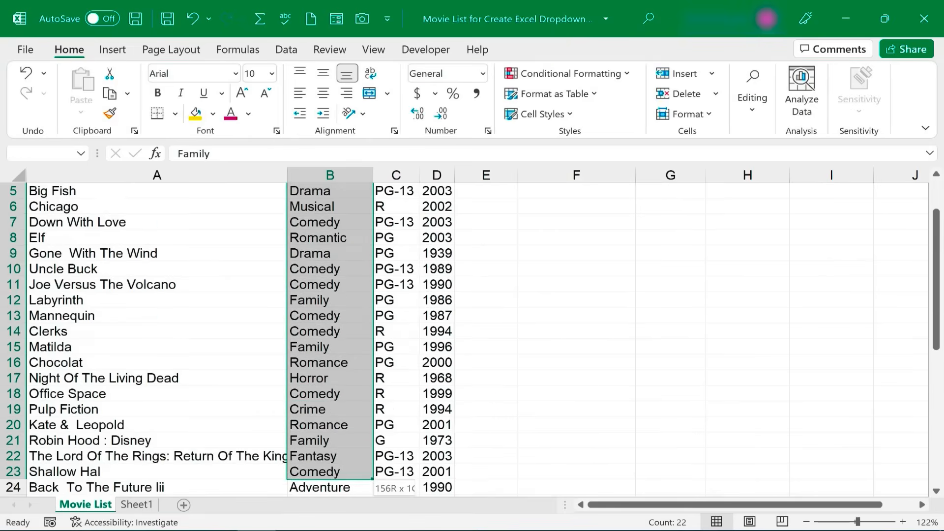
scroll("down", 3)
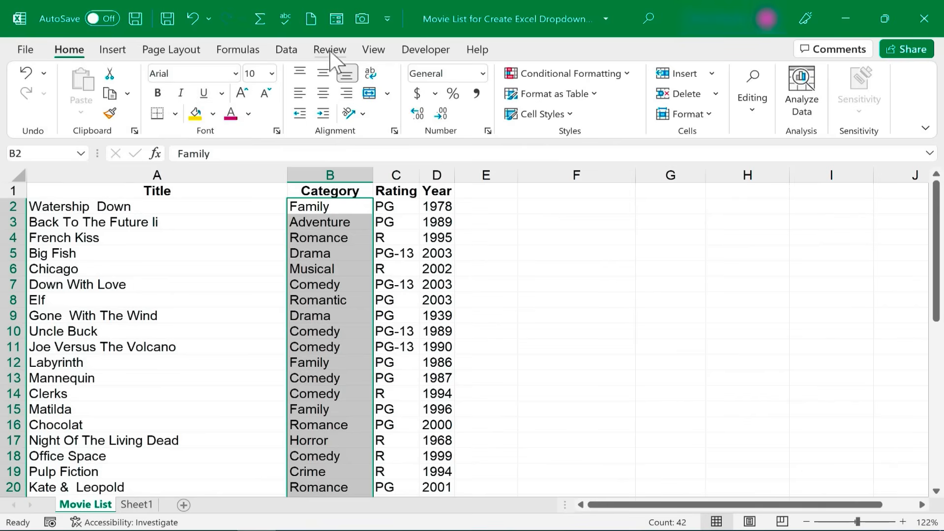
left_click(286, 49)
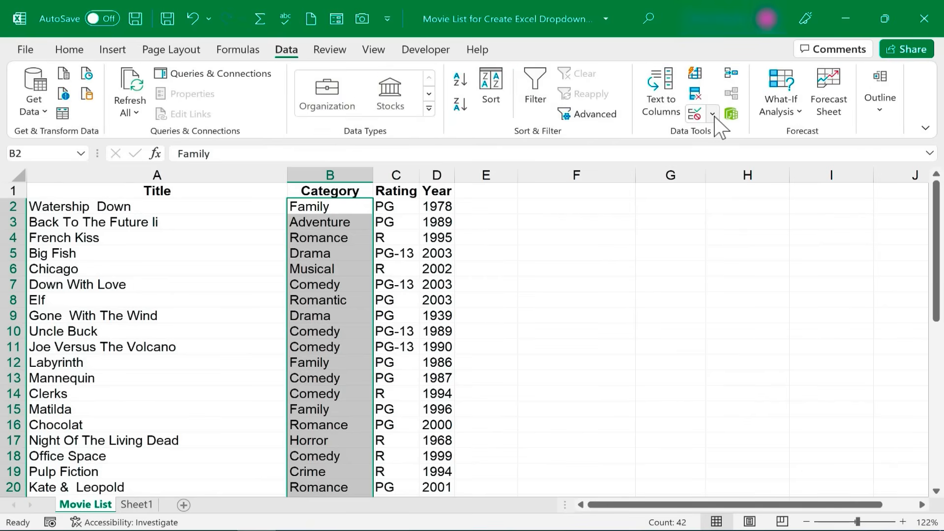
left_click(711, 114)
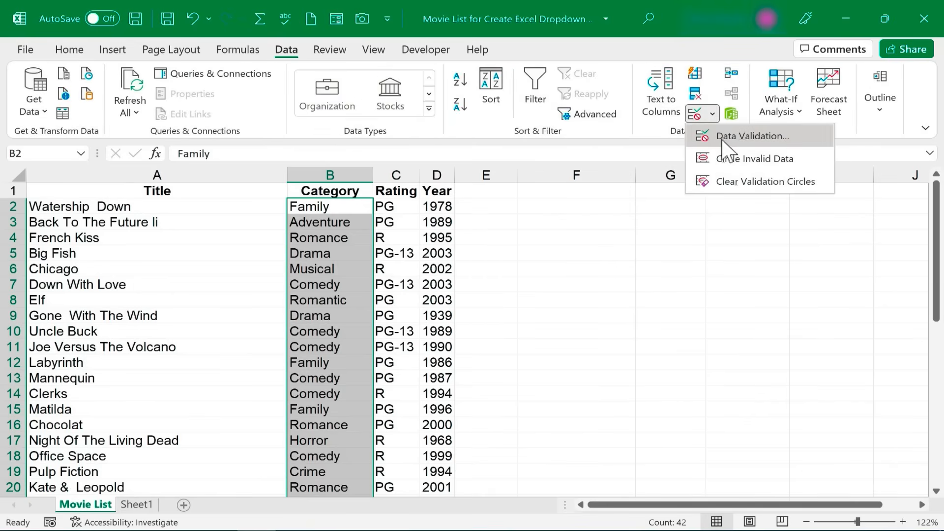
left_click(753, 135)
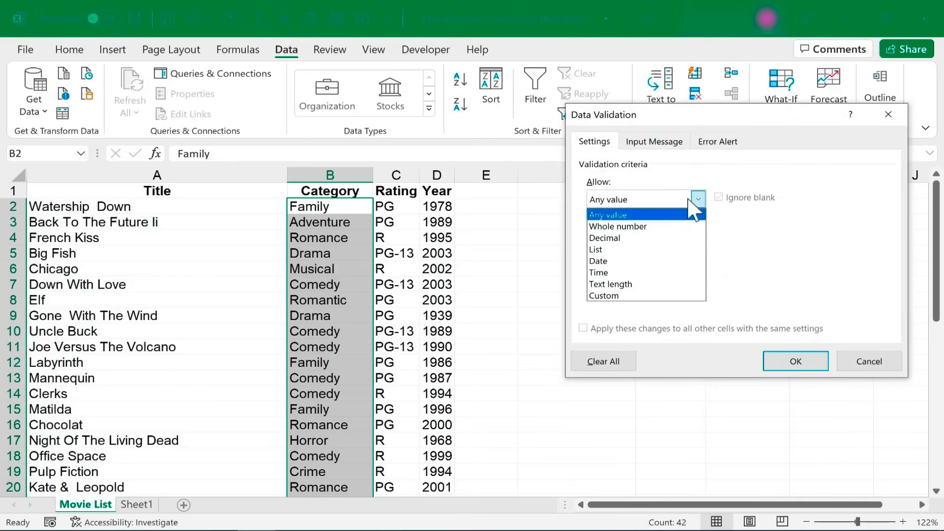
left_click(596, 249)
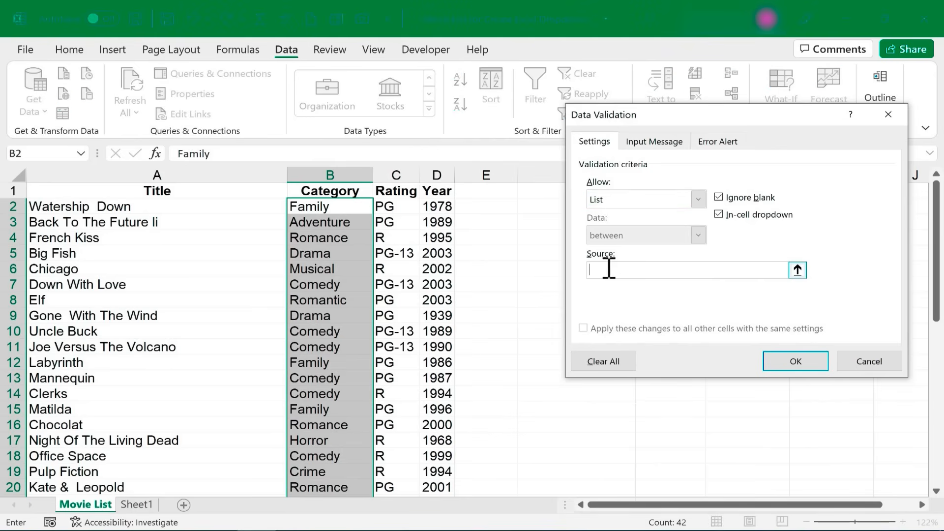
type("=")
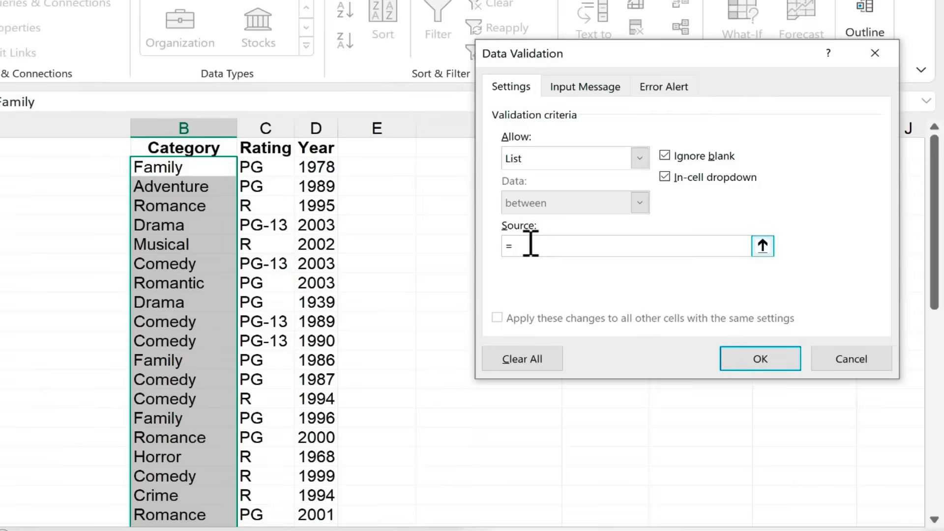
type("Categories")
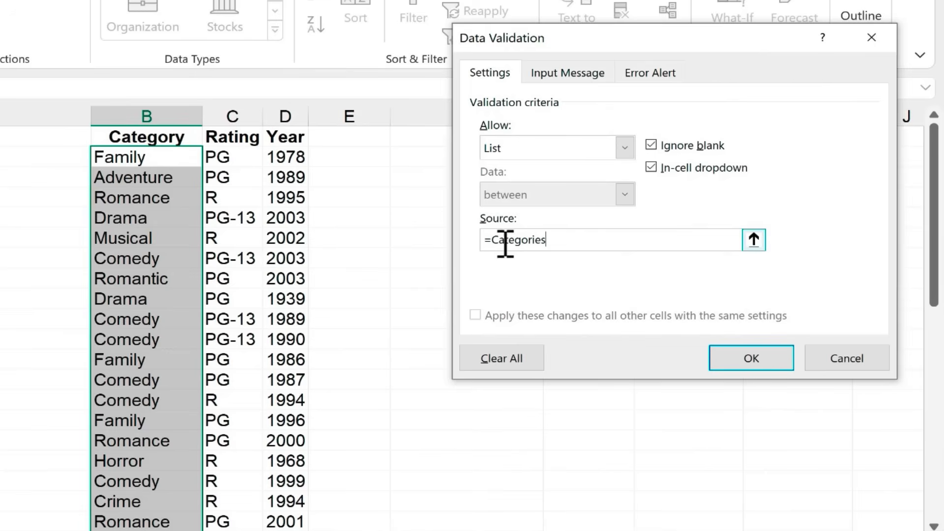
mouse_move(713, 304)
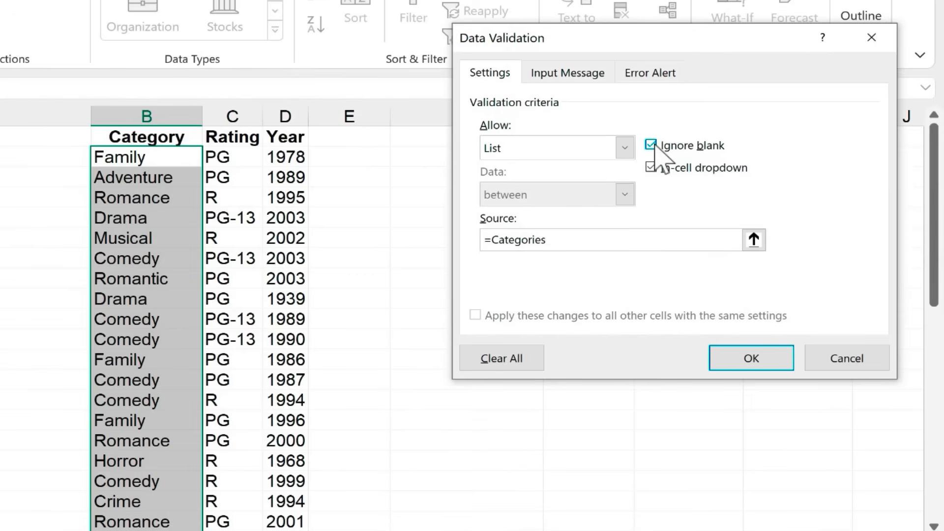
left_click(651, 145)
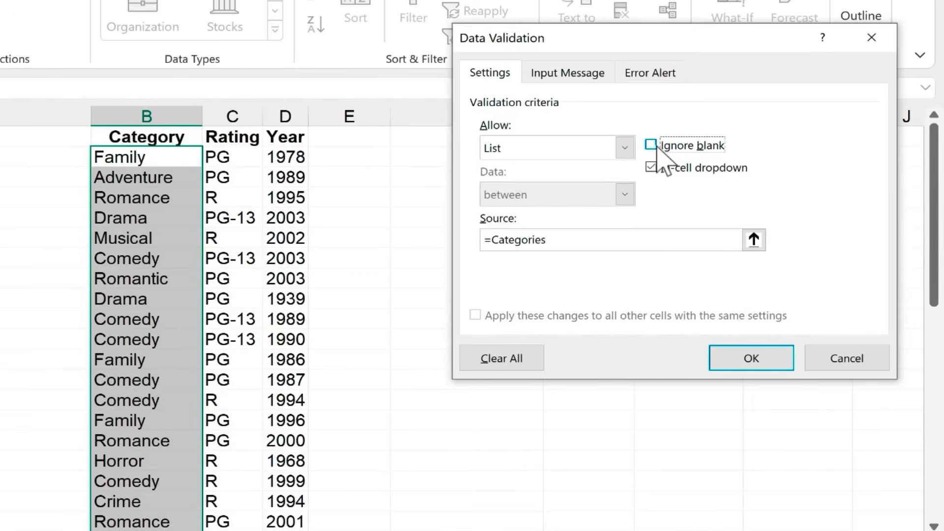
left_click(750, 357)
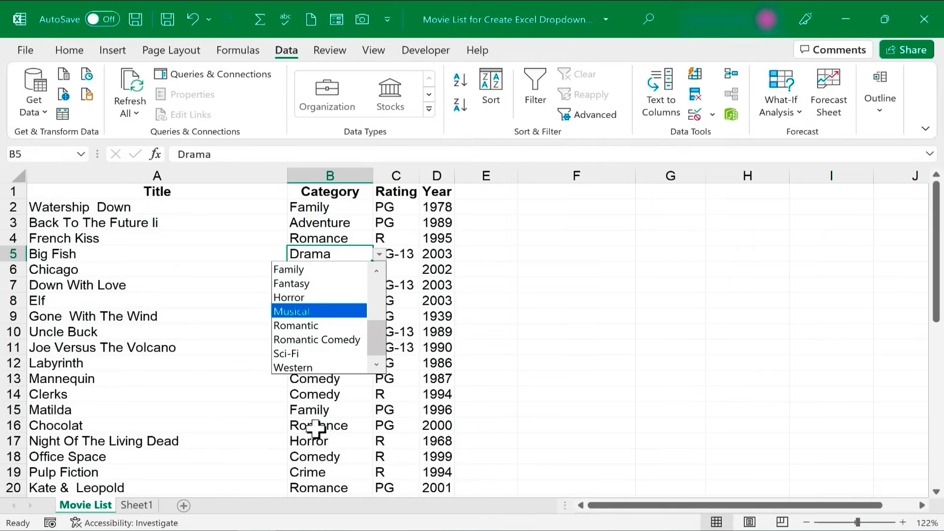
Step: Choose Comics from B44's dropdown for Spider-Man: No Way Home, then show Sheet1
scroll("down", 3)
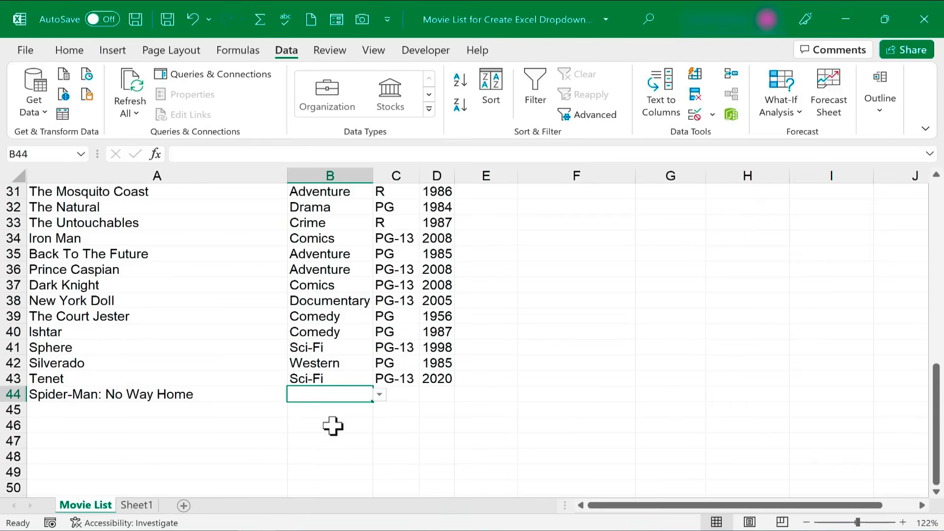
left_click(378, 394)
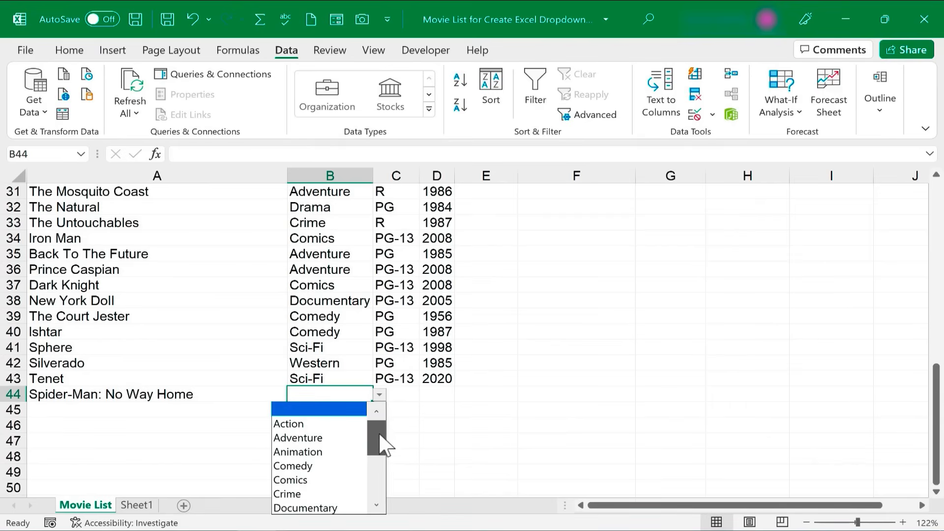
left_click(290, 480)
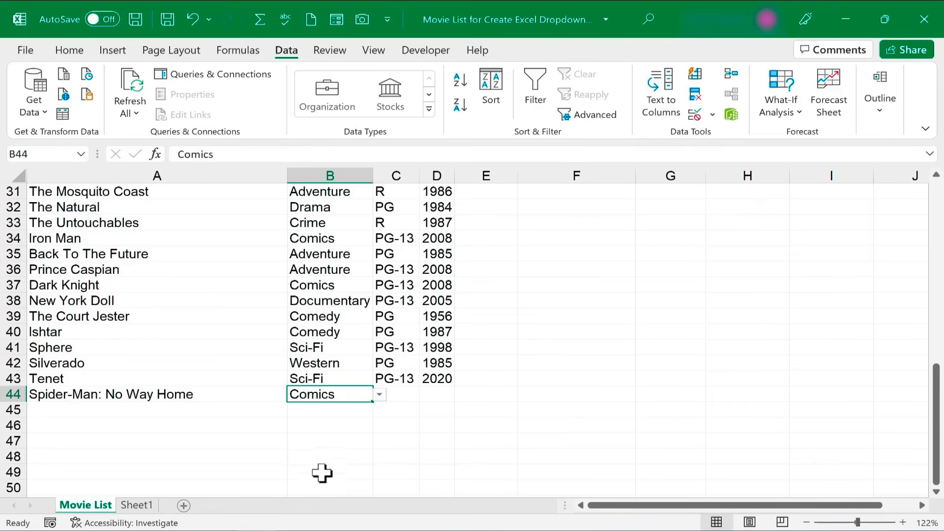
left_click(137, 505)
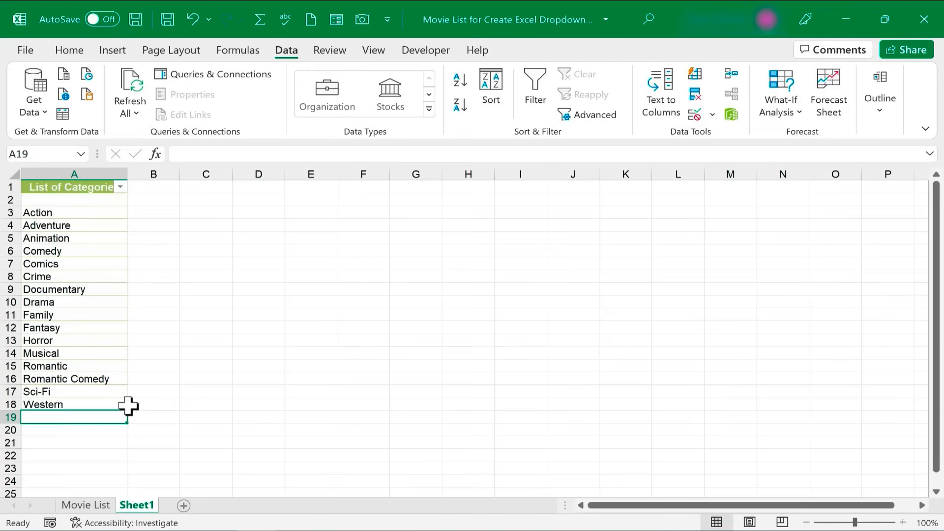
Step: Add Cartoon, Sports and Classics to the category table and verify them in Movie List's dropdown
type("Cart")
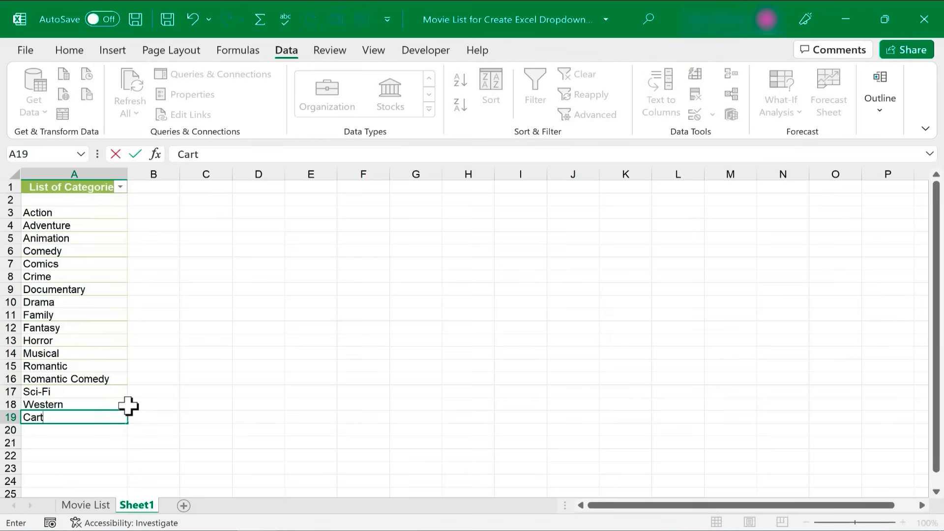
type("Sci-Fi")
left_click(75, 443)
type("Classics")
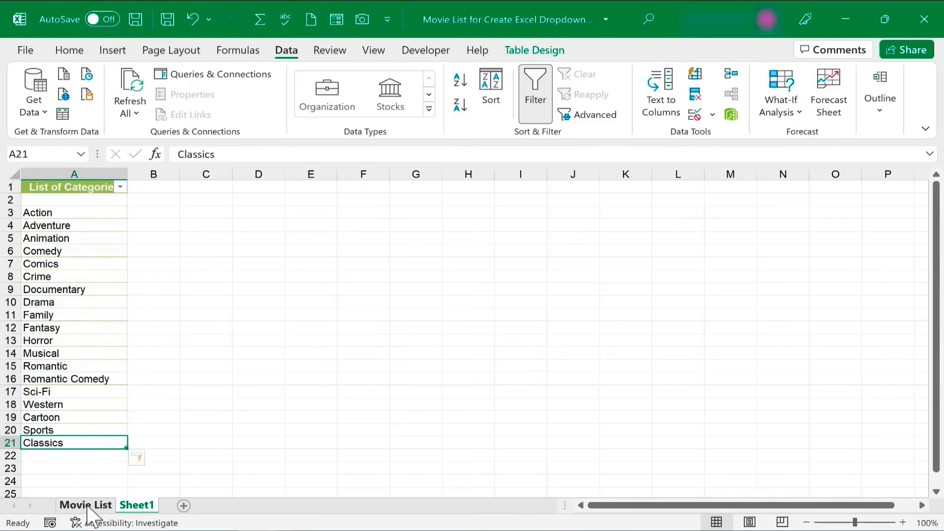
left_click(85, 505)
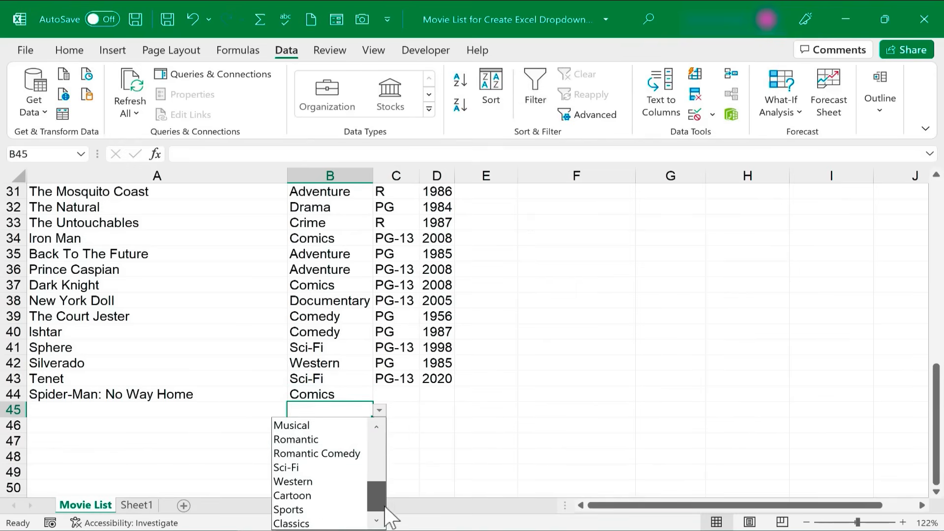
mouse_move(292, 496)
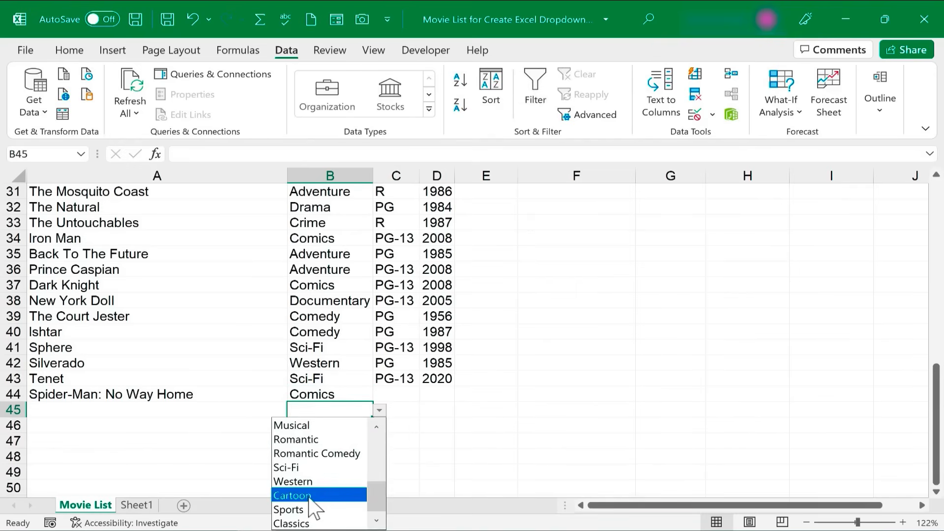
mouse_move(313, 513)
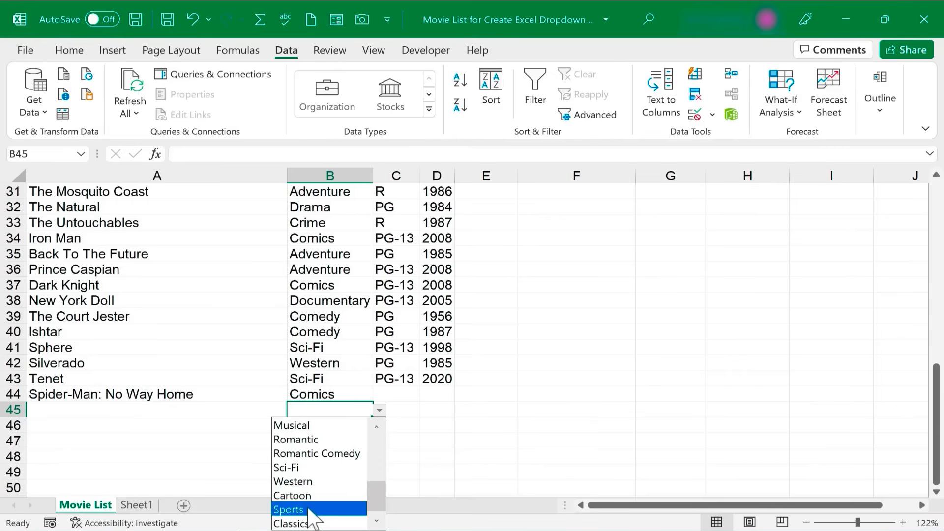
mouse_move(292, 523)
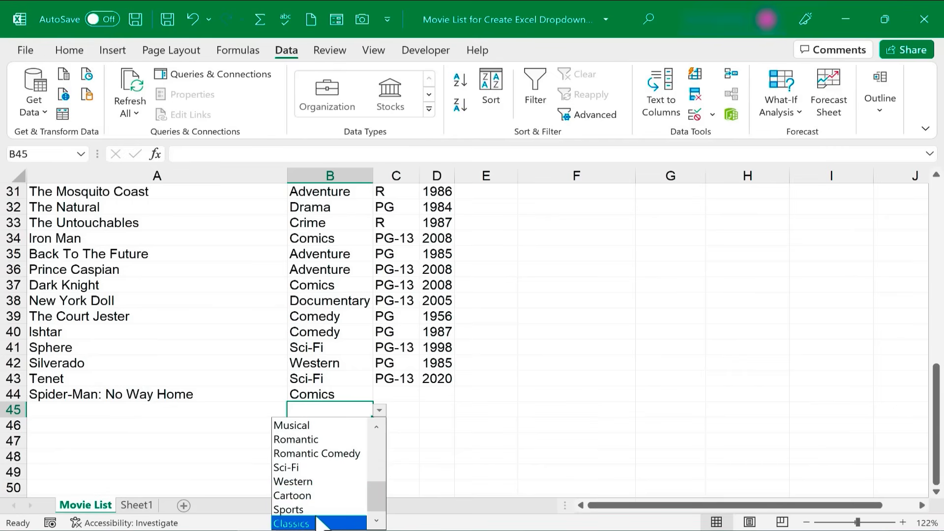
left_click(137, 504)
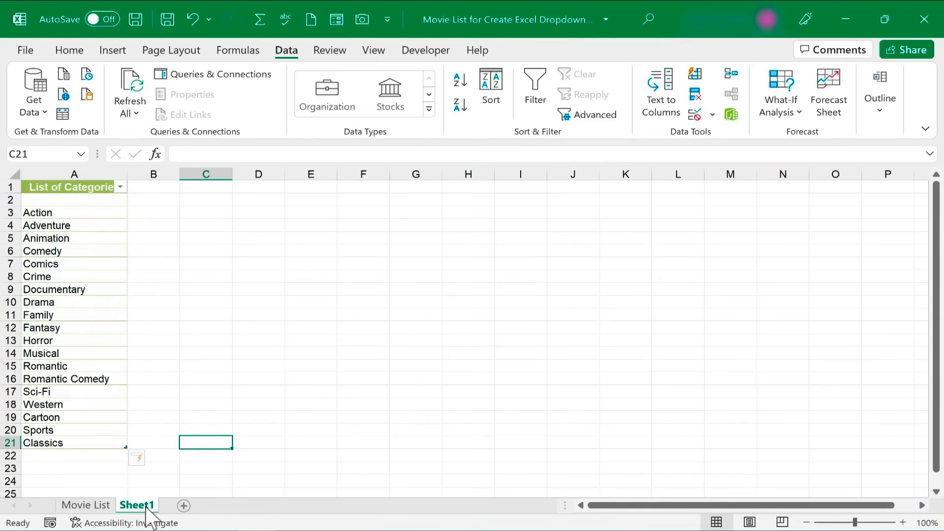
Step: Hide Sheet1, choose Sports in B46's dropdown, then unhide Sheet1 and return to Movie List
right_click(137, 504)
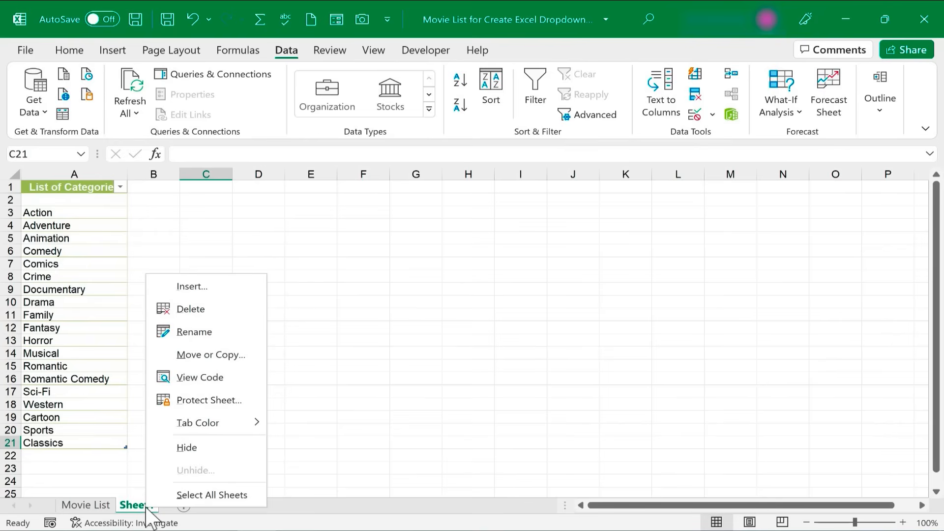
left_click(190, 309)
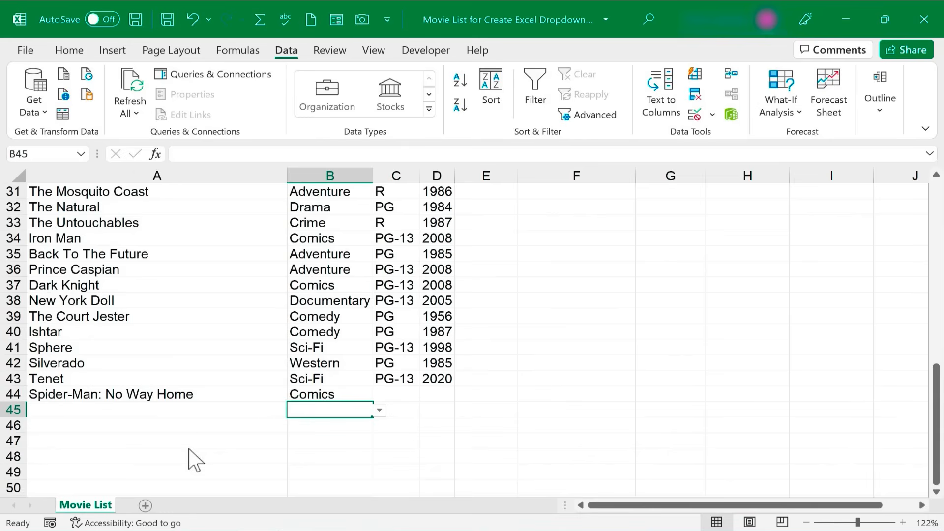
left_click(330, 425)
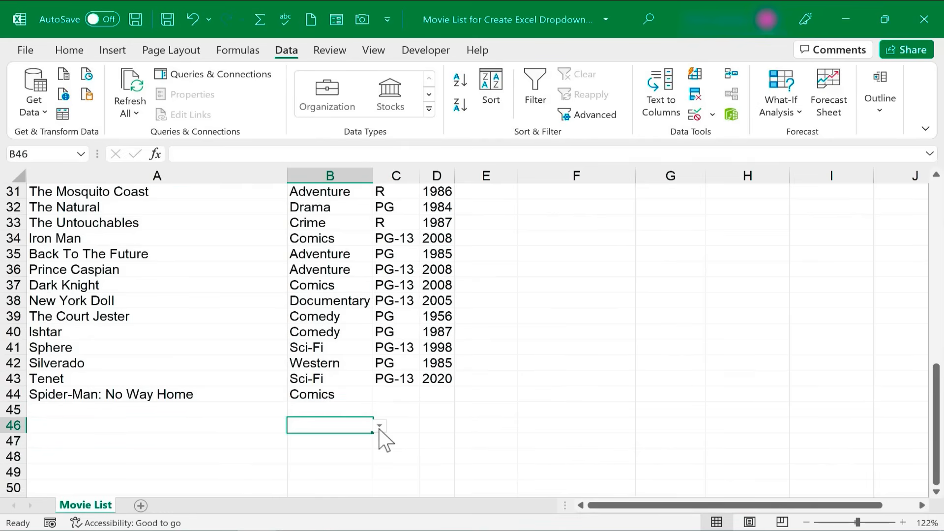
left_click(379, 426)
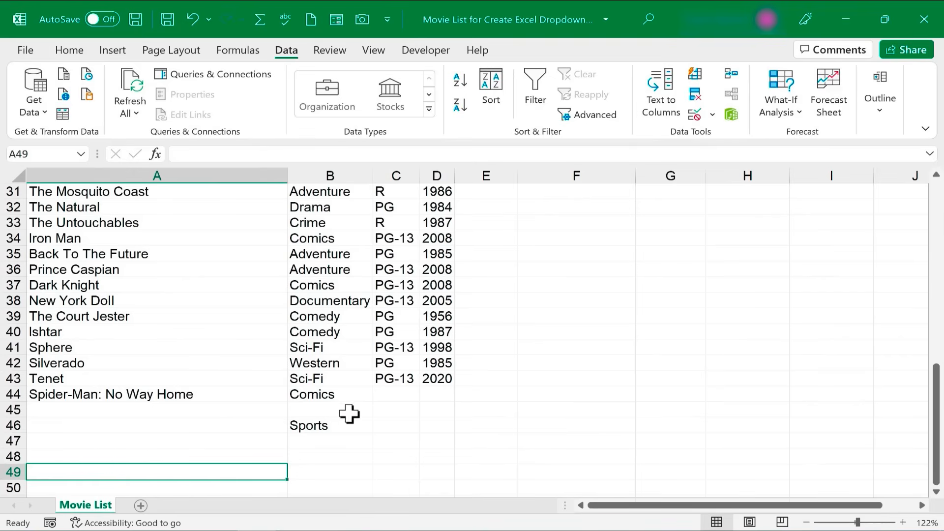
left_click(329, 410)
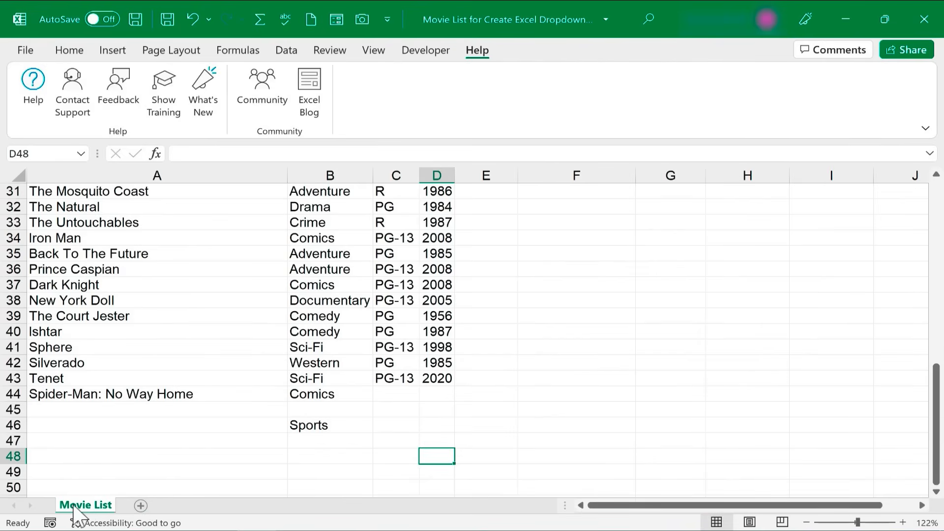
mouse_move(97, 517)
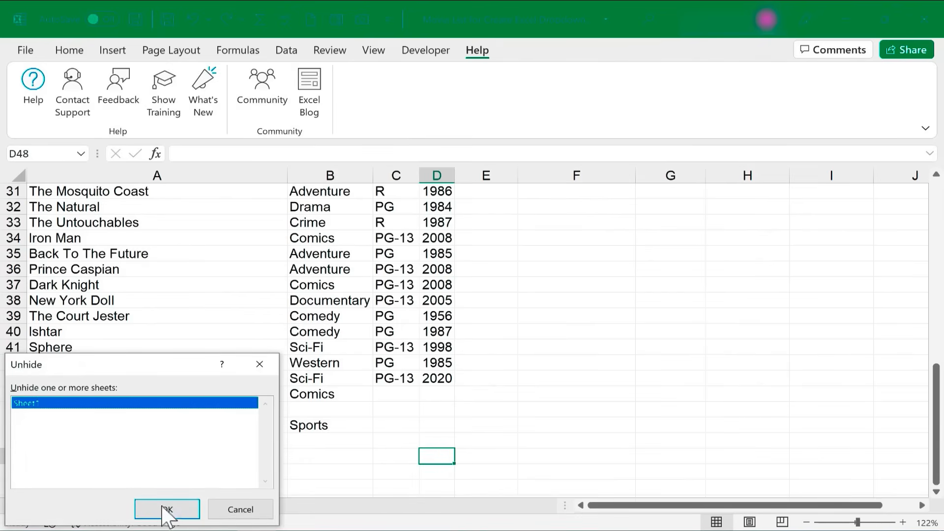
left_click(167, 509)
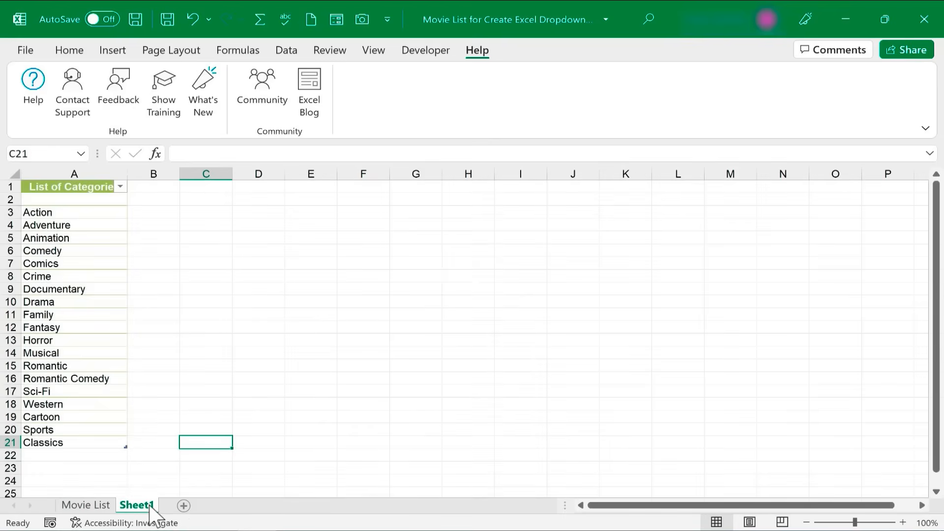
left_click(85, 504)
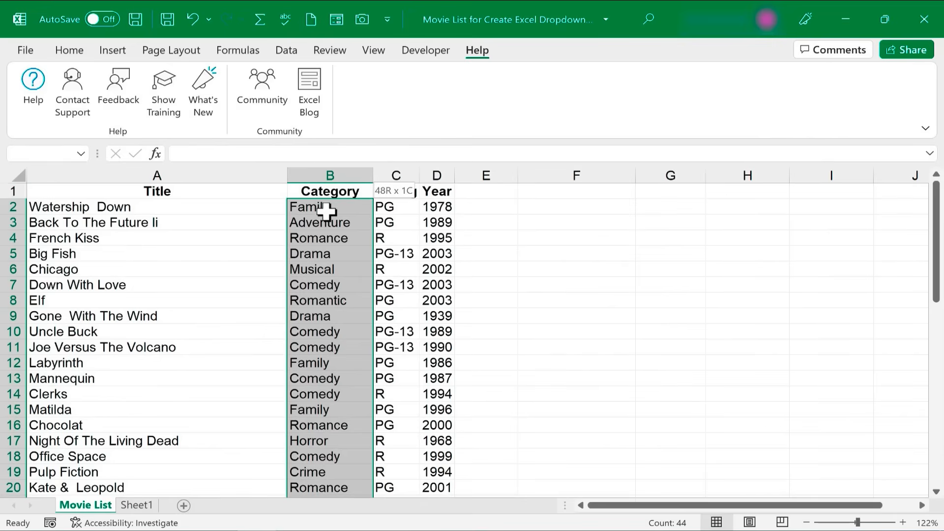
Step: Add an input message titled 'Click button to select' to the Category cells' validation
left_click(287, 50)
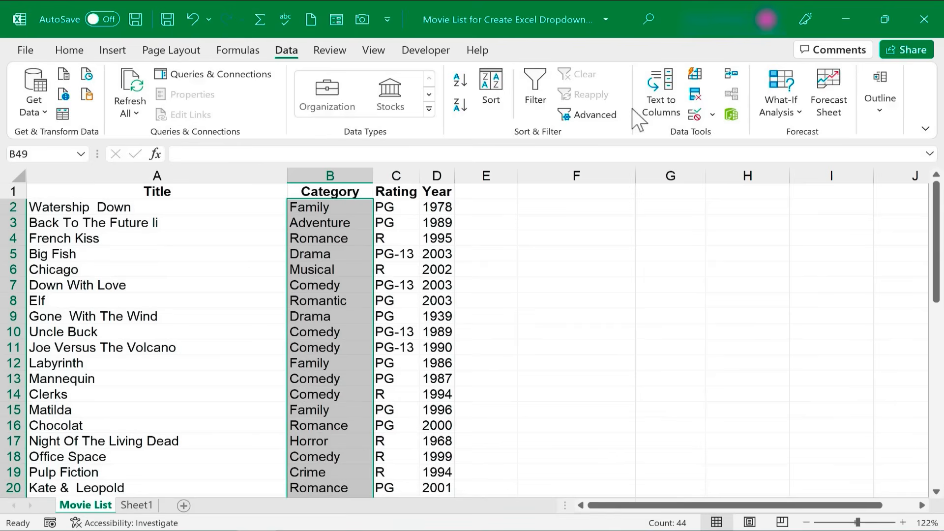
left_click(713, 115)
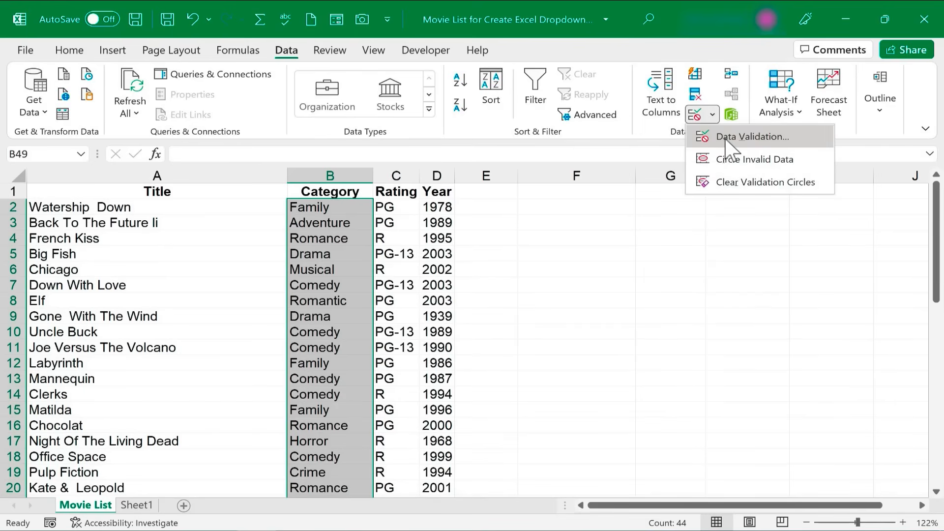
left_click(751, 137)
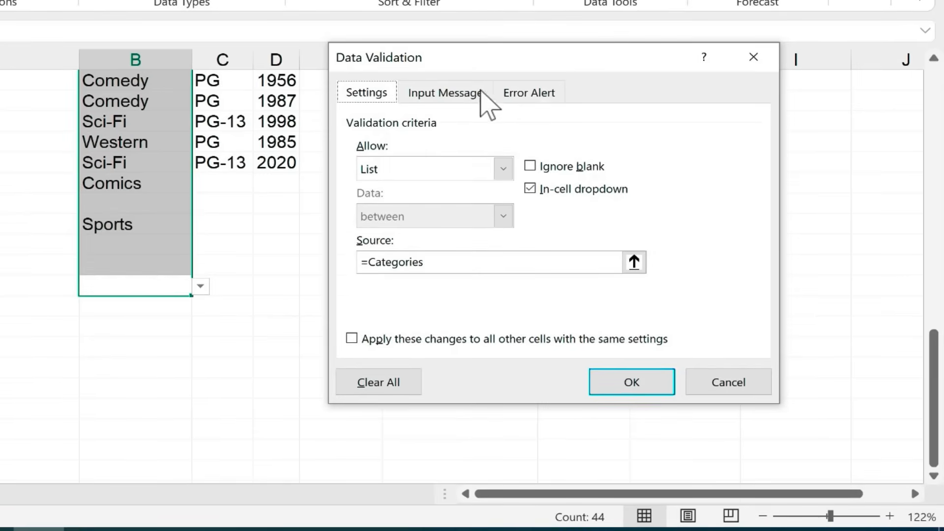
mouse_move(453, 112)
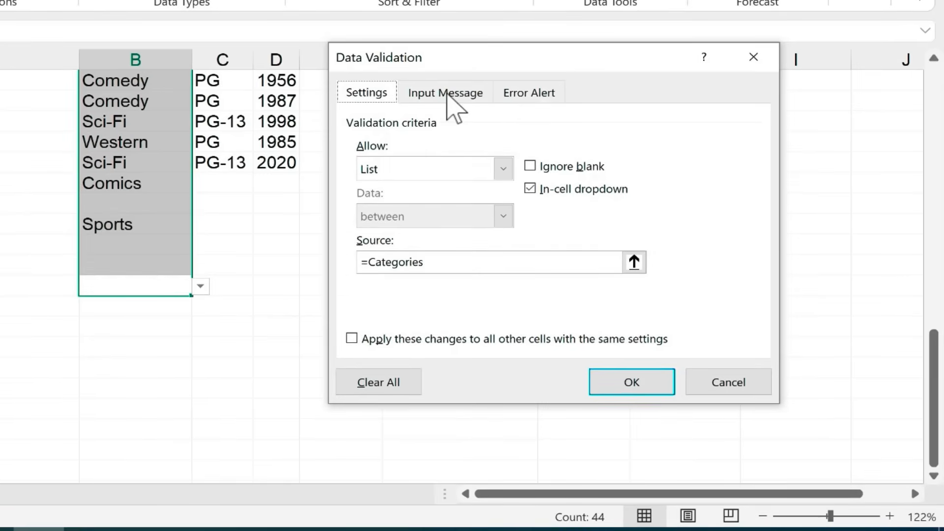
left_click(446, 92)
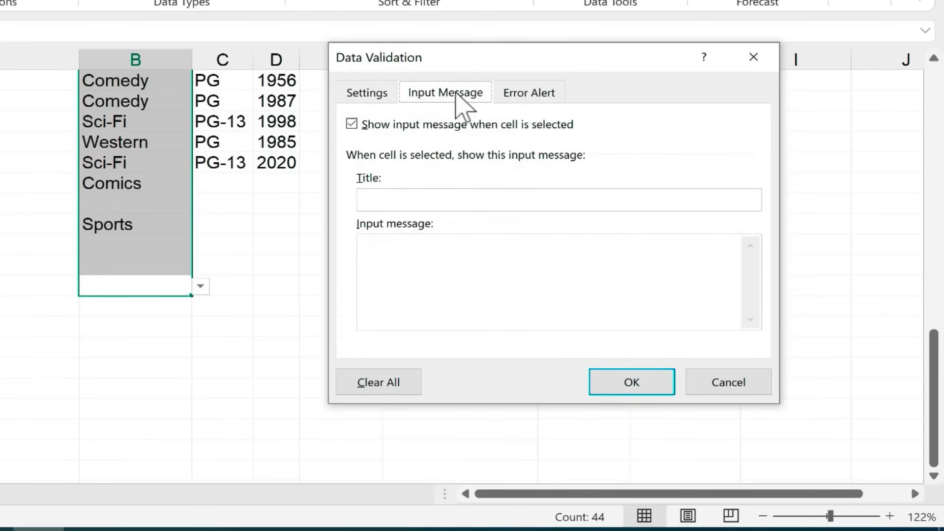
mouse_move(418, 166)
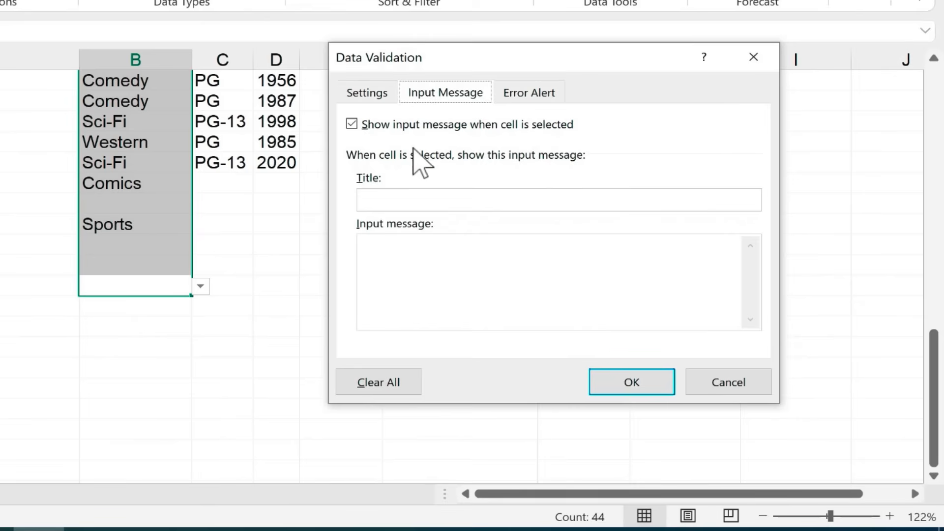
mouse_move(145, 157)
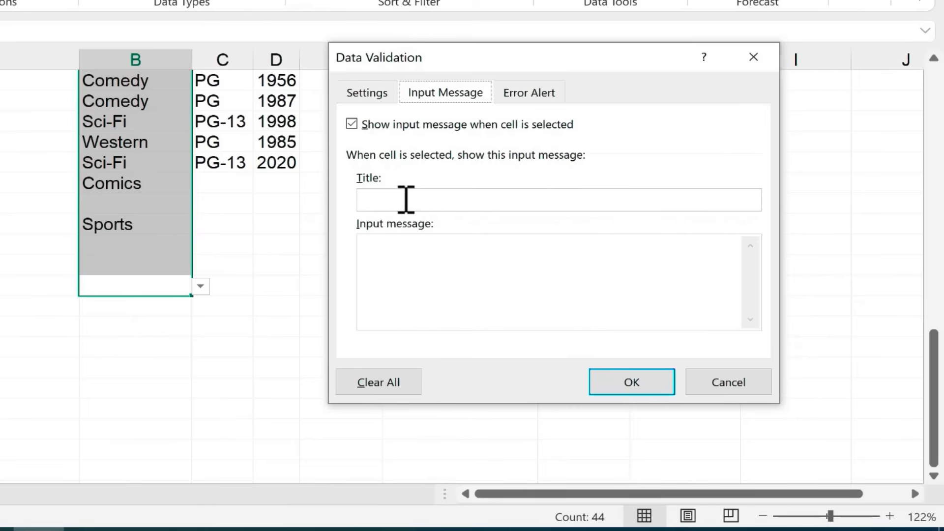
mouse_move(453, 201)
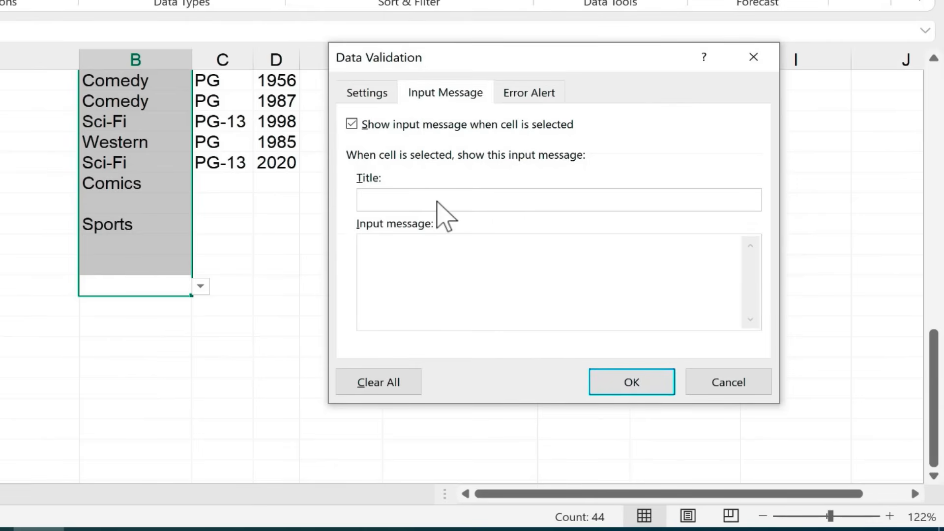
type("Click button to select")
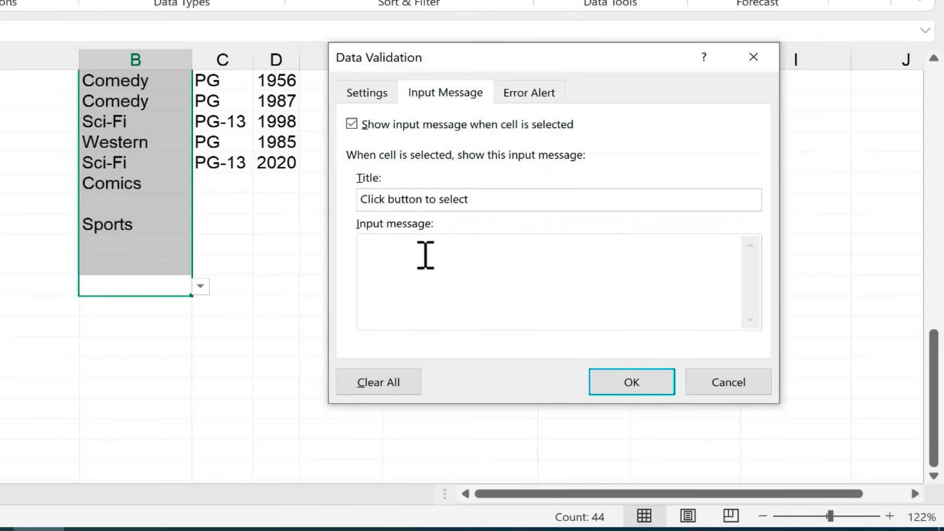
left_click(631, 382)
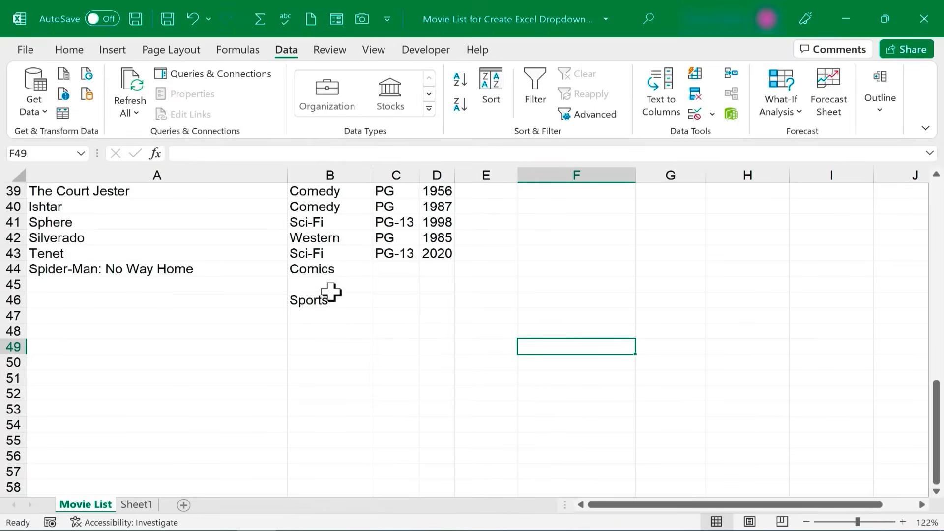
Step: Select B44 and open its dropdown to test the new prompt
left_click(330, 268)
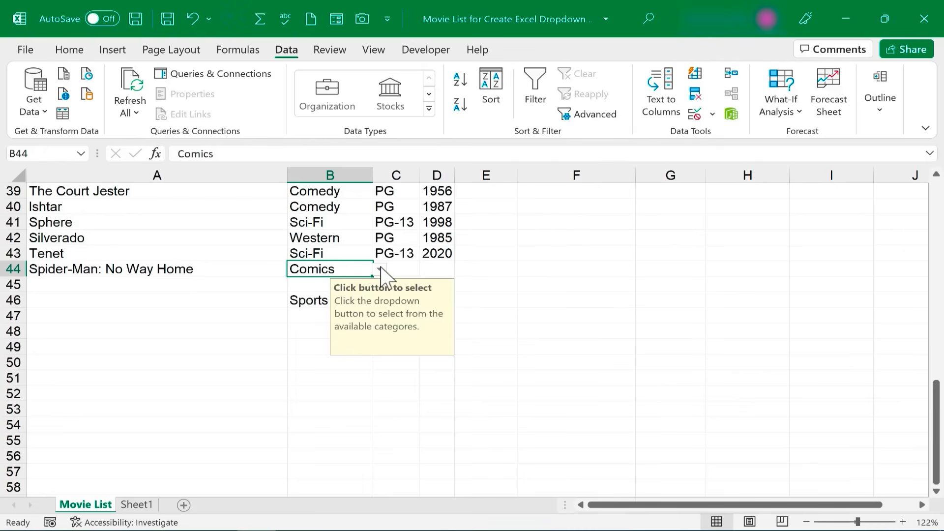
left_click(379, 269)
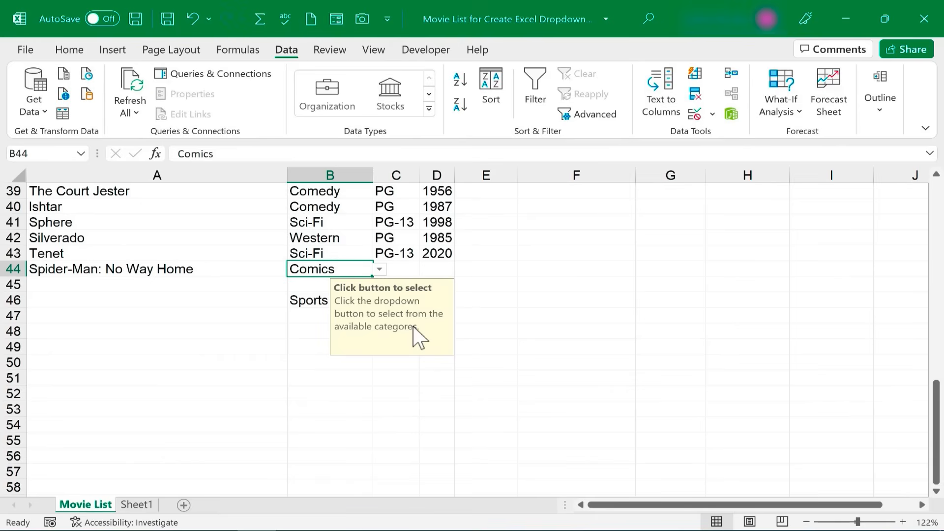
mouse_move(349, 309)
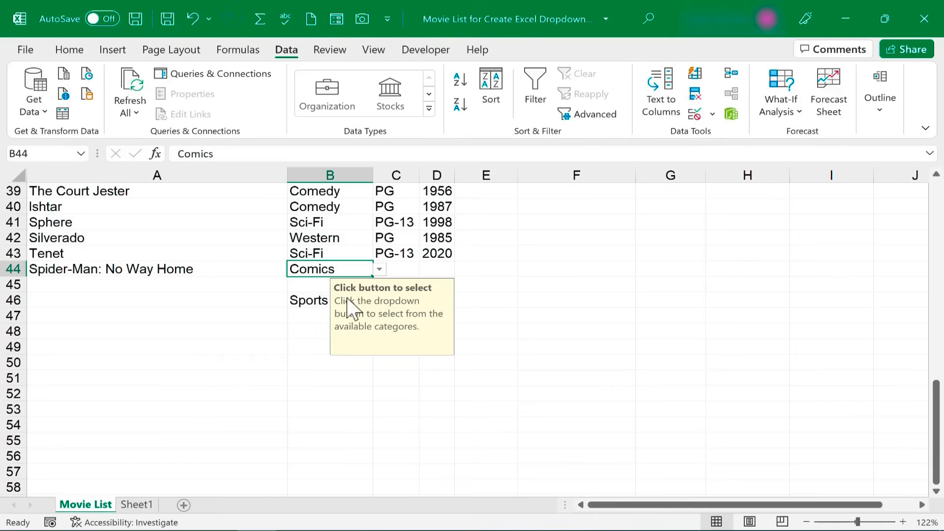
left_click(330, 283)
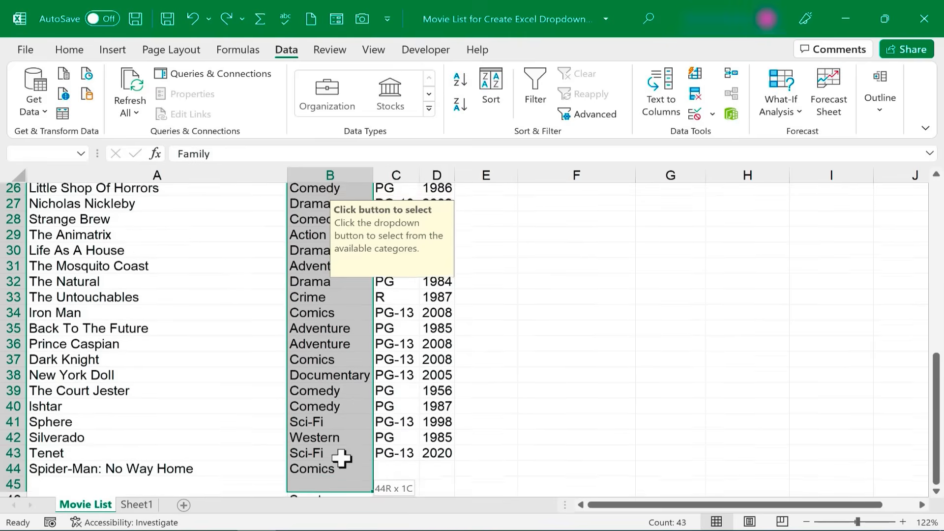
Step: Set a Stop-style error alert titled 'Wrong data' with an explanatory message for Category cells
scroll("down", 3)
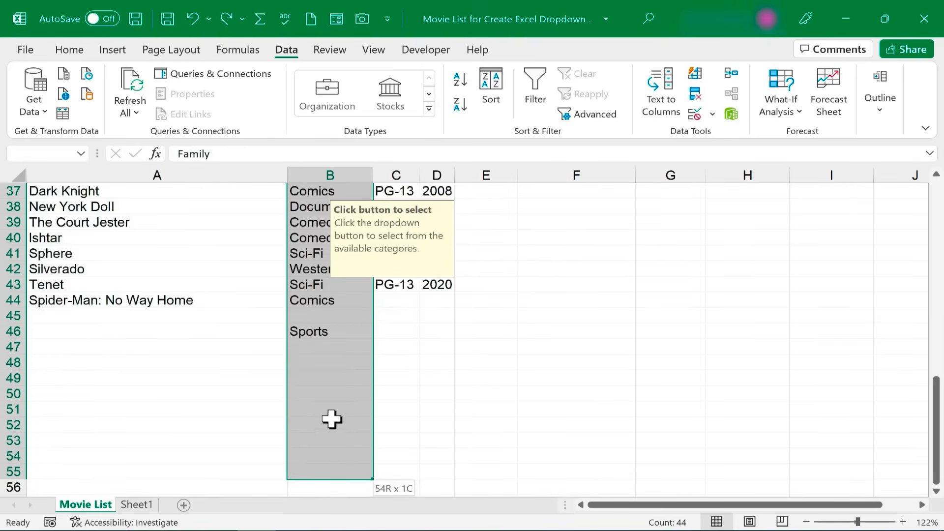
scroll("down", 3)
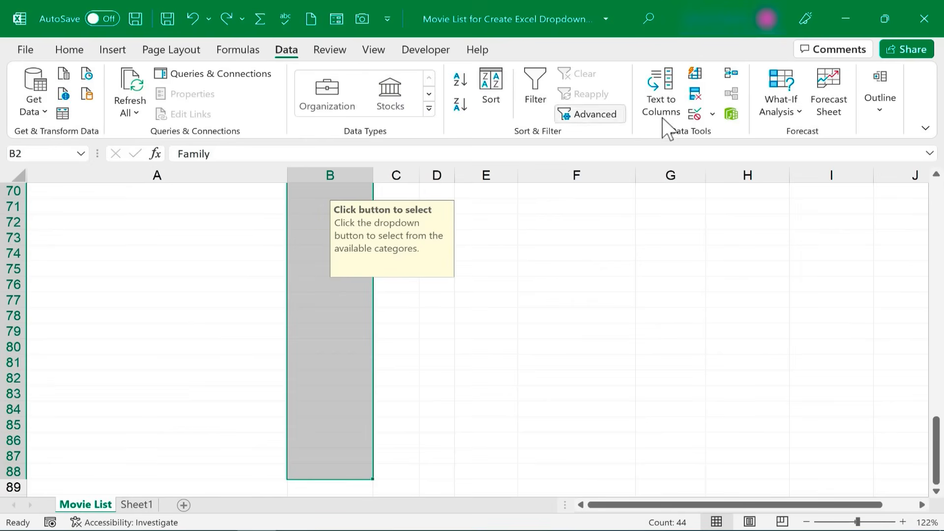
left_click(711, 113)
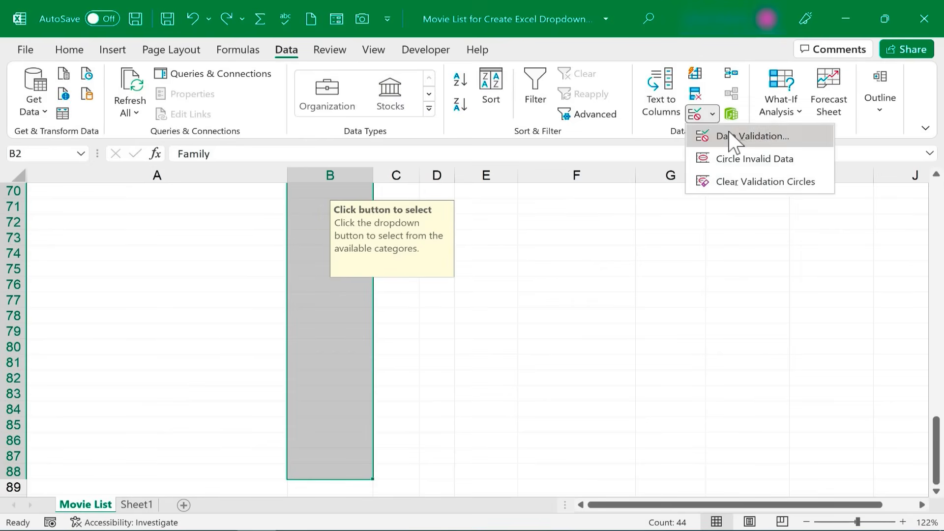
left_click(757, 136)
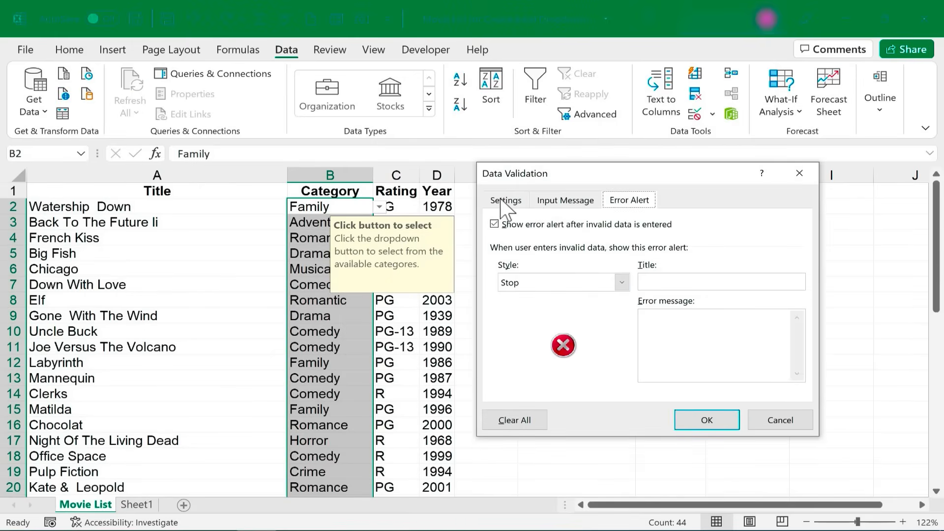
left_click(506, 200)
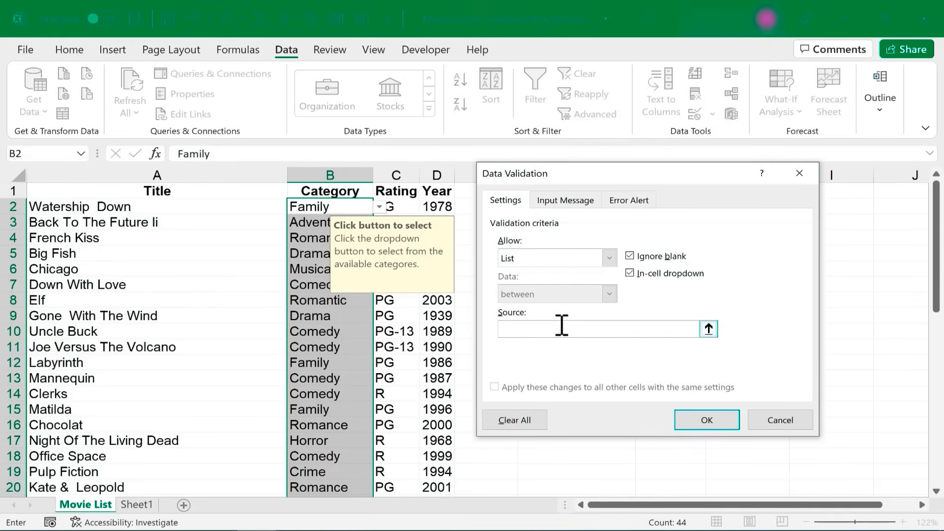
left_click(563, 200)
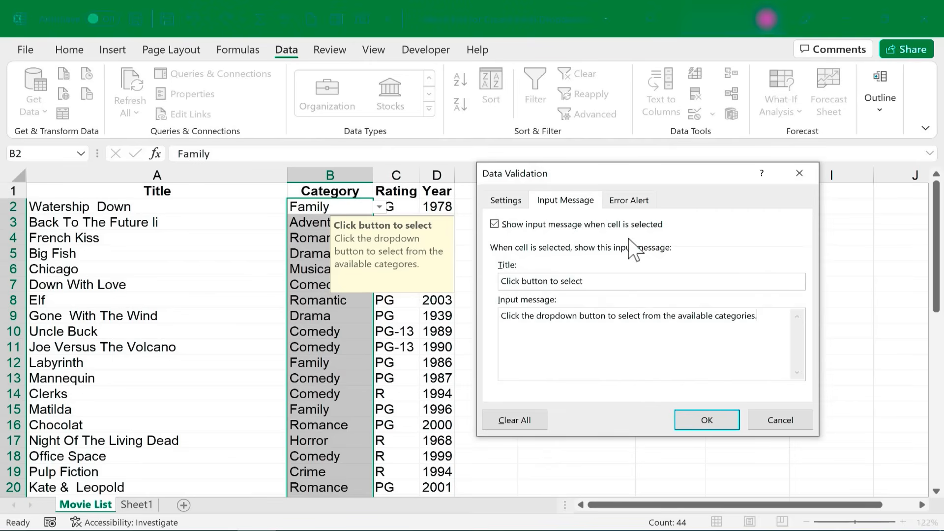
left_click(628, 200)
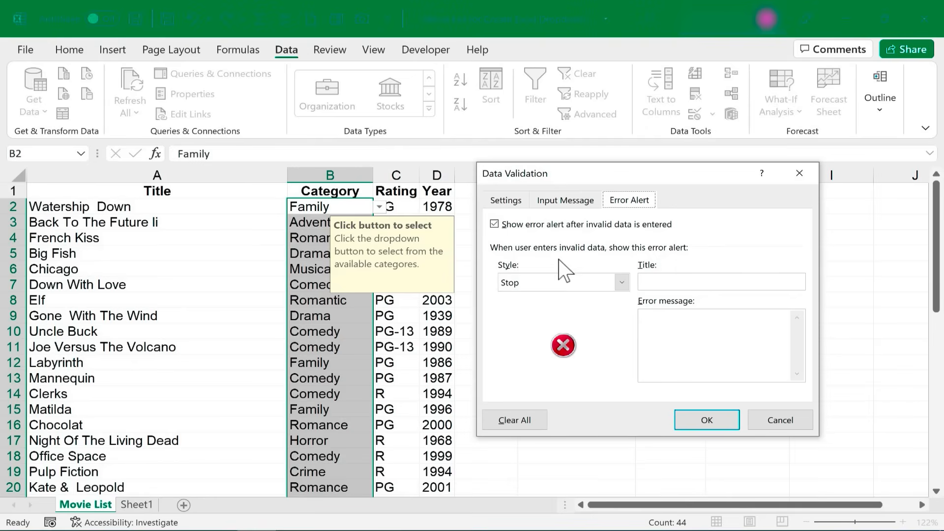
left_click(721, 282)
type("Wrong data")
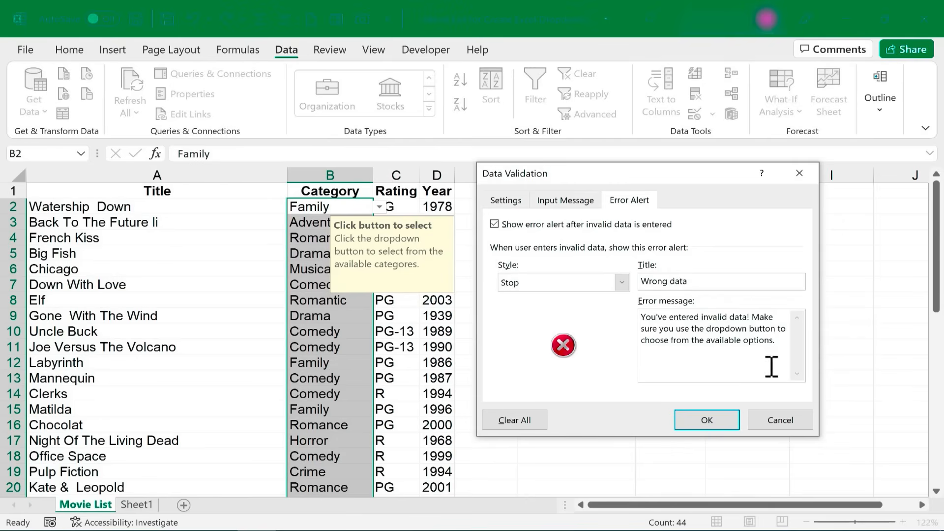
left_click(706, 419)
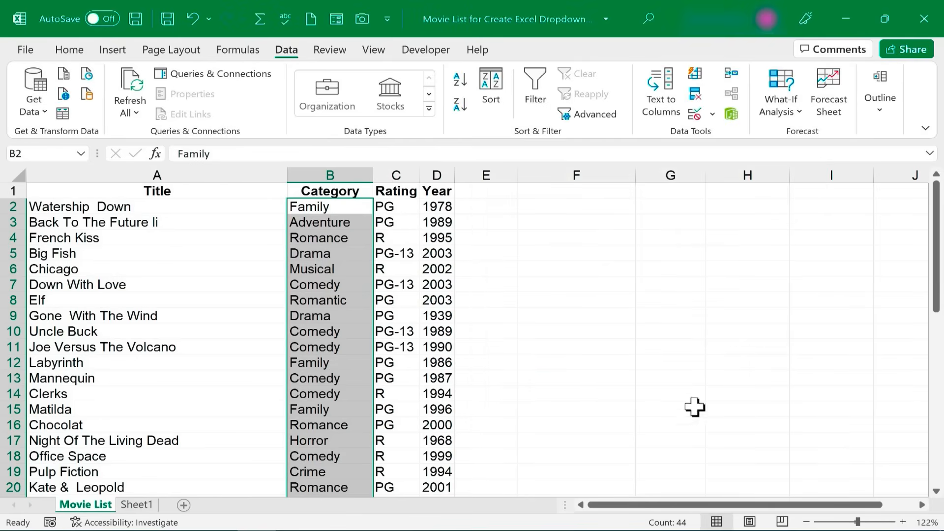
left_click(329, 215)
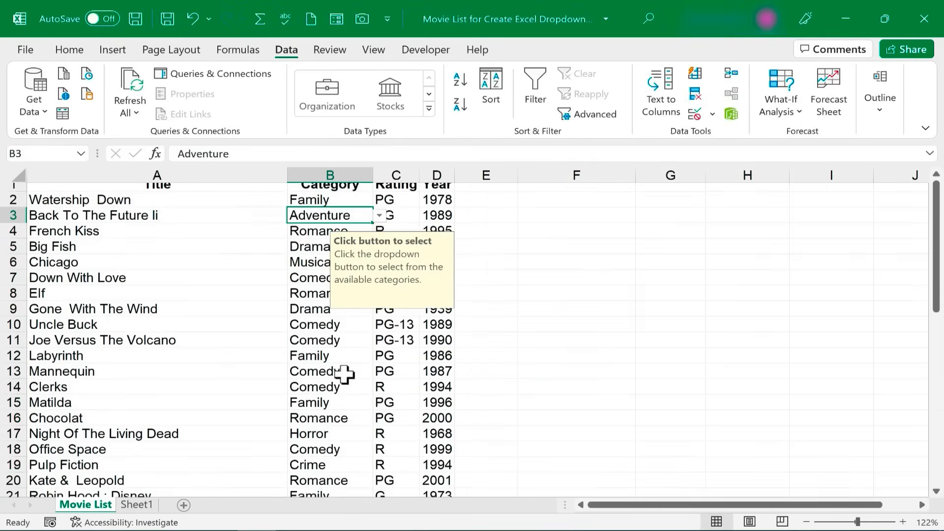
left_click(379, 315)
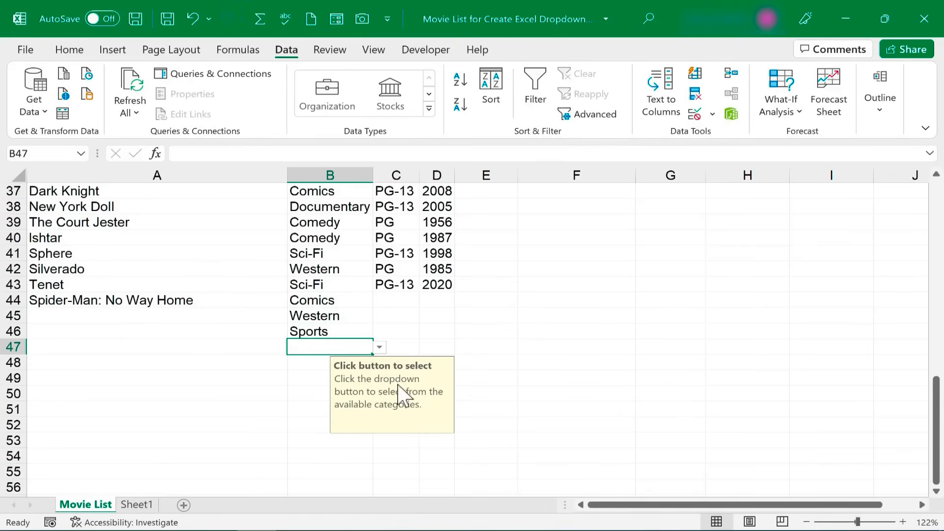
type("as")
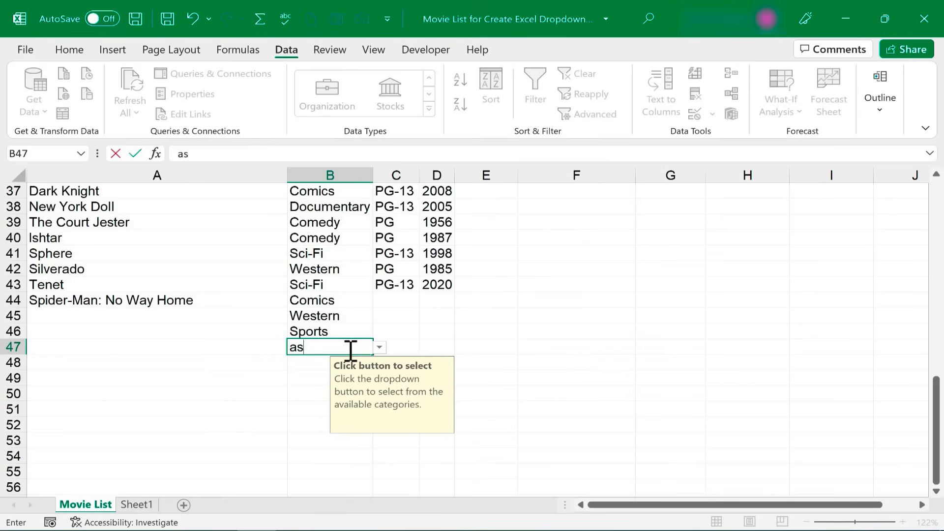
key("enter")
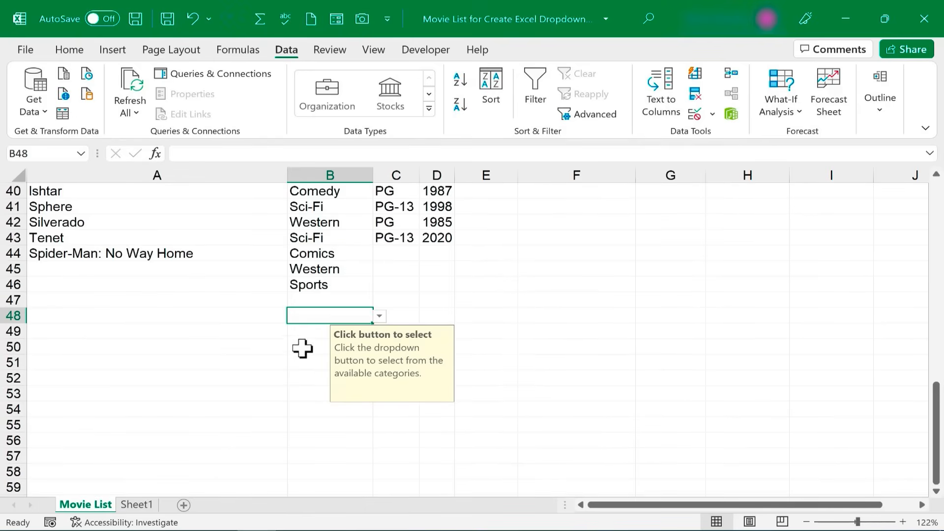
left_click(329, 378)
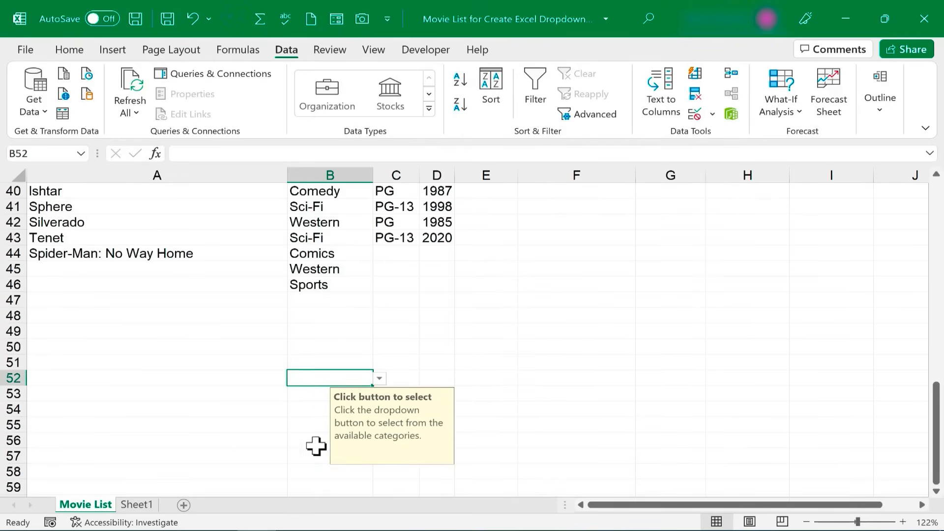
mouse_move(330, 330)
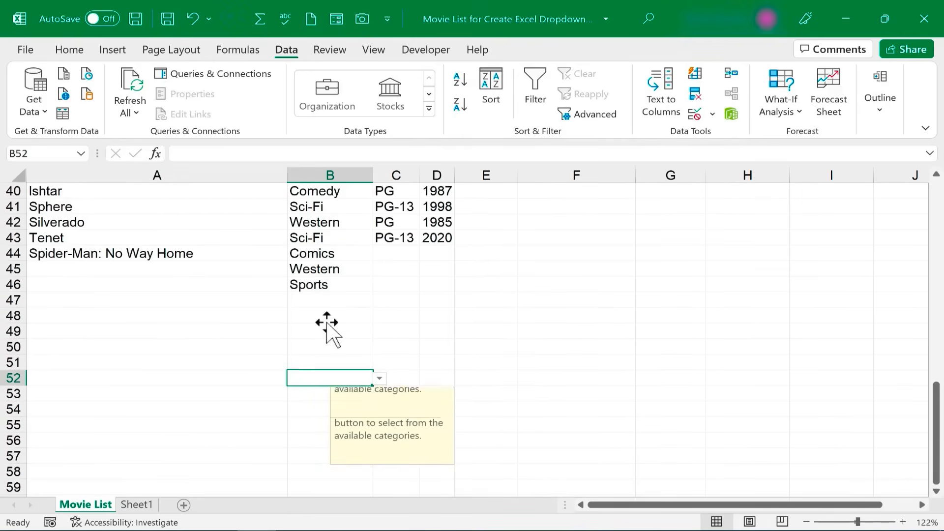
scroll("down", 3)
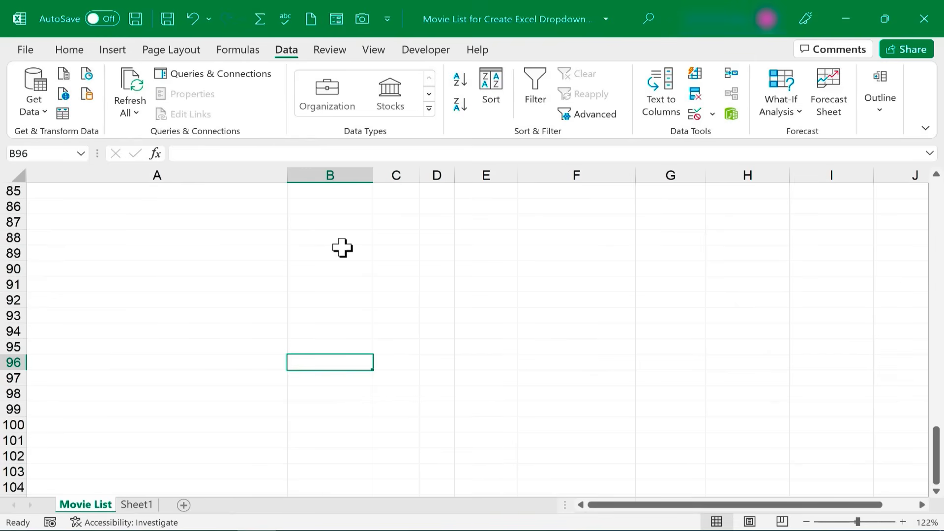
mouse_move(329, 281)
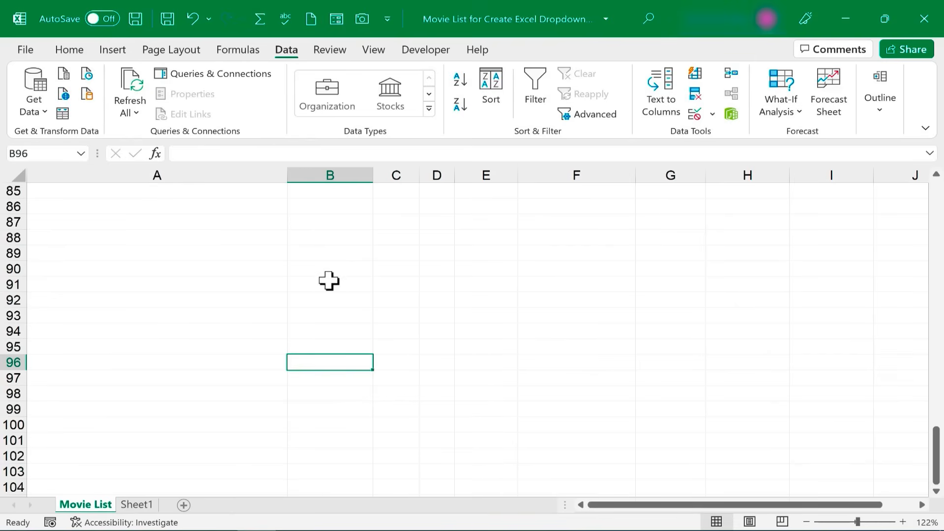
scroll("up", 3)
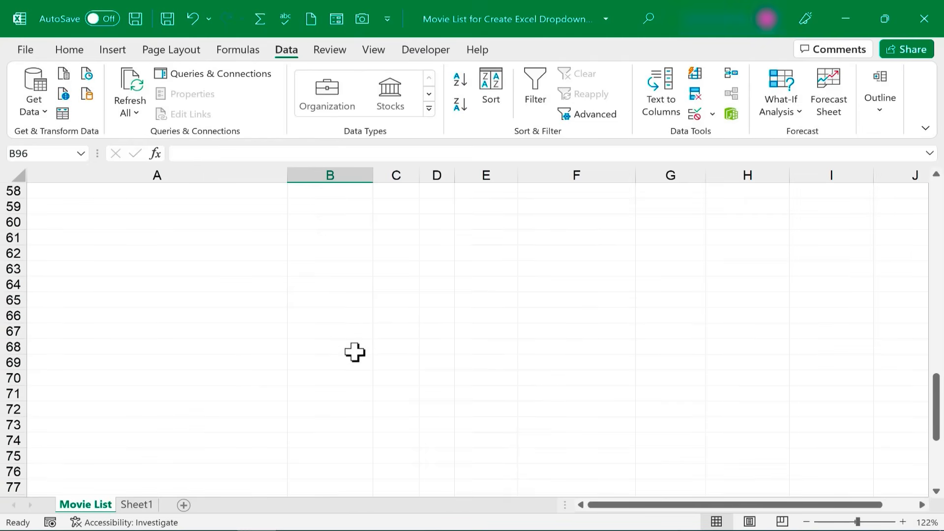
mouse_move(368, 346)
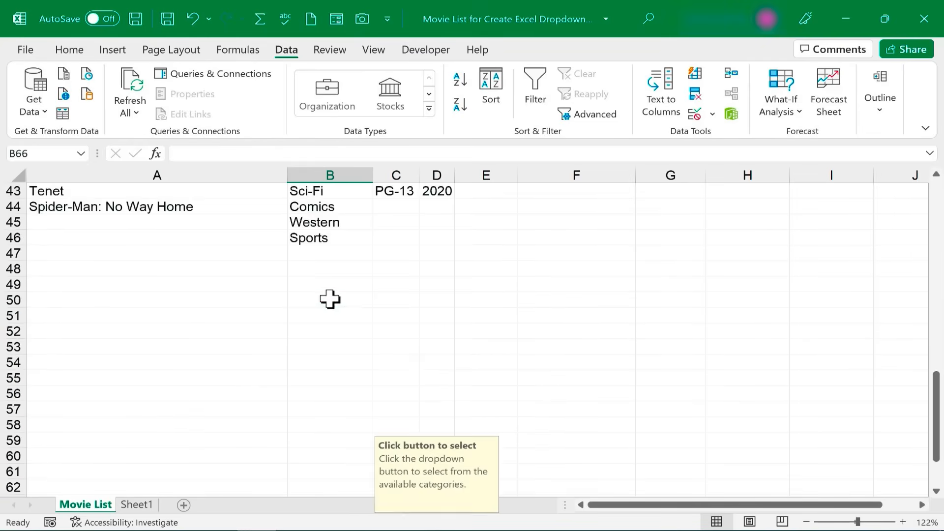
scroll("down", 3)
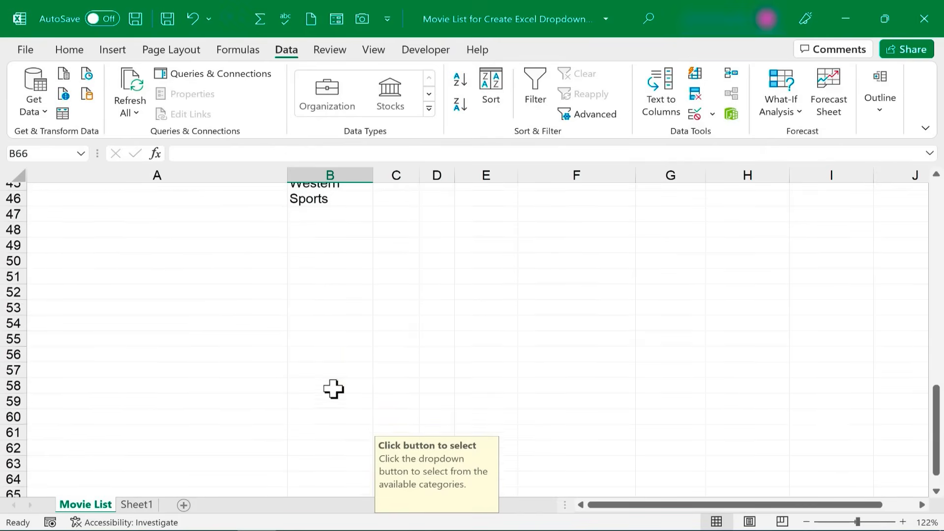
scroll("down", 3)
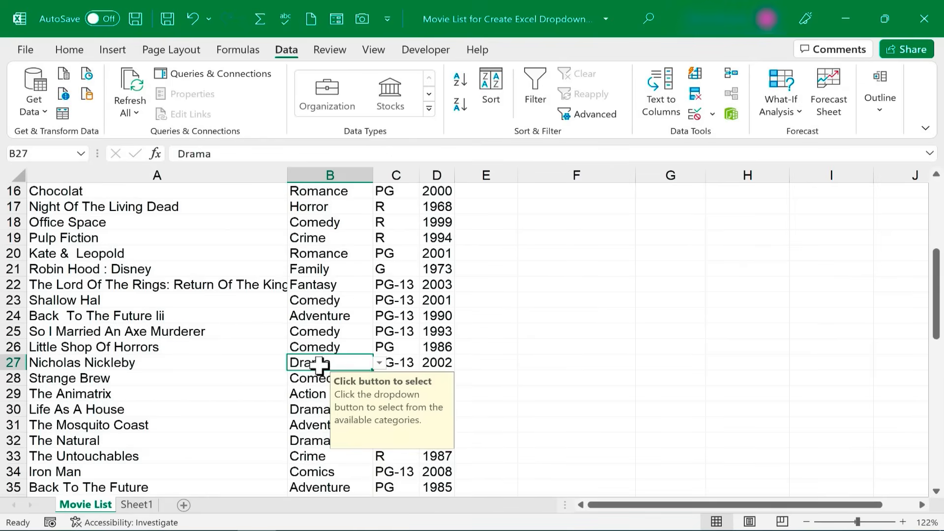
Step: Copy B27 and paste only its validation onto B47:B903 via Paste Special
key("ctrl+c")
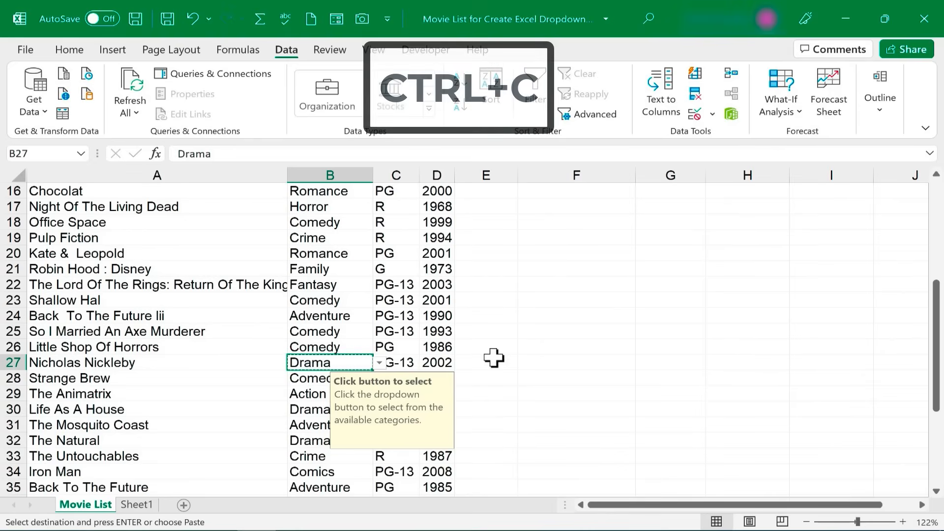
key("ctrl+c")
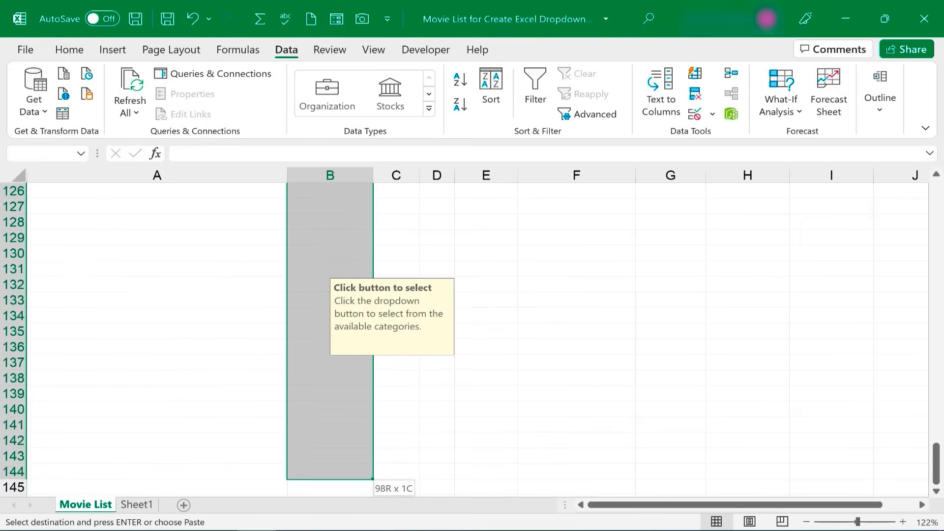
scroll("down", 3)
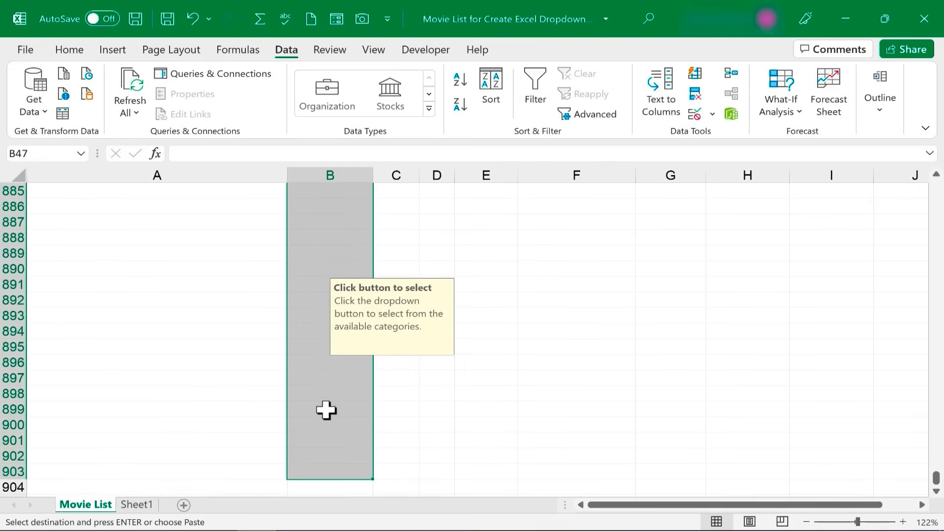
mouse_move(348, 490)
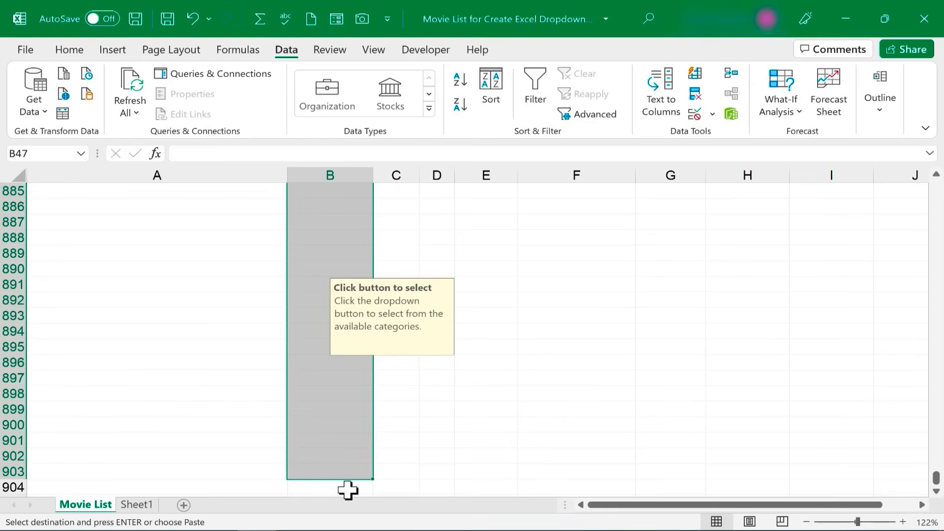
left_click(69, 49)
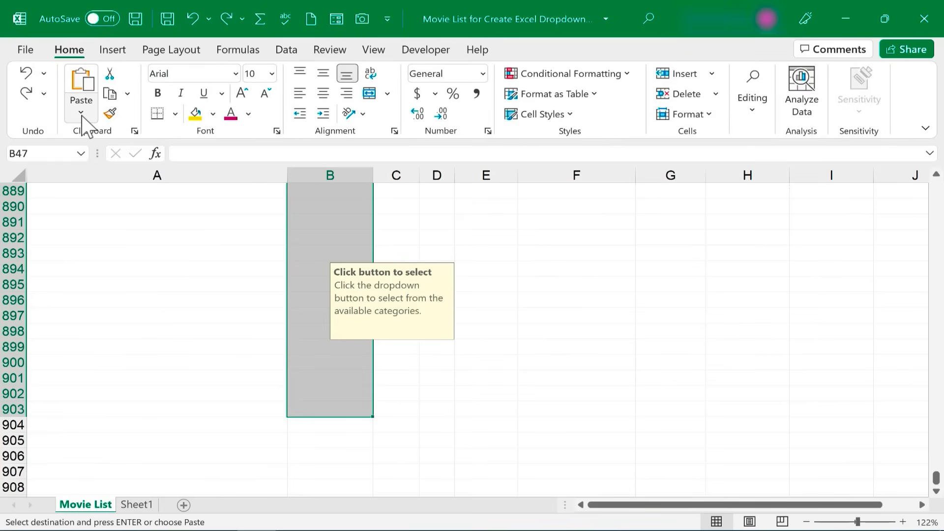
left_click(80, 121)
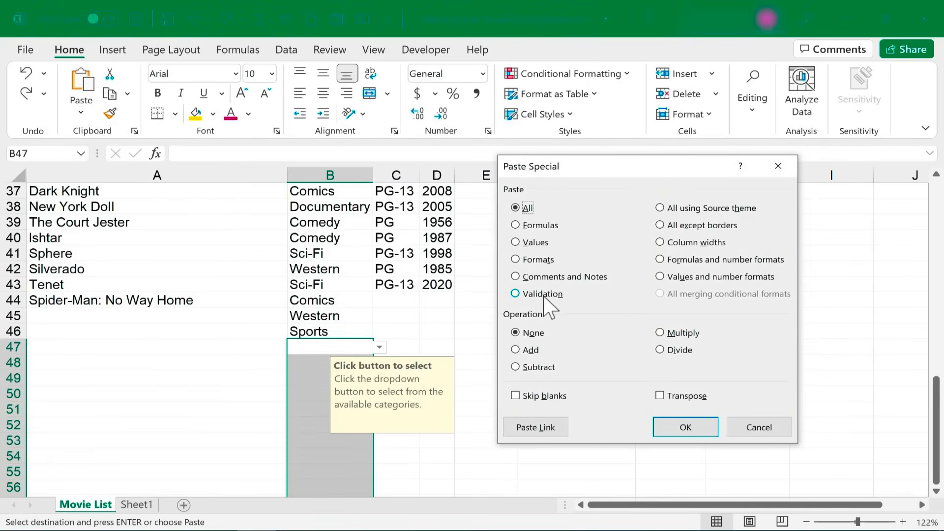
left_click(684, 427)
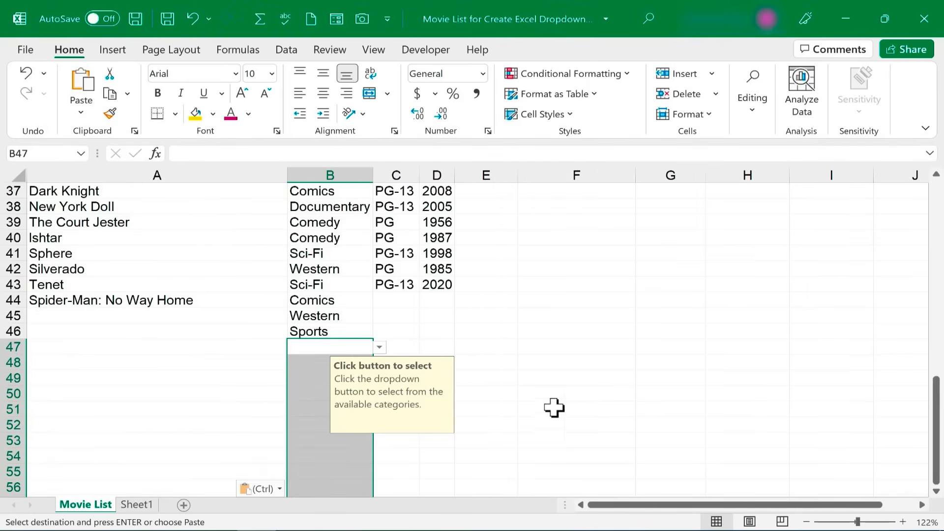
Step: Scroll down and select the Category cell in row 250 to test
scroll("down", 3)
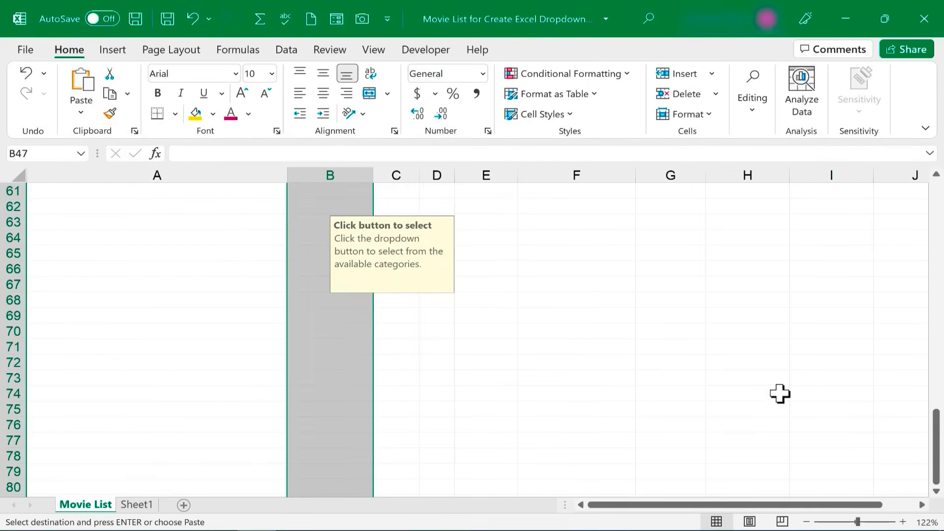
scroll("down", 3)
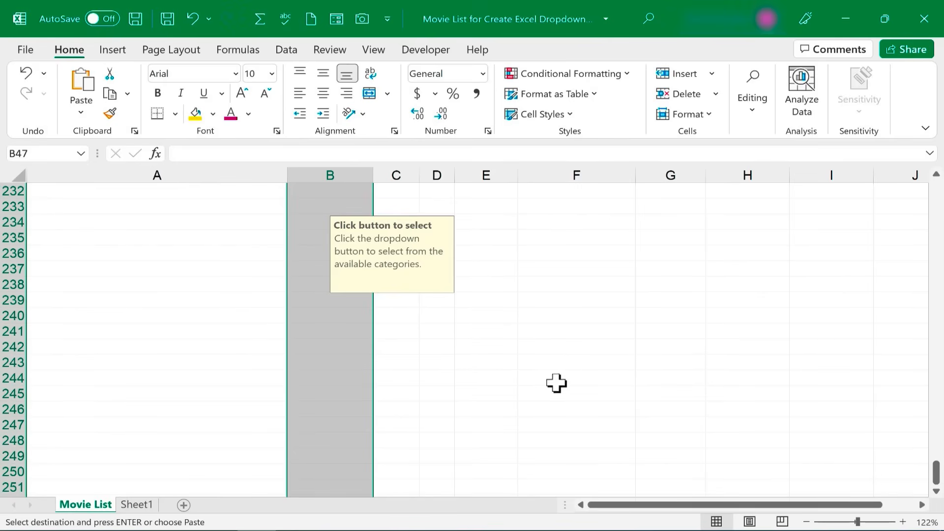
left_click(329, 472)
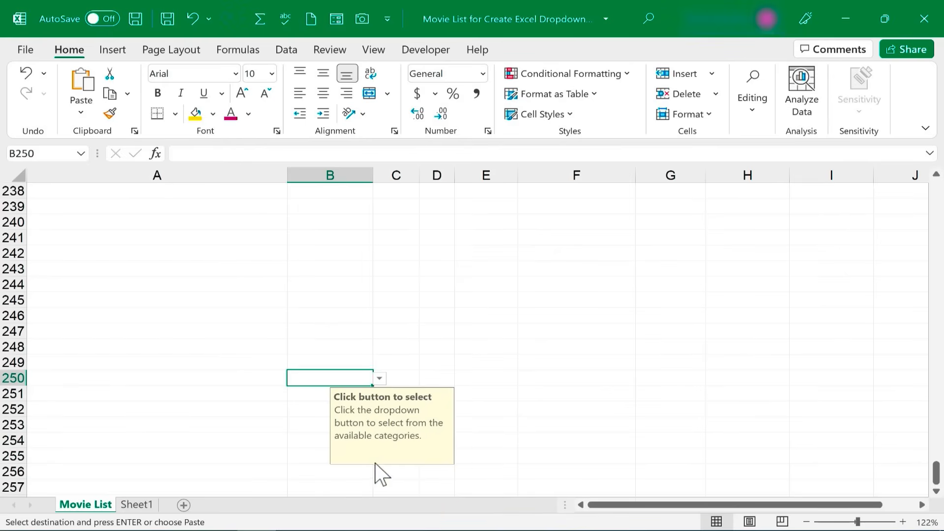
Step: Pick Comedy from B250's dropdown, then reopen the list to show the categories
left_click(378, 378)
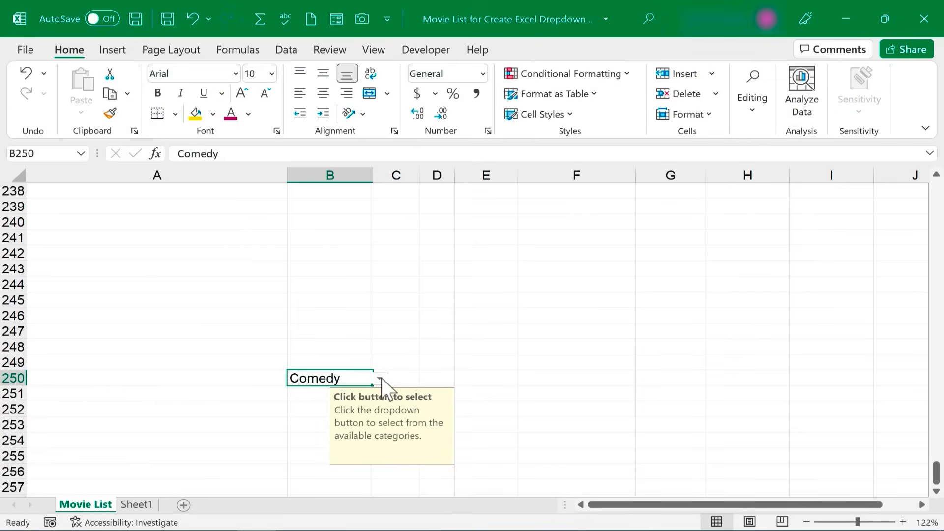
left_click(379, 378)
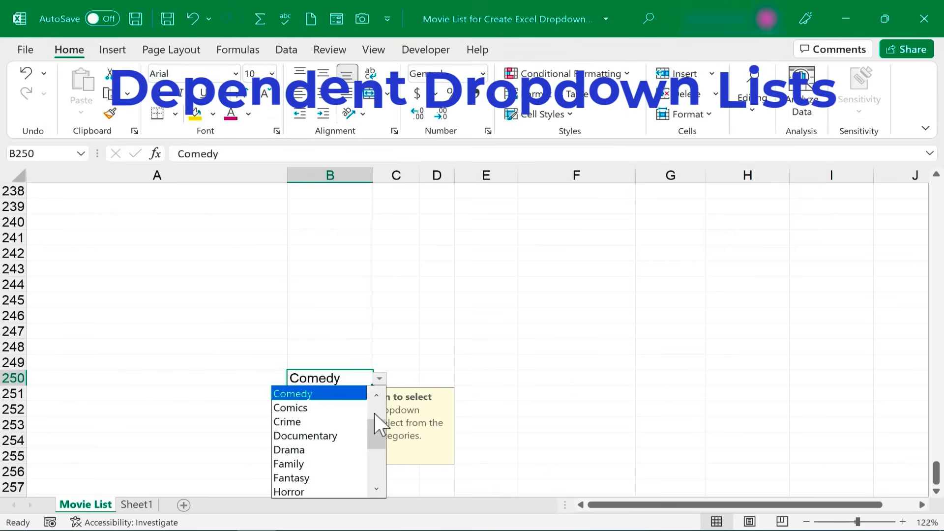
mouse_move(333, 418)
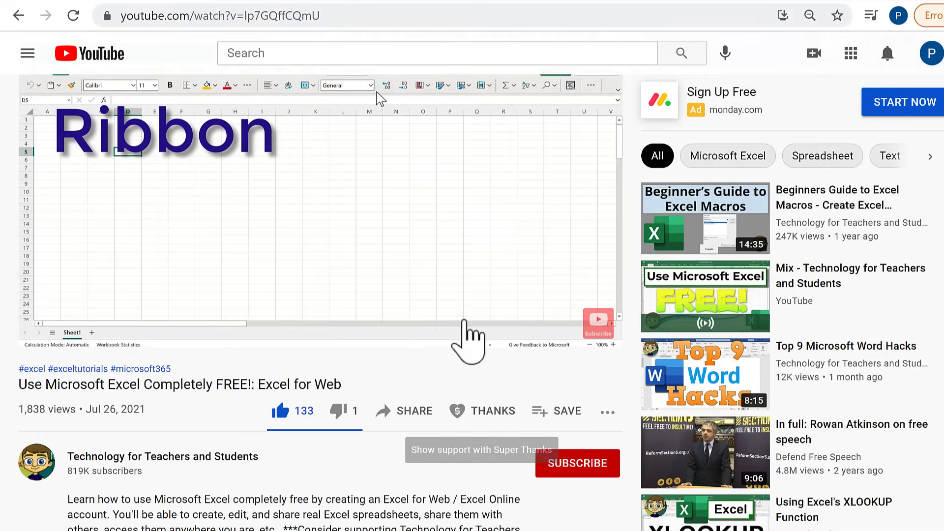
Step: Open the Super Thanks dialog with its $2–$50 options on the Excel for Web video
left_click(482, 411)
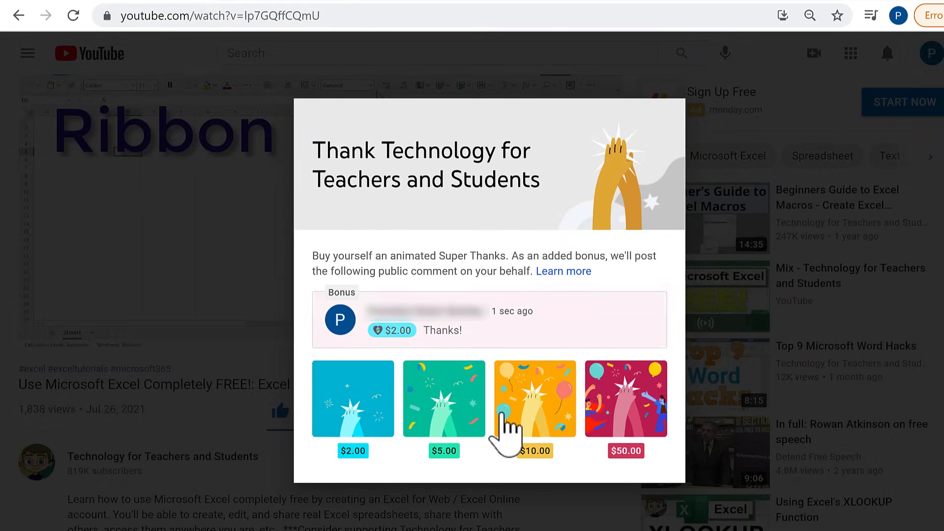